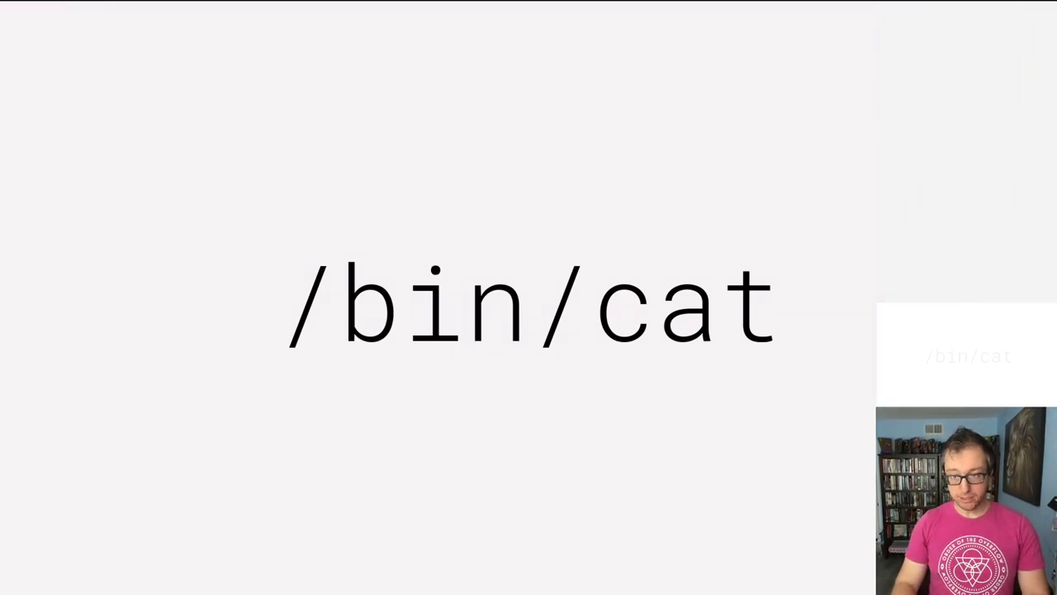
Step: Advance to the cat /flag outline slide listing the seven process lifecycle steps
type("cat c")
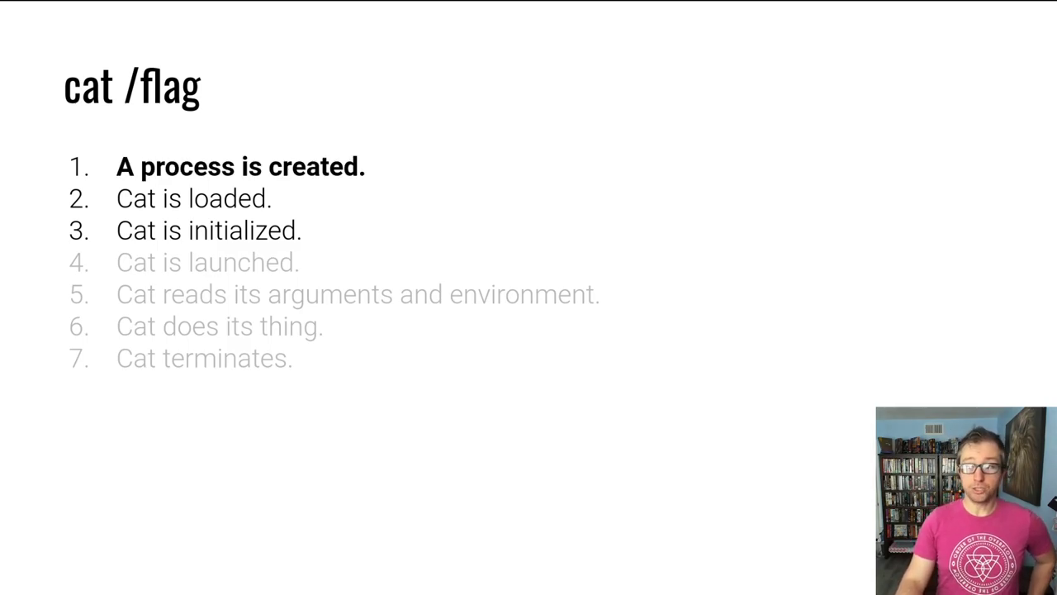
Step: Show the 'But where do processes come from?' slide on fork, clone and execve
key("Right")
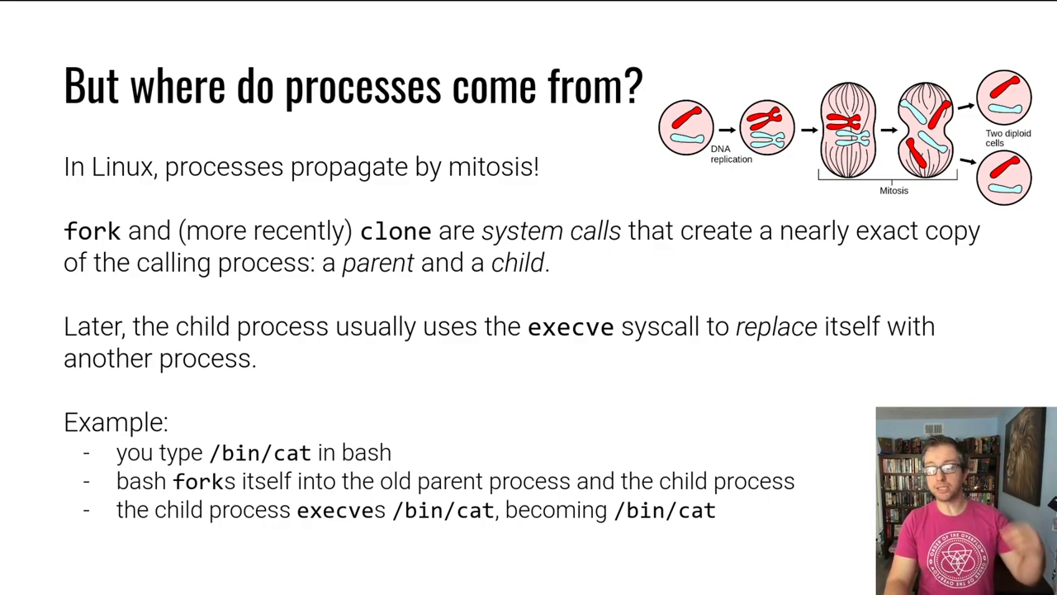
Step: Step through the 'Cat is loaded' outline to reach the 'Can we load?' slide
key("Right")
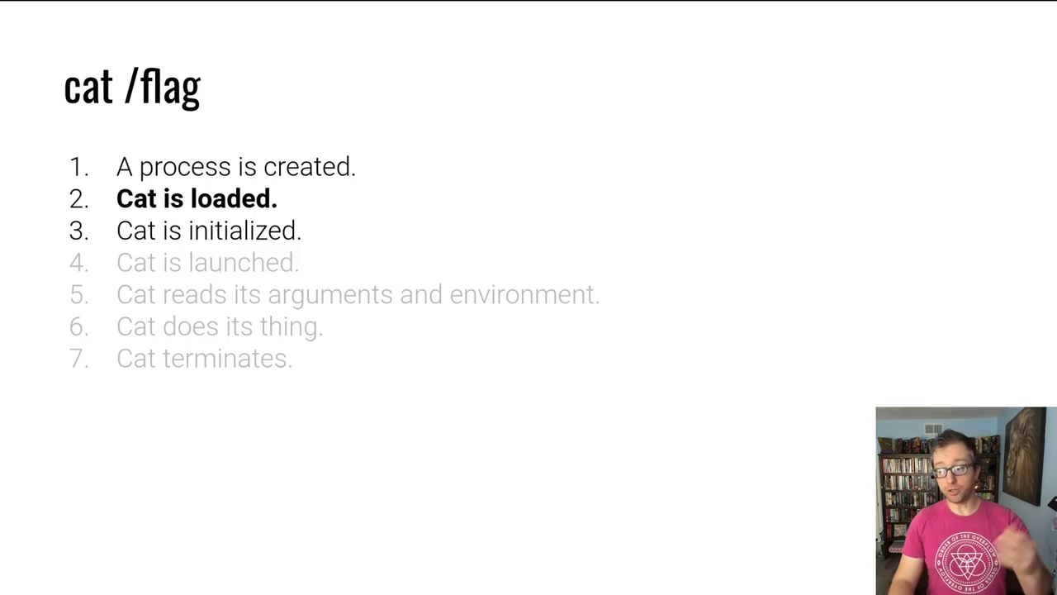
key("Right")
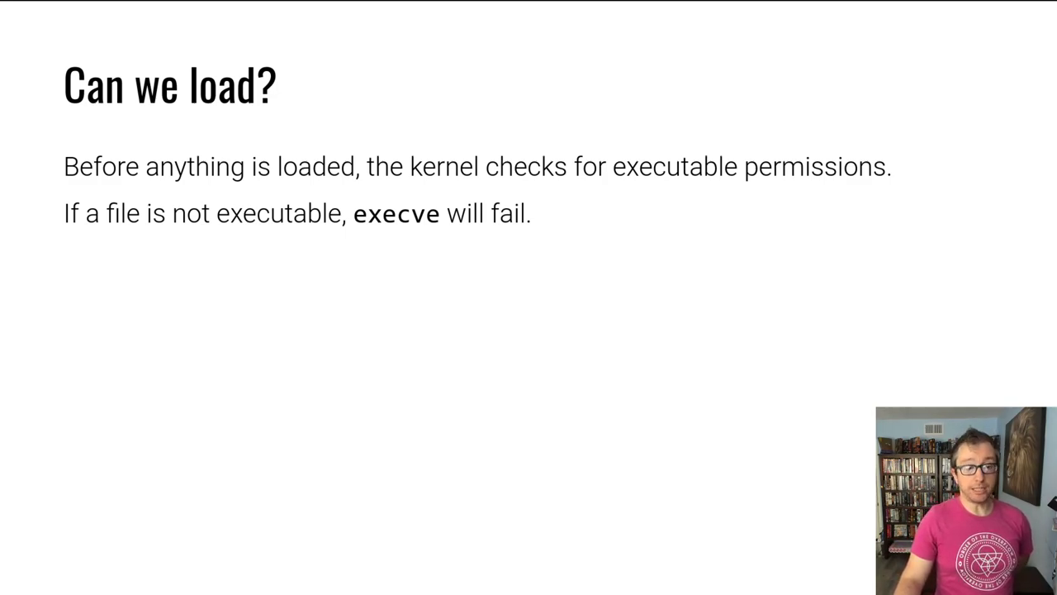
key("Right")
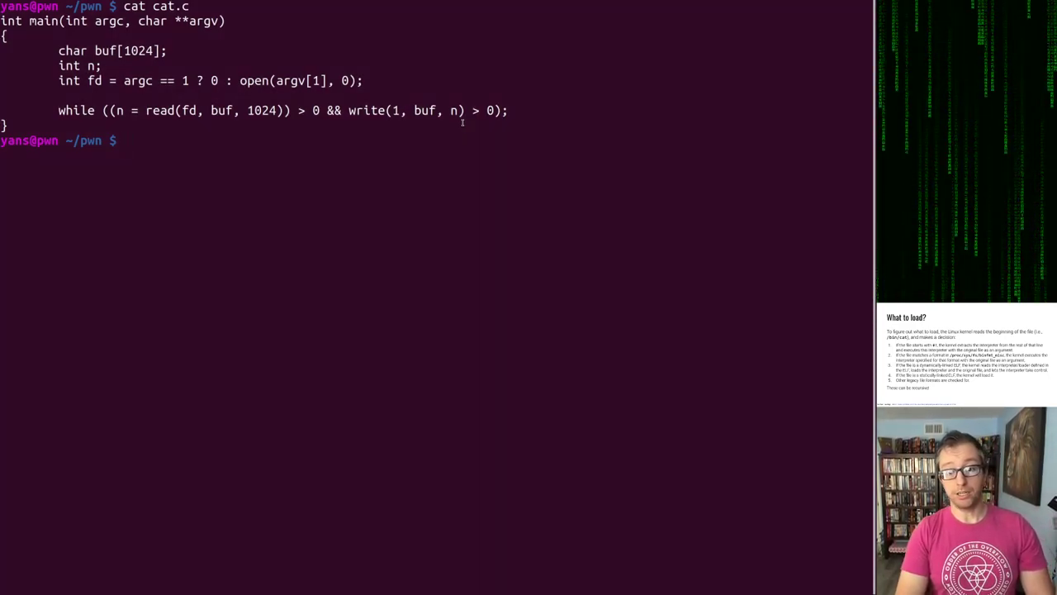
Step: Write some-script in vi with a #!/bin/sh line and echo hi
type("vi some-")
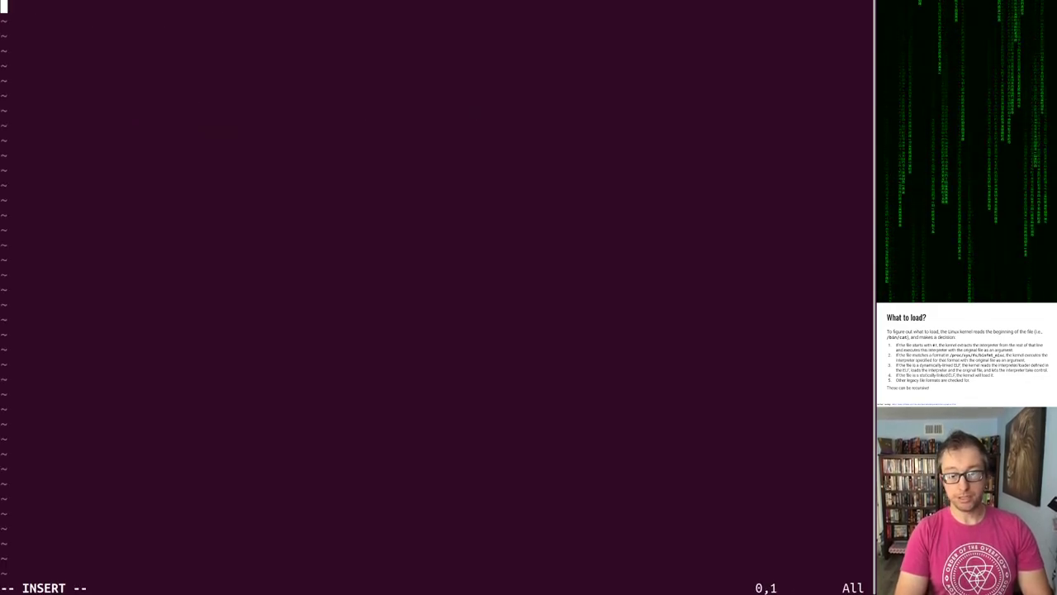
type("#!/b")
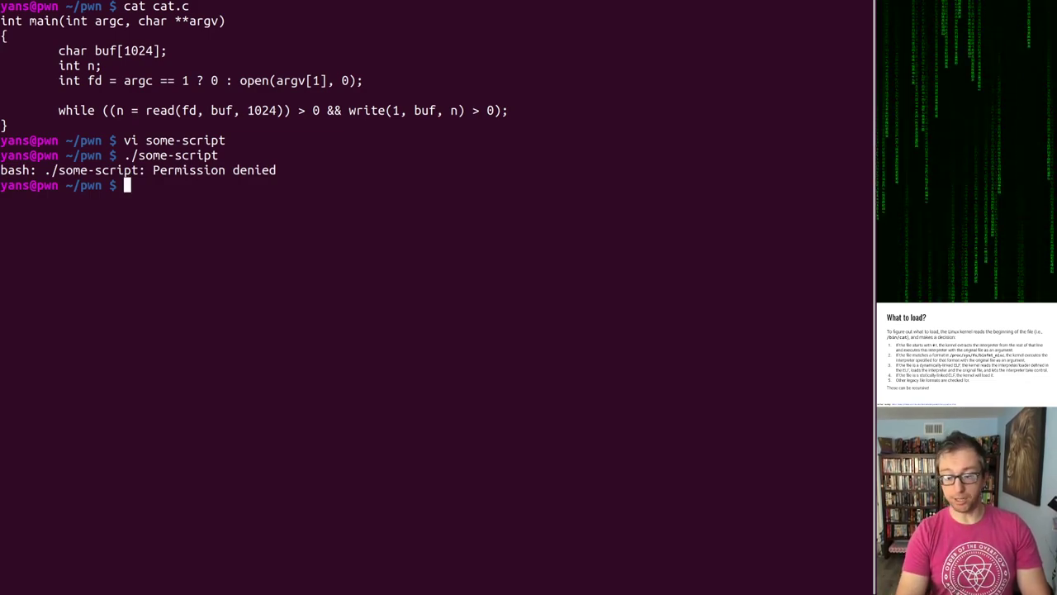
Step: Grant some-script chmod 755, run it to print hi, and cat its contents
type("chmod 755 s")
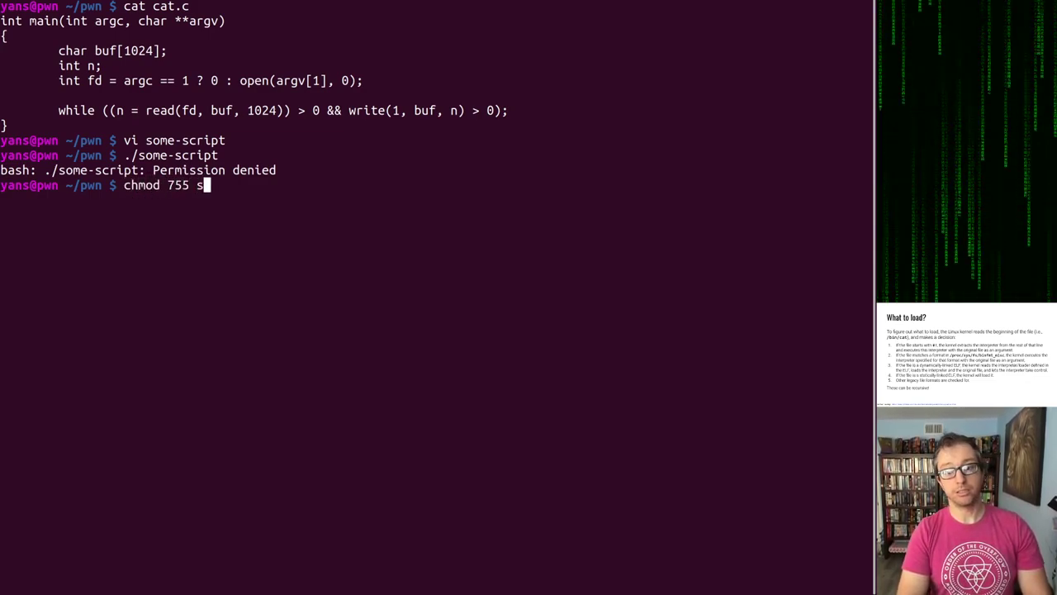
type("ome-script")
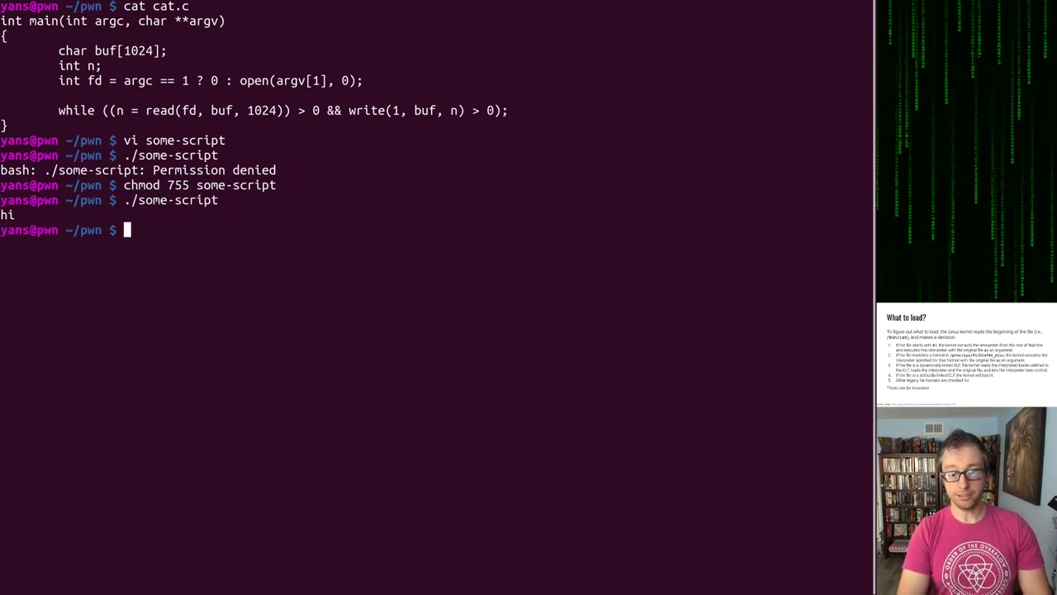
type("cat some-script")
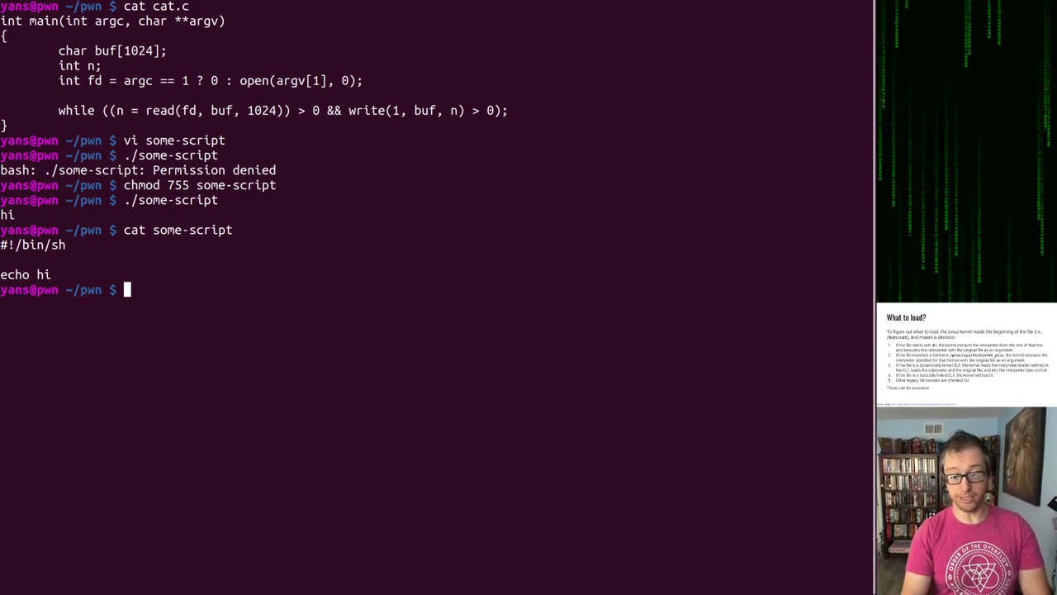
Step: Change some-script's shebang to #!/bin/echo, run it and cat it to show it prints its own path
type("vi")
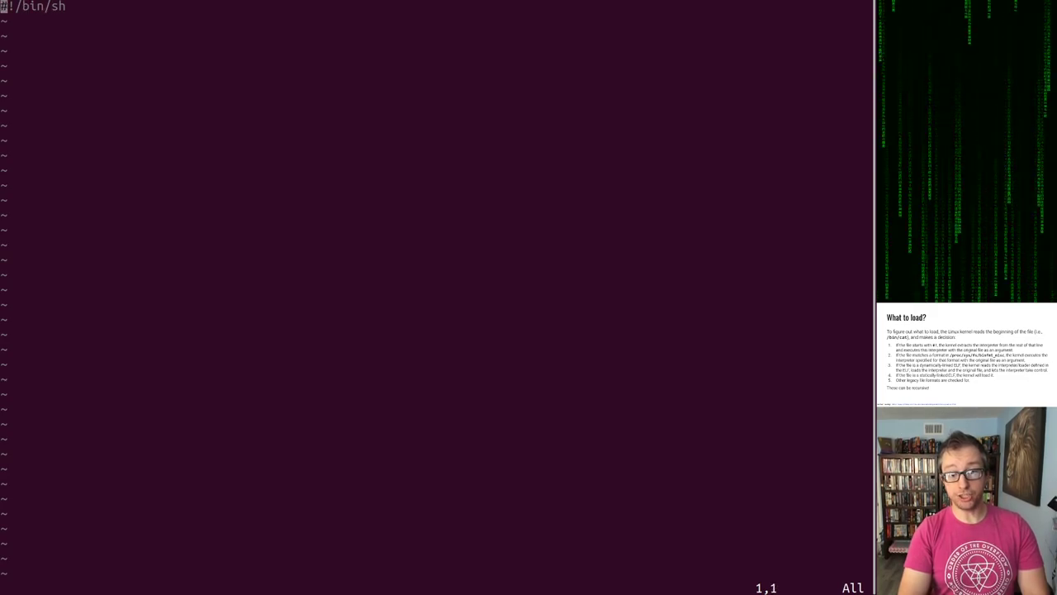
type("echo asdf")
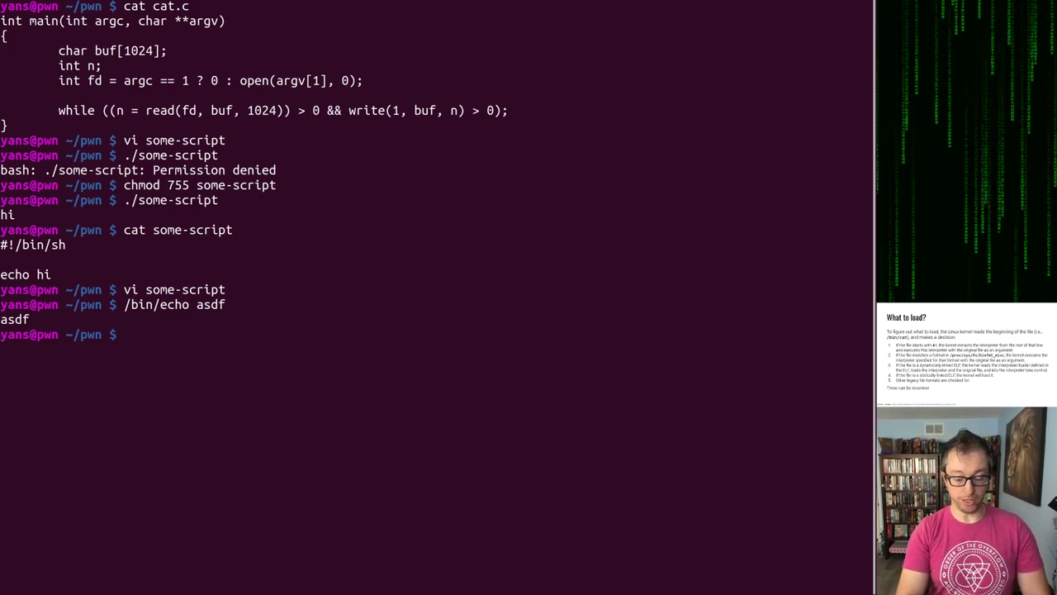
type("./som")
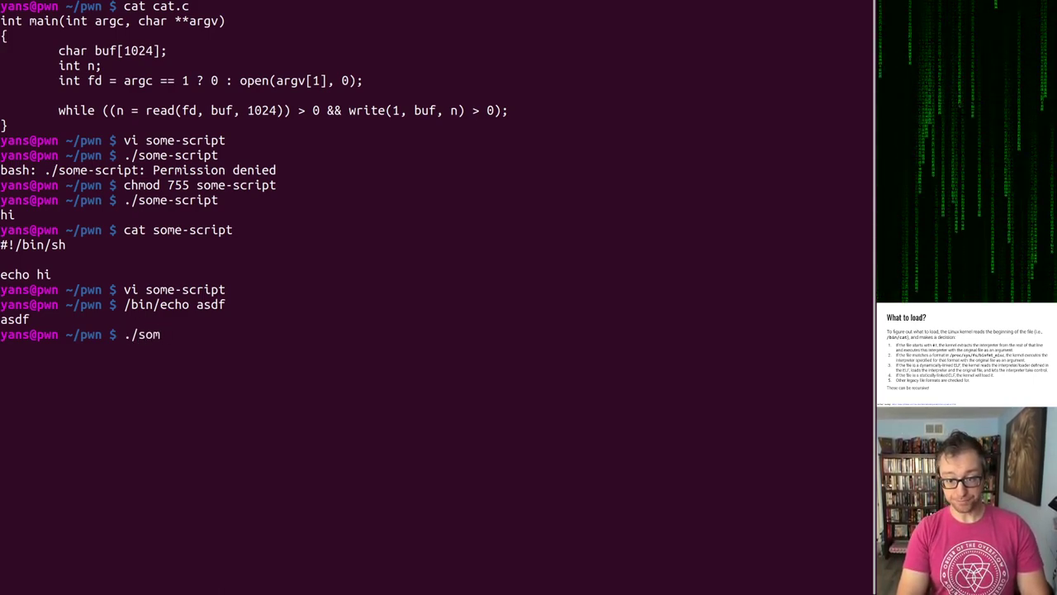
type("e-script")
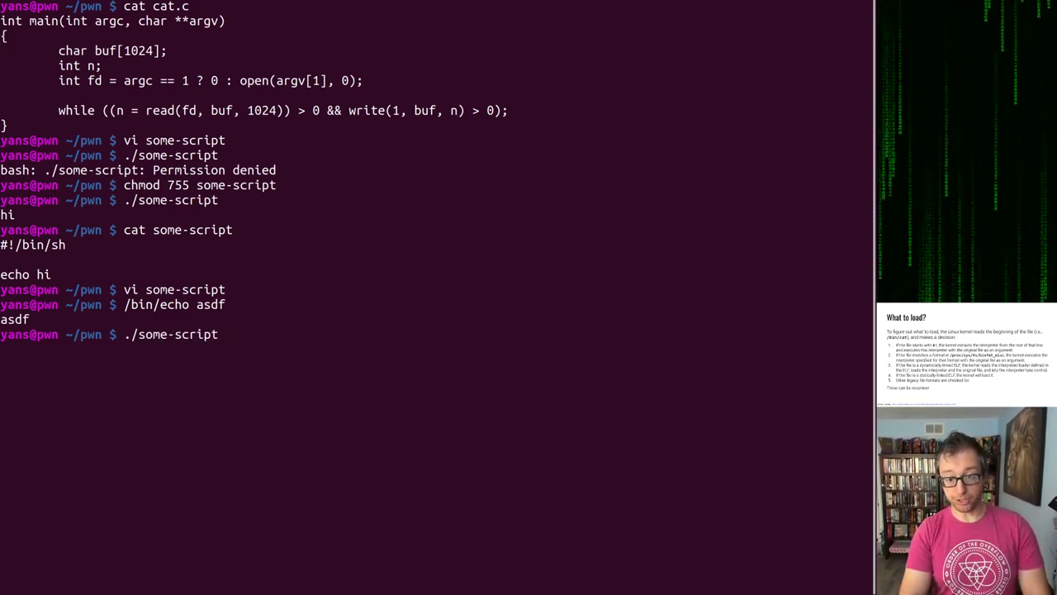
type("cat")
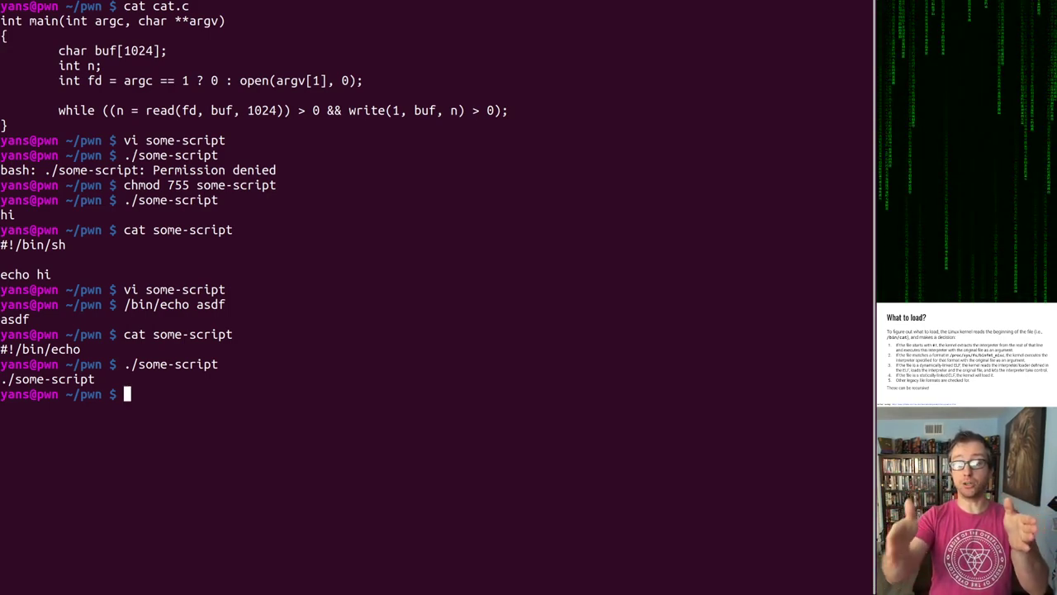
Step: Run /bin/echo ./some-script to confirm the same output, then start editing a new script
type("/bn")
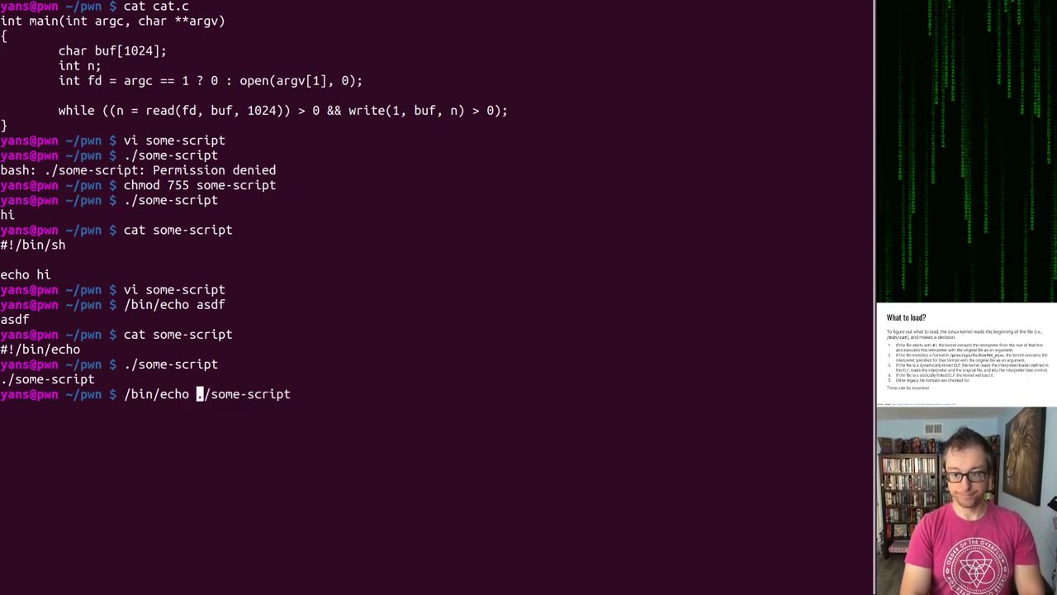
key("enter")
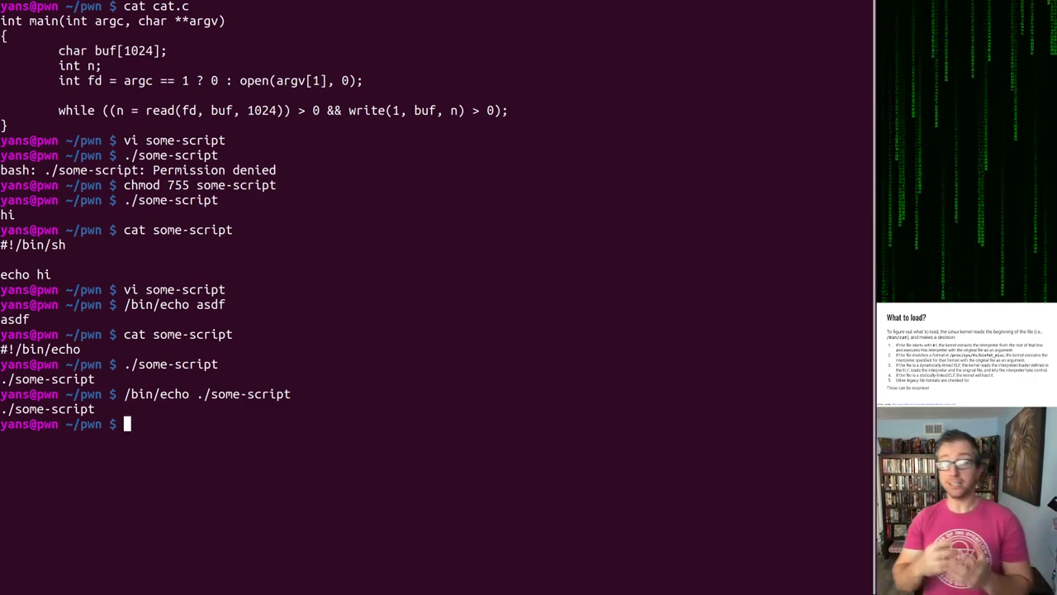
type("vi s")
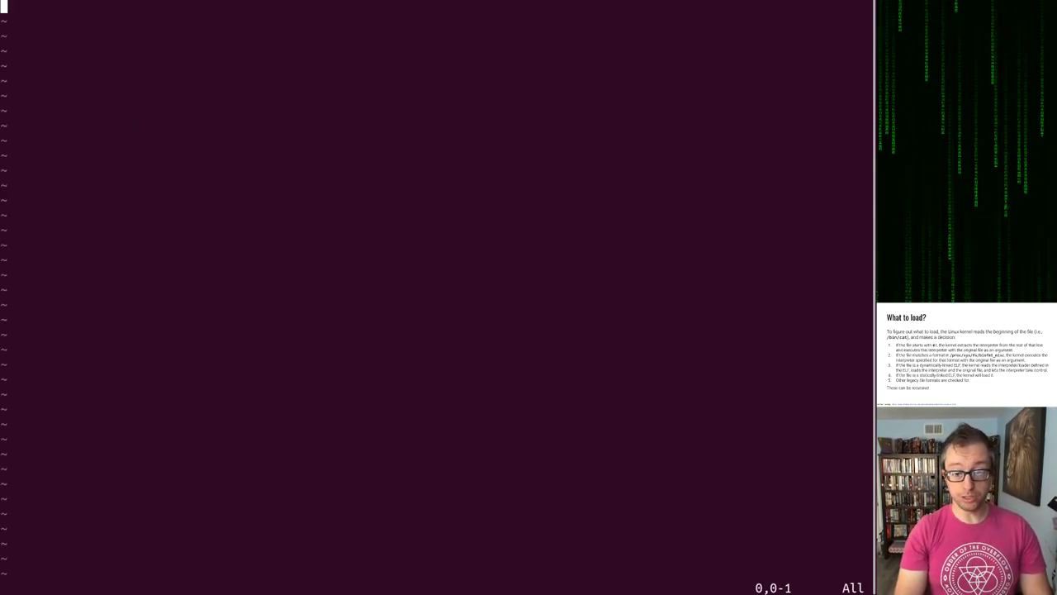
Step: Create some-script2 with shebang #!./some-script, chmod 755 it and cat it
type("#!")
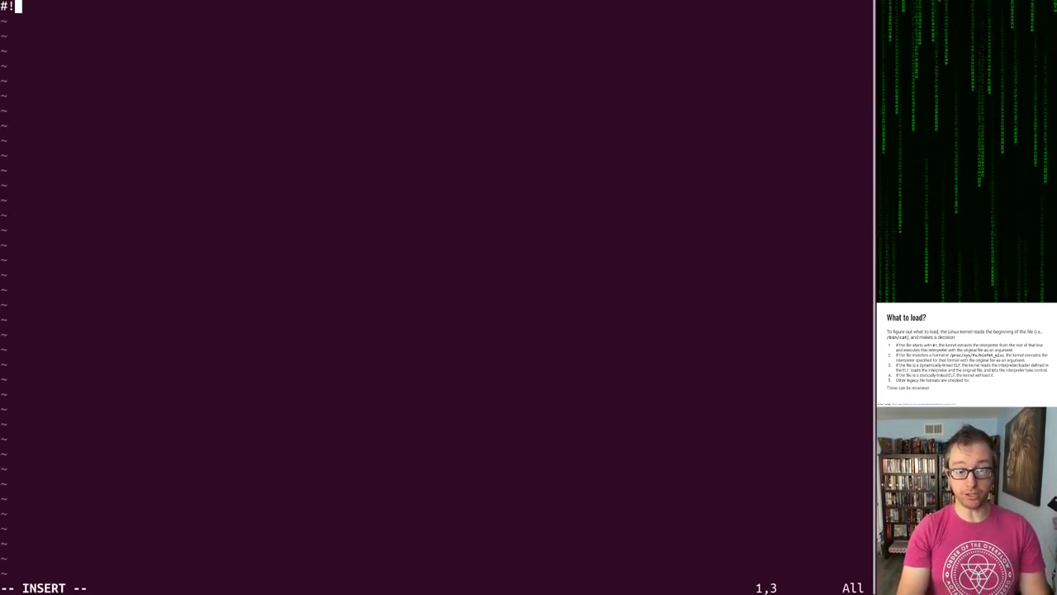
type("./some-sc")
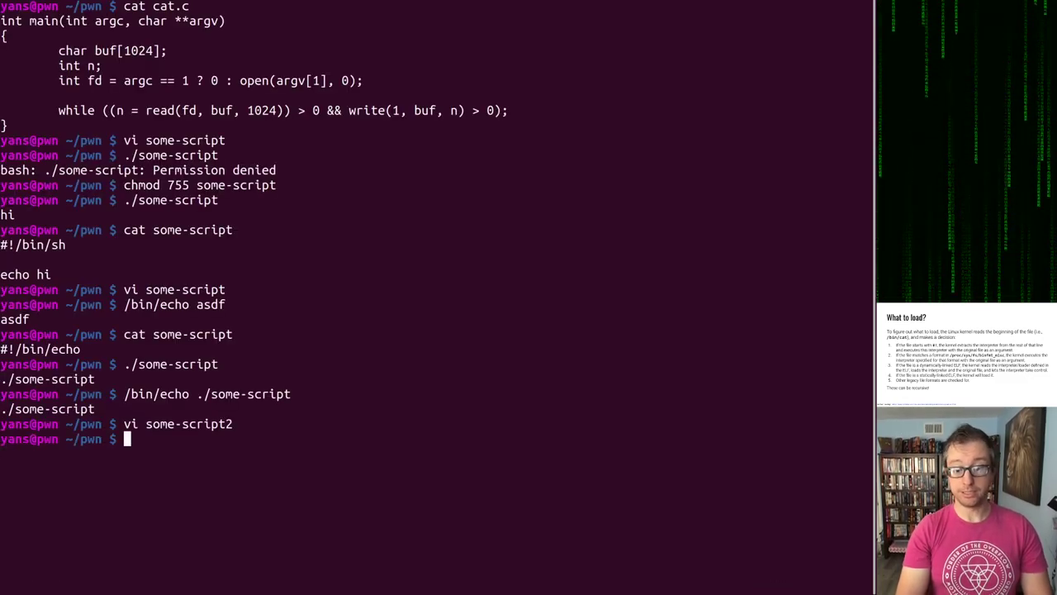
type("chmod 755 some-script2")
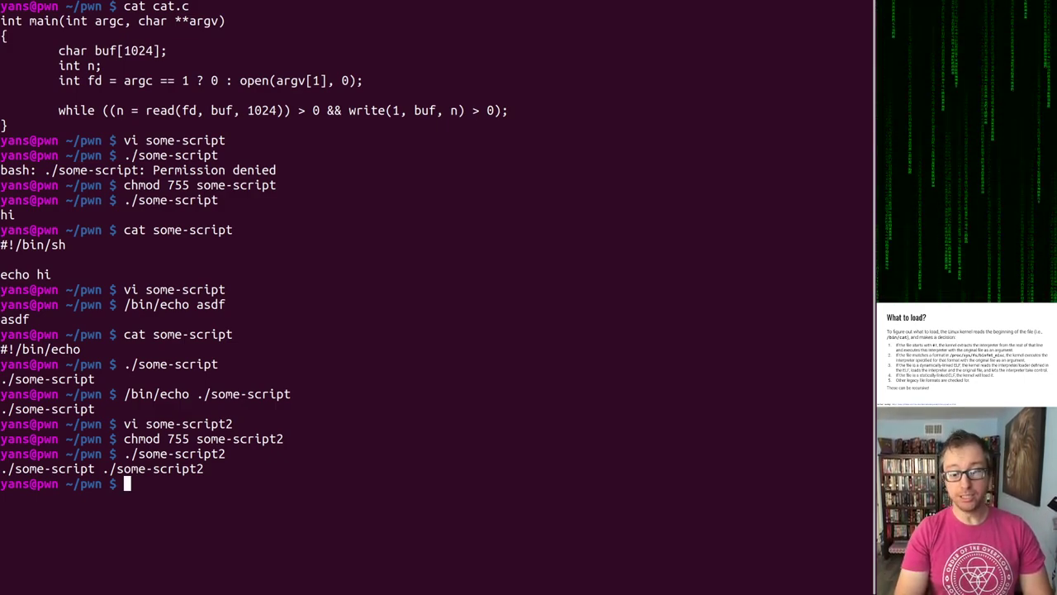
type("cat some-script2")
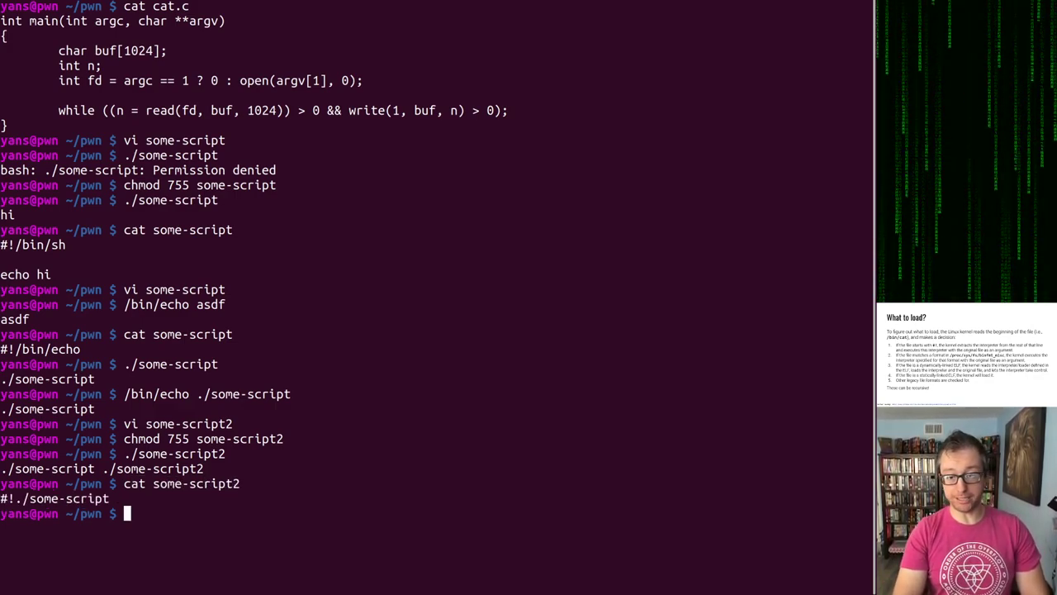
Step: Run ./some-script2 and compare with /bin/echo ./some-script ./some-script2, both printing the two paths
type("./")
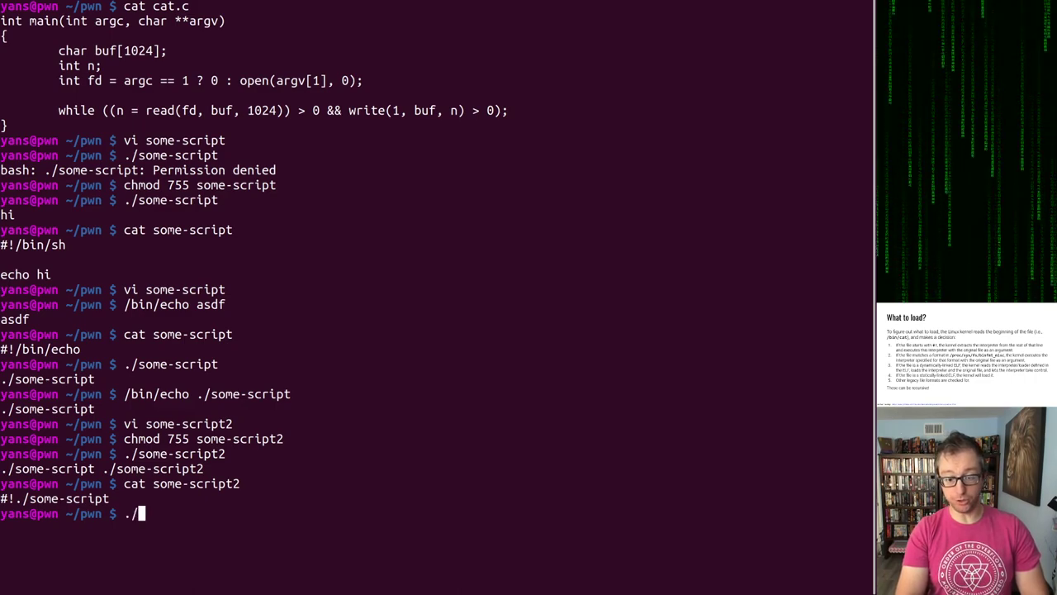
type("some-script ./s")
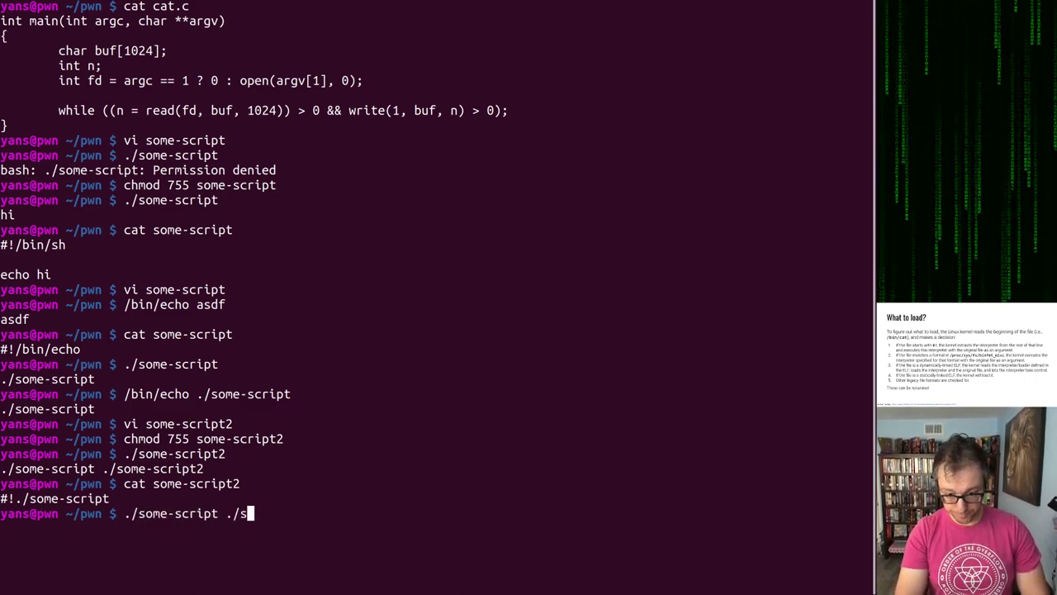
type("ome-script2")
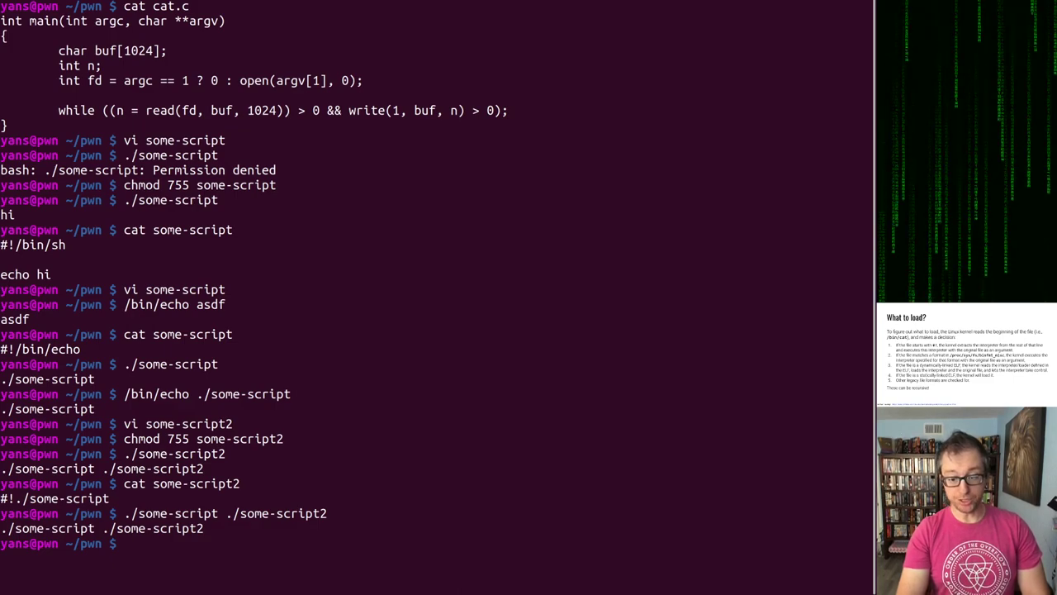
type("/bin/ech")
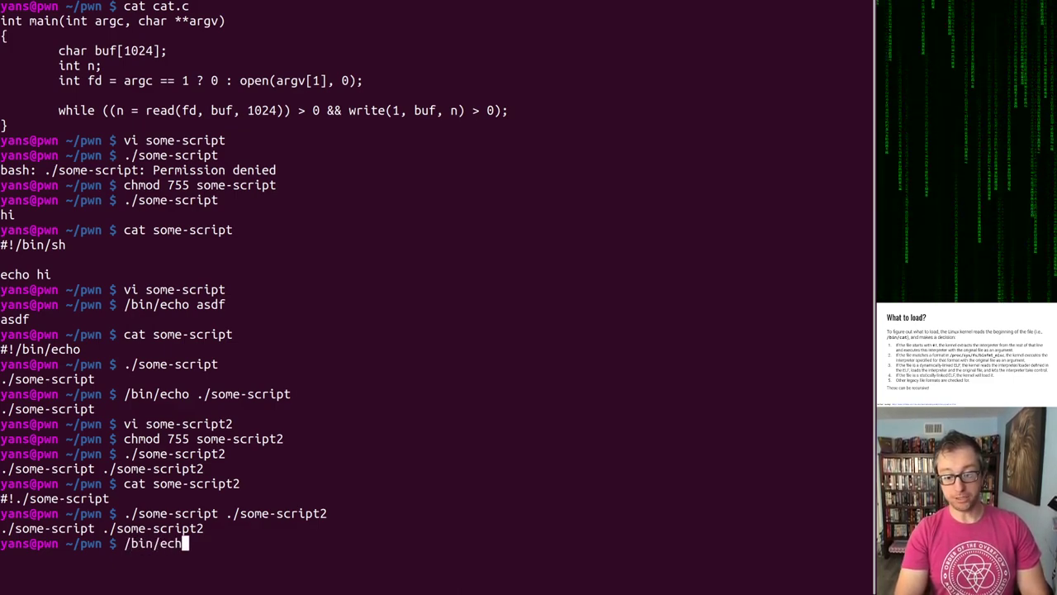
type("./some-script ./some-script2")
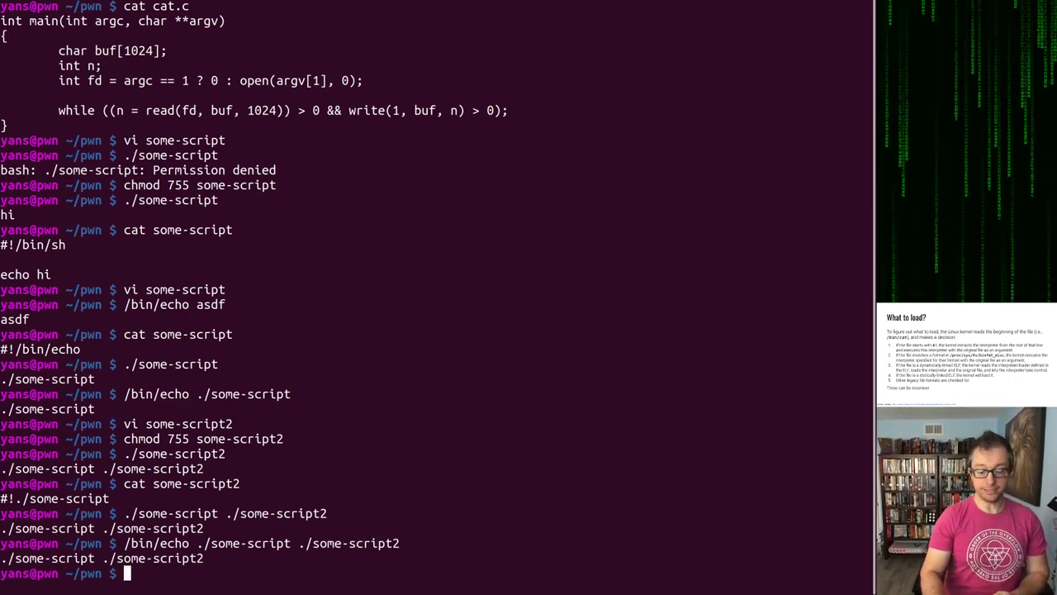
type("./some-scrip")
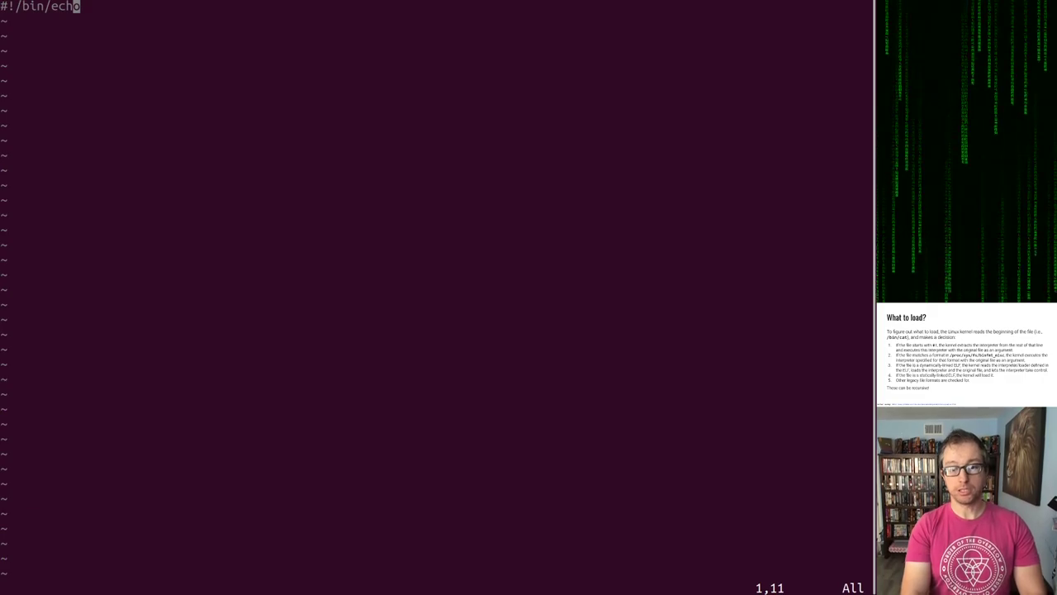
Step: Append 'asdf fdsa asdf' to some-script's #!/bin/echo line so some-script2 prints them first
type("asdf fdsa as")
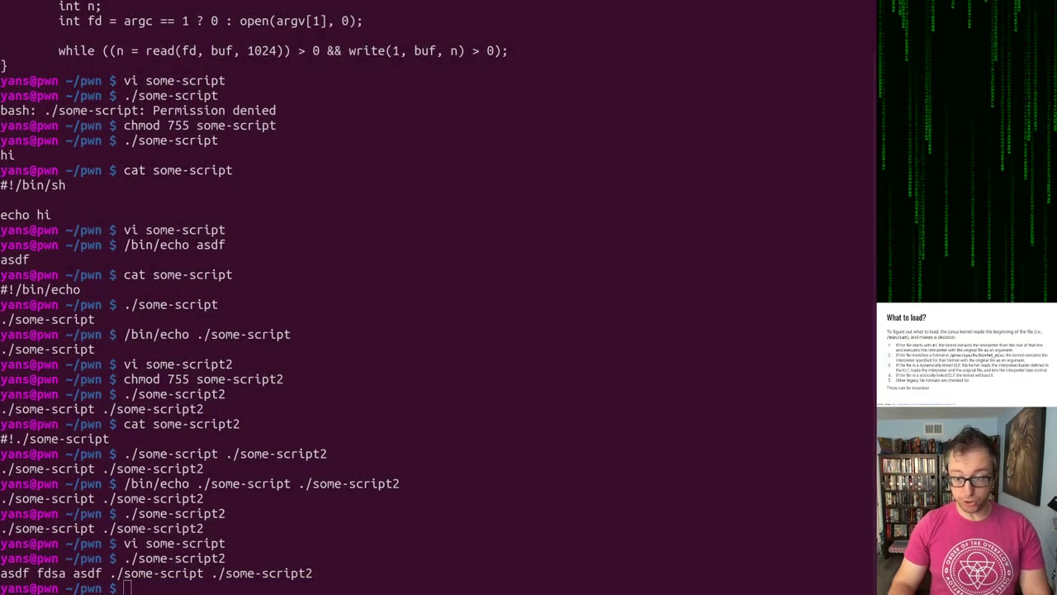
Step: List /proc/sys/fs/binfmt_misc and cat the jar entry, highlighting its 504b0304 magic
type("cat")
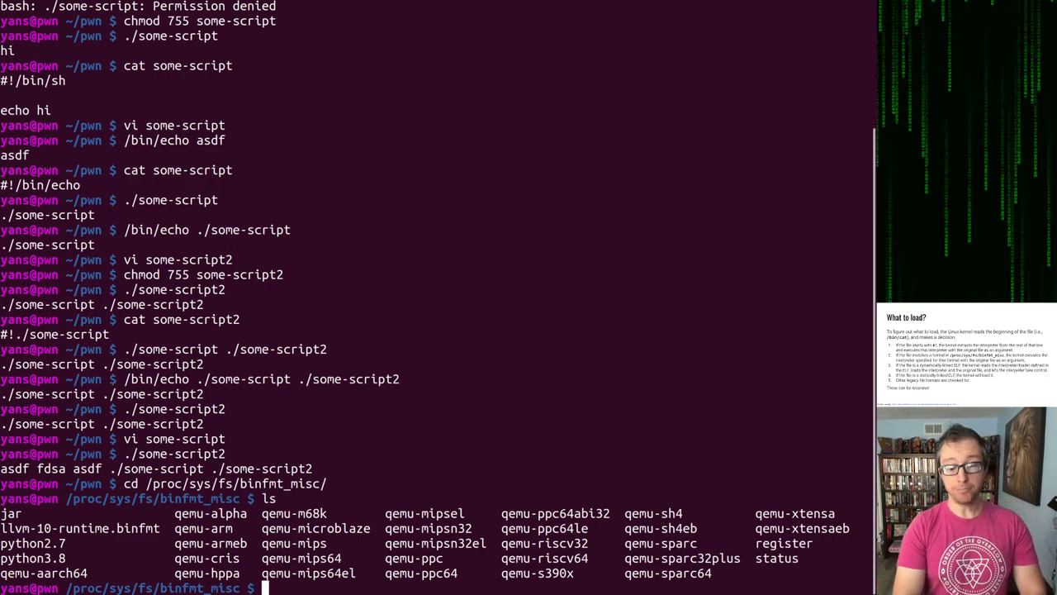
type("cat jac")
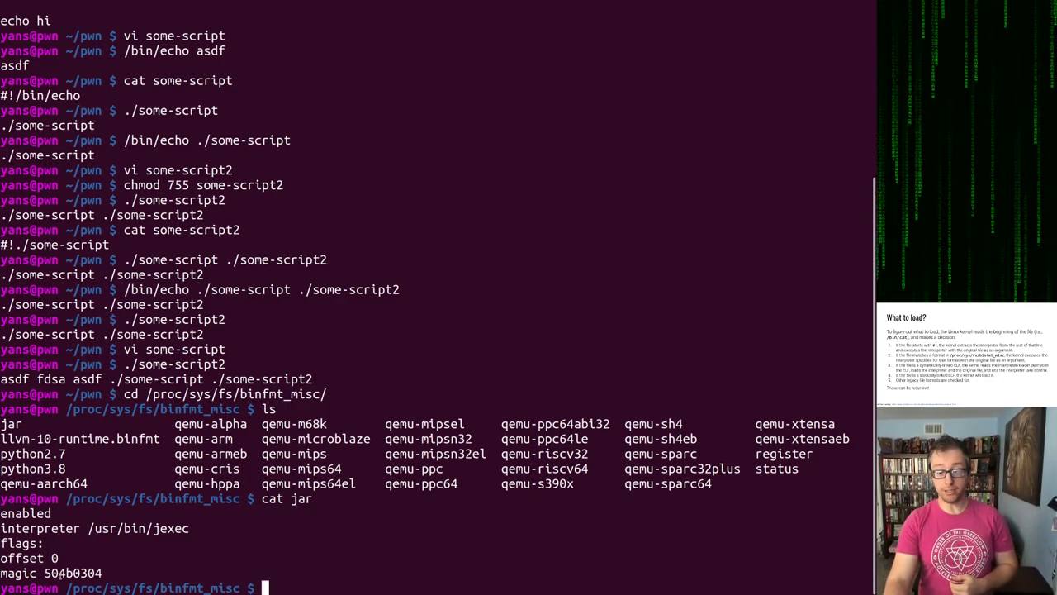
double_click(73, 571)
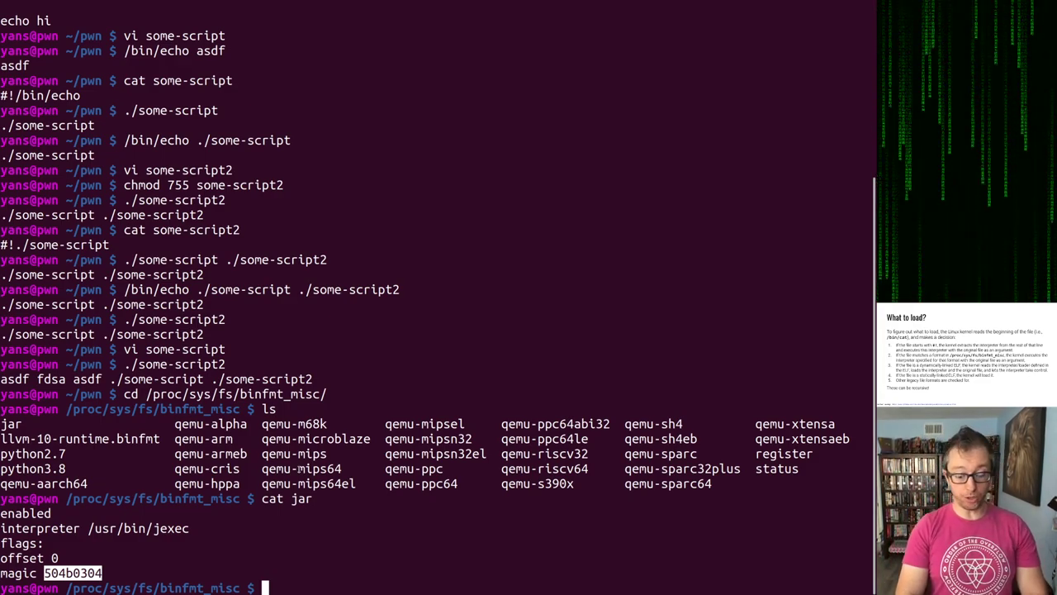
Step: Echo $'\x50\x4b' to show the jar magic bytes decode to PK
type("echo")
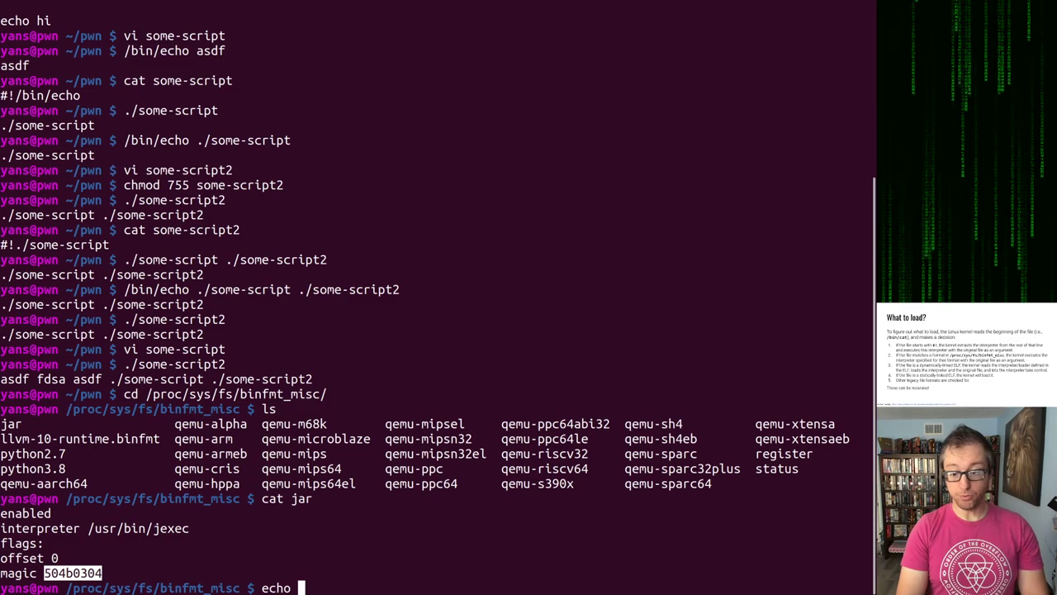
type("$'\\")
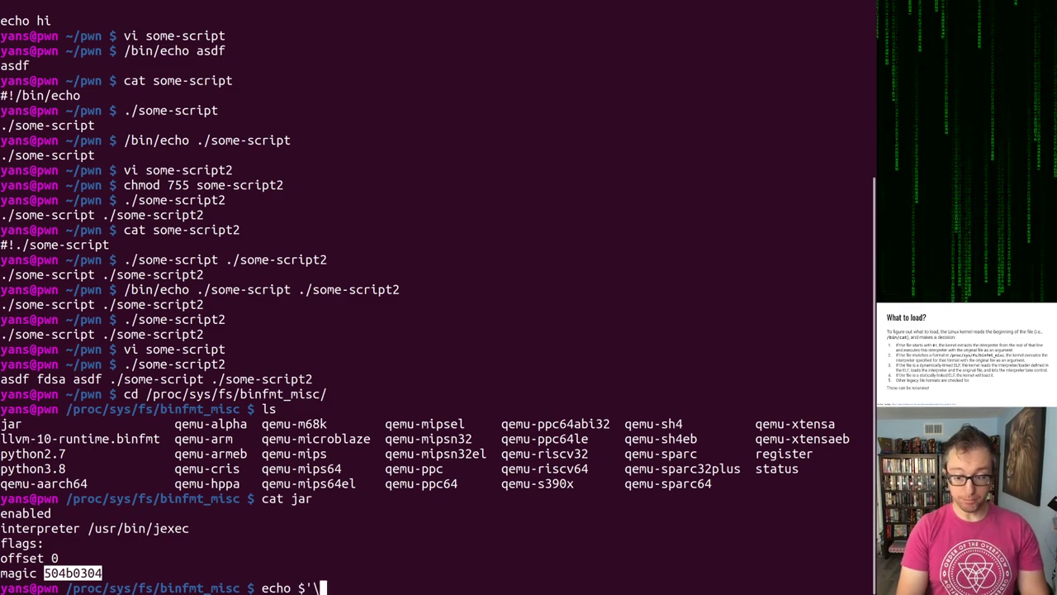
type("x50")
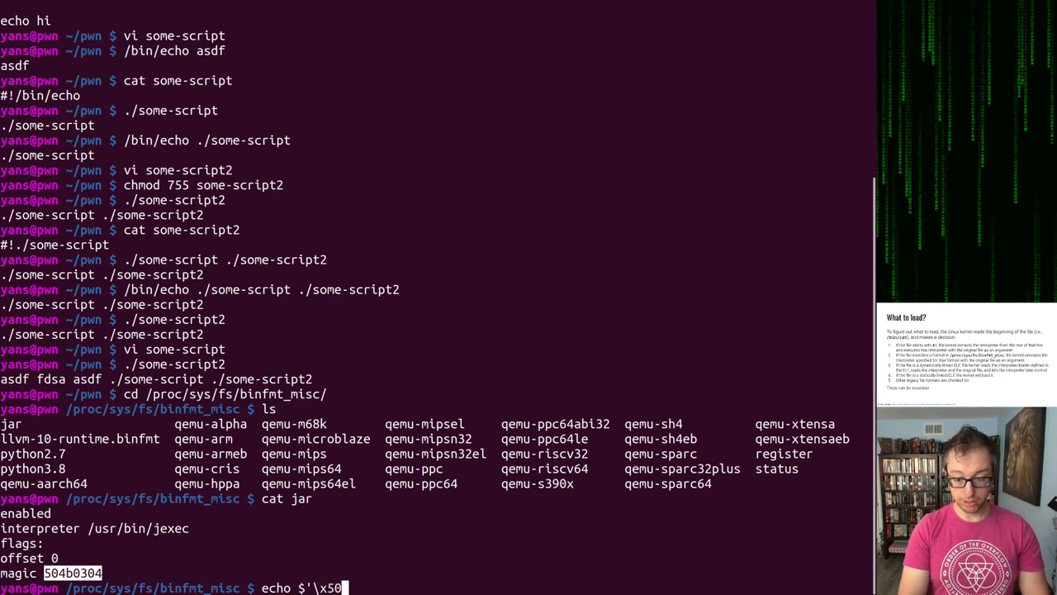
type("\\x4b")
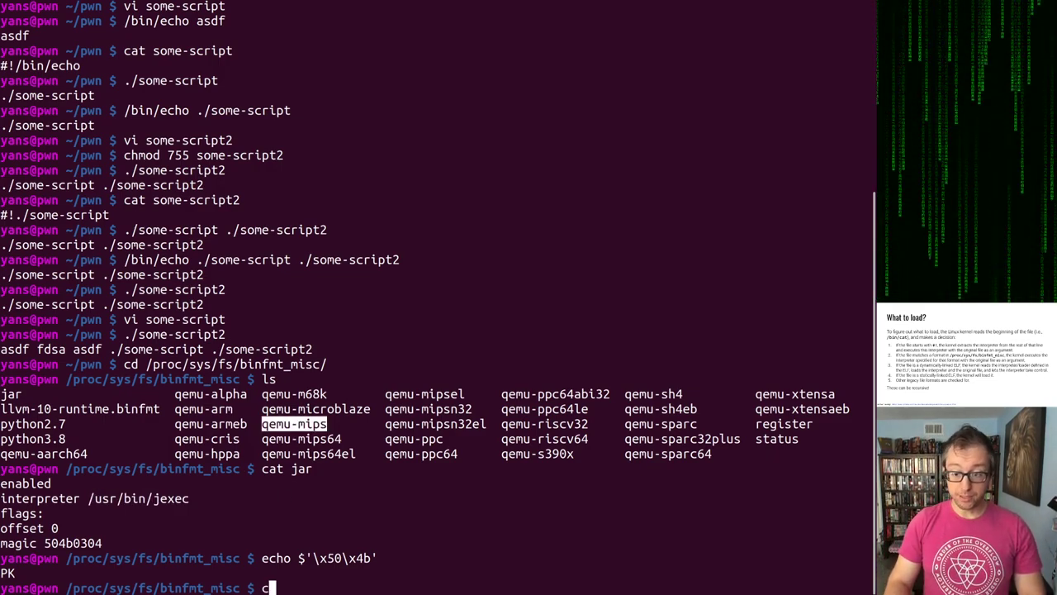
Step: Cat the qemu-mips binfmt entry showing its qemu-mips-static interpreter, OCF flags and ELF magic
type("cat qemu-mips")
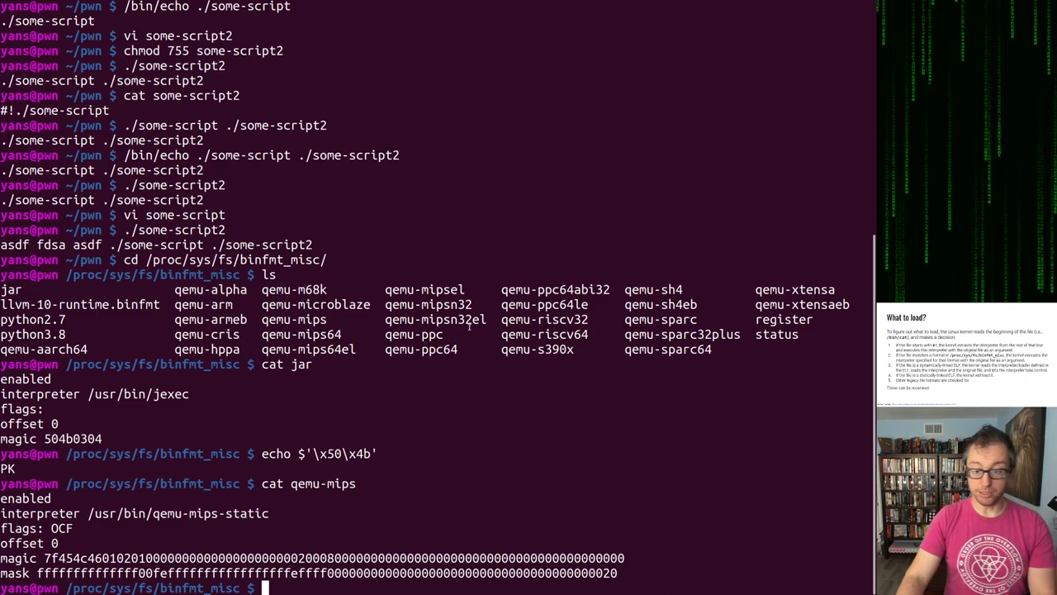
Step: Print the qemu-mips binfmt entry again, then the qemu-mipsel entry for comparison
type("cat qemu-mips")
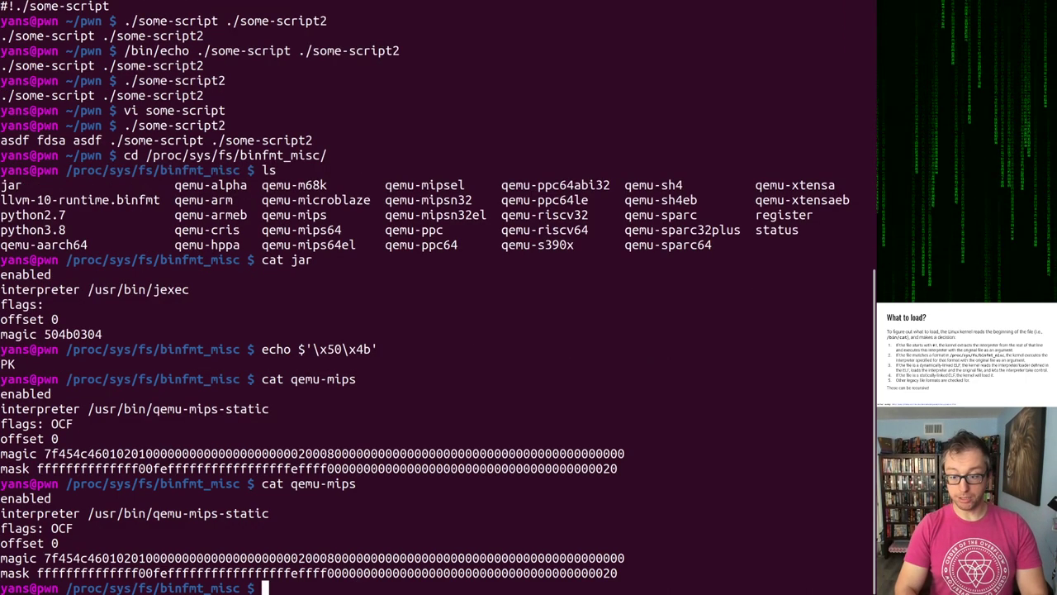
type("cat qemu-mipse")
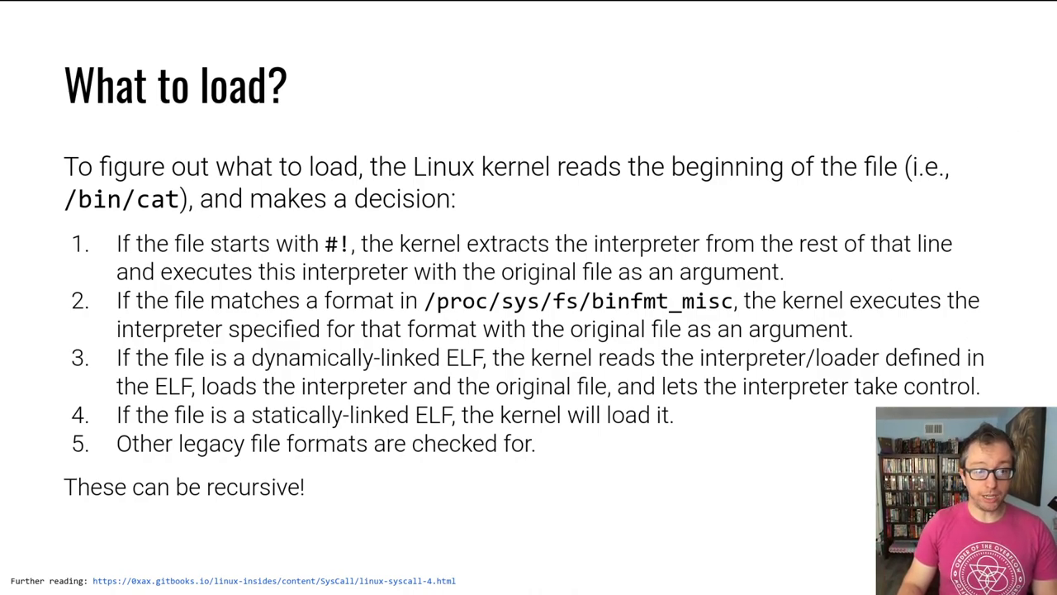
key("Right")
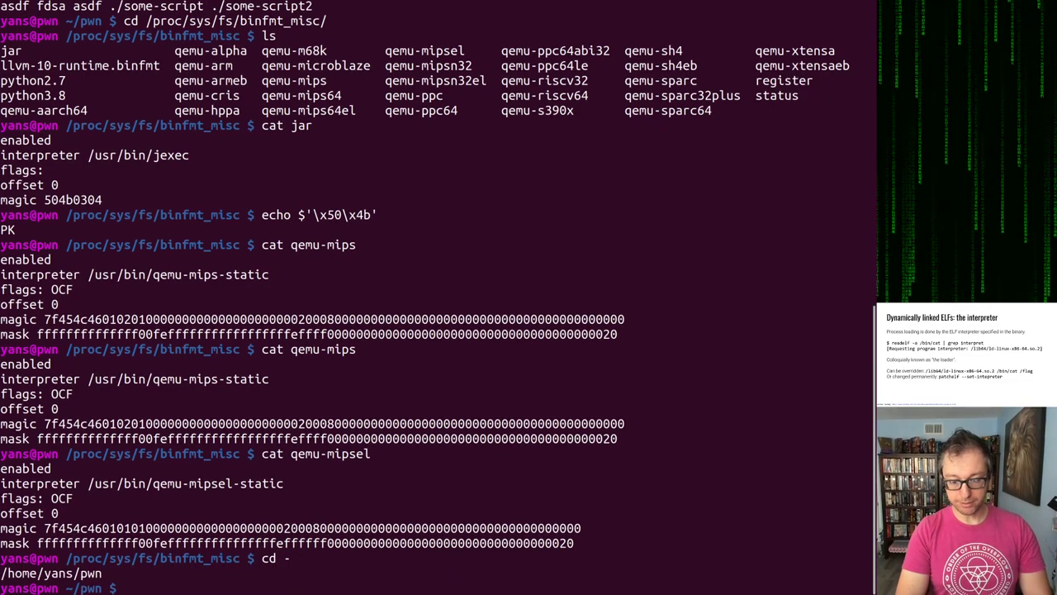
Step: Show cat.c, build it with gcc -o cat cat.c, and run ./cat on typed input and cat.c
type("gcc")
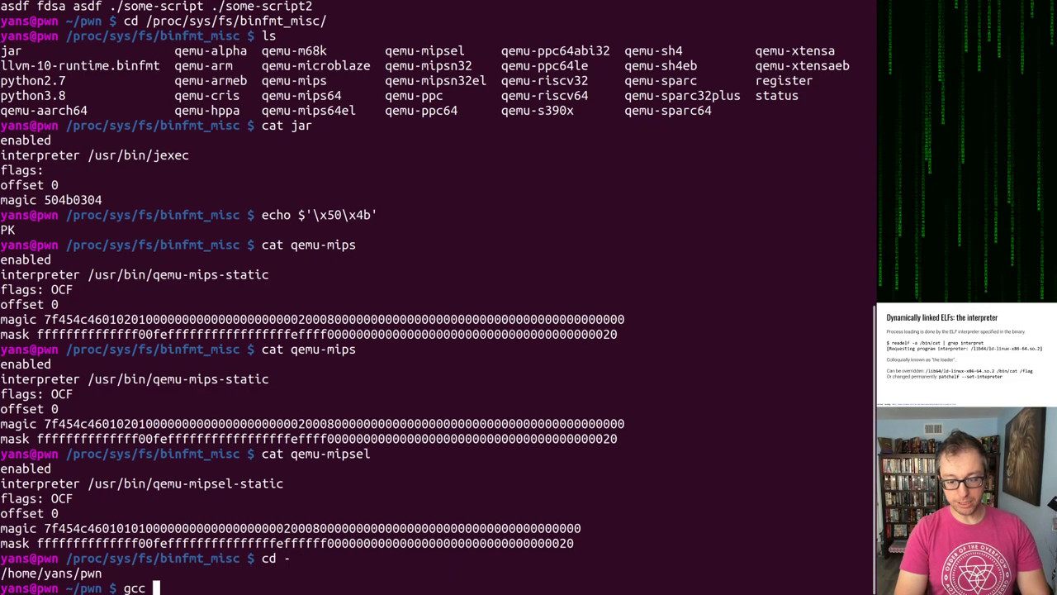
type("cat cat.c")
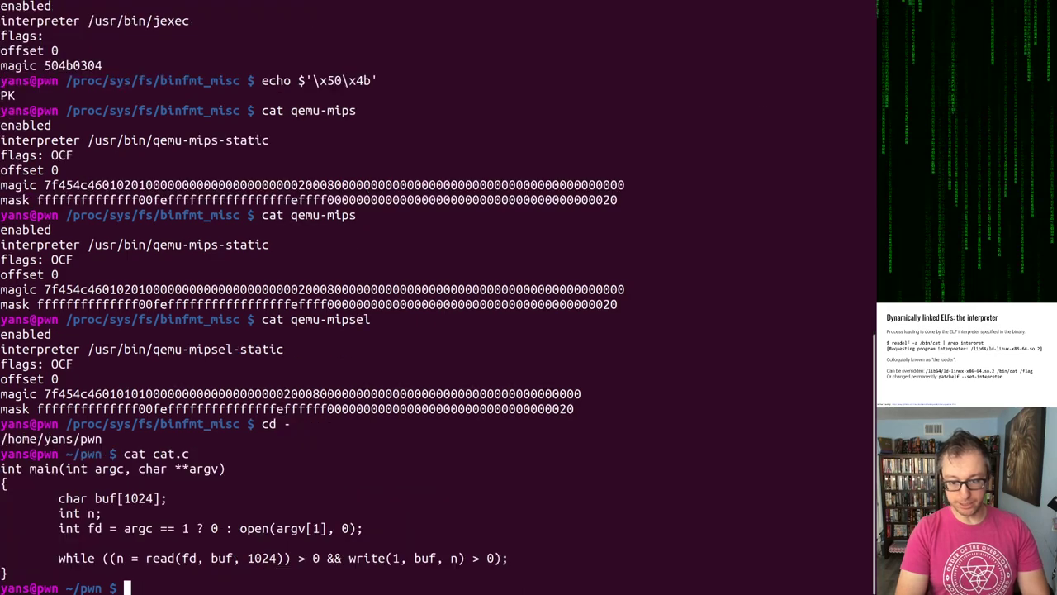
type("gcc -")
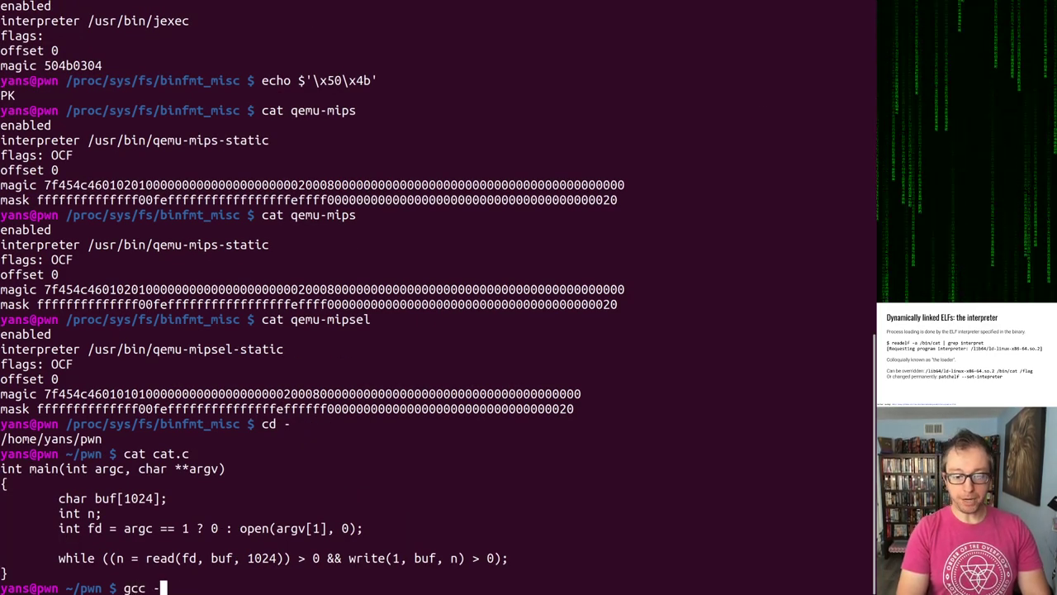
type("o cat cat.c")
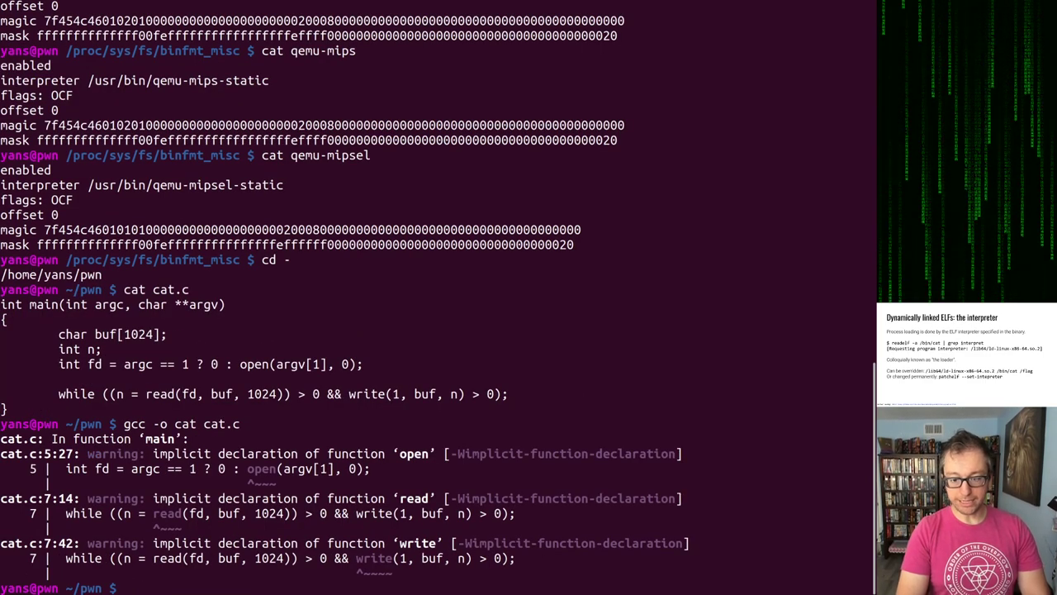
type("./cat")
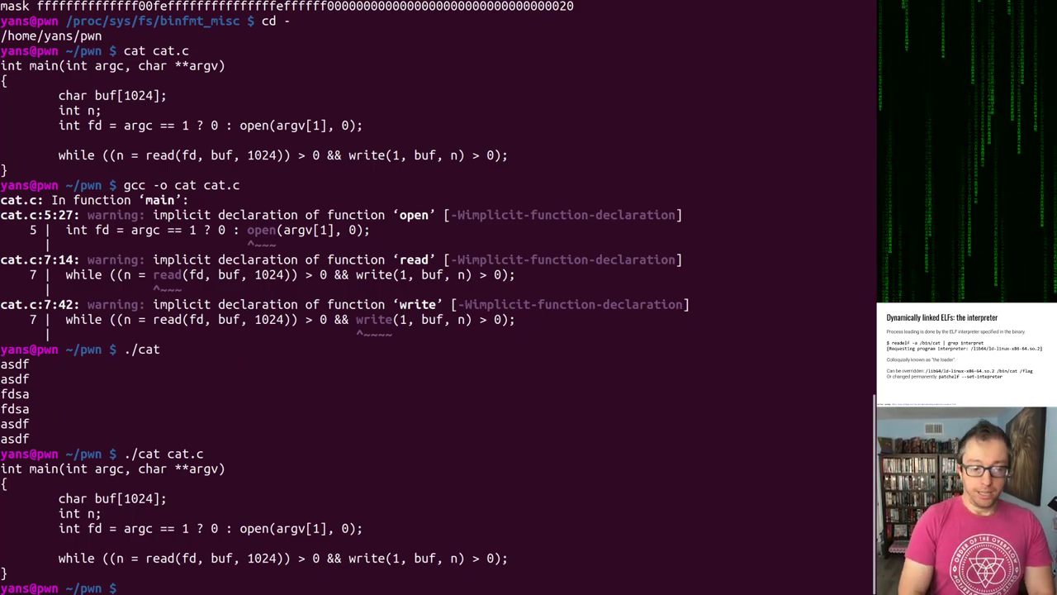
Step: Find cat's interpreter with readelf, then run ./cat and ./cat cat.c through /lib64/ld-linux-x86-64.so.2
type("readelf -")
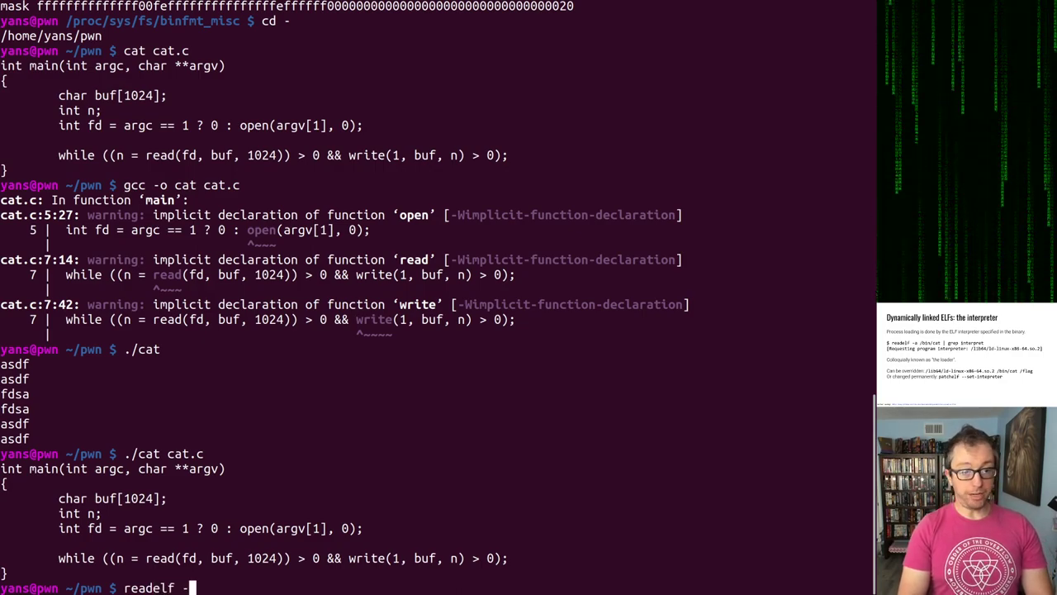
type("a cat | grep interpret")
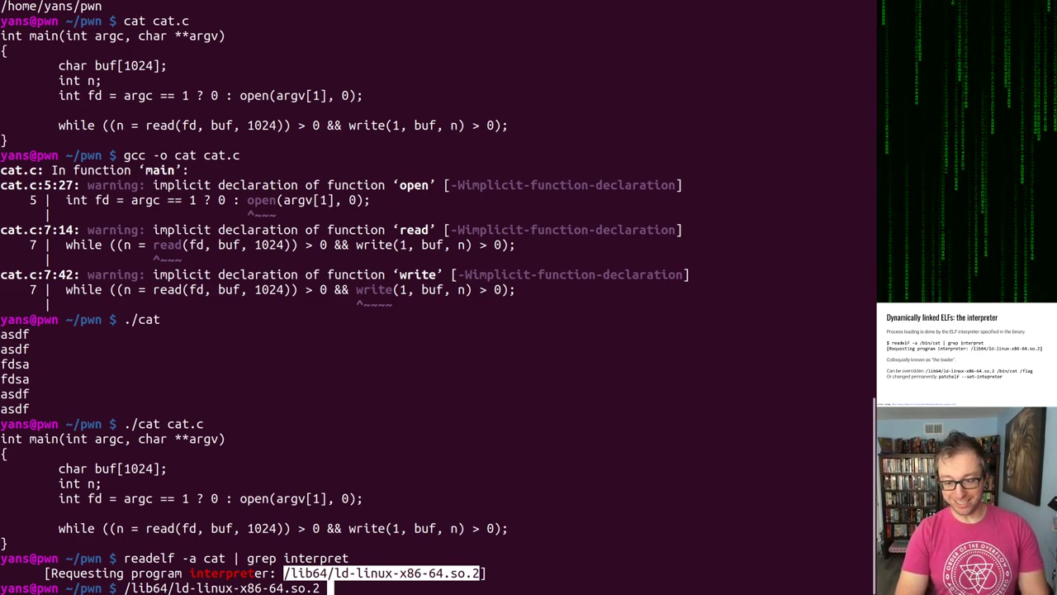
type("./cat c")
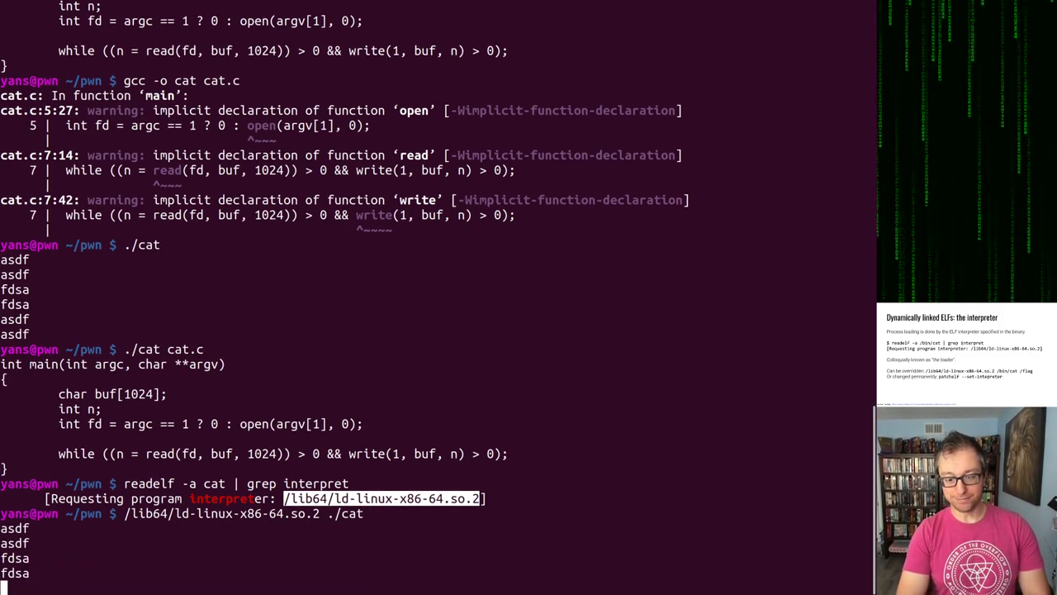
type("cat.c")
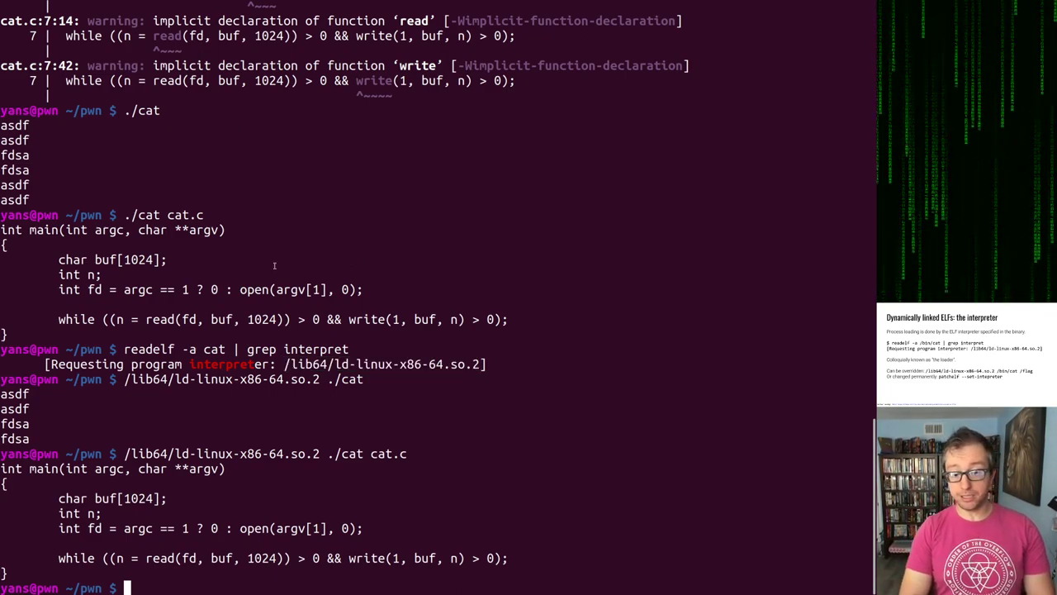
Step: Set cat's interpreter to /some/interpreter with patchelf, then run ./cat so it fails with No such file or directory
type("patchelf")
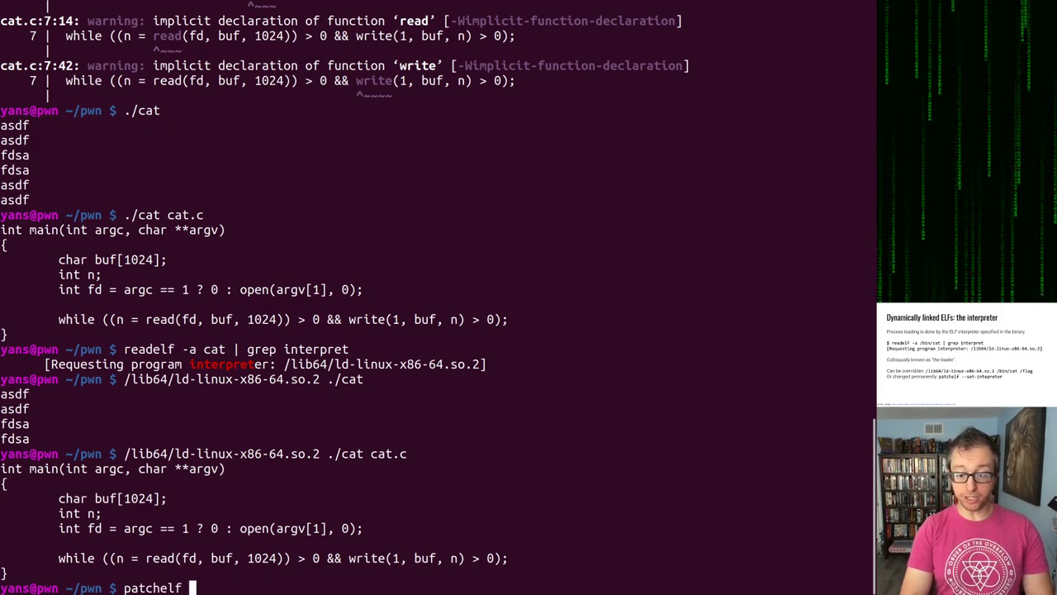
type("--set-interp")
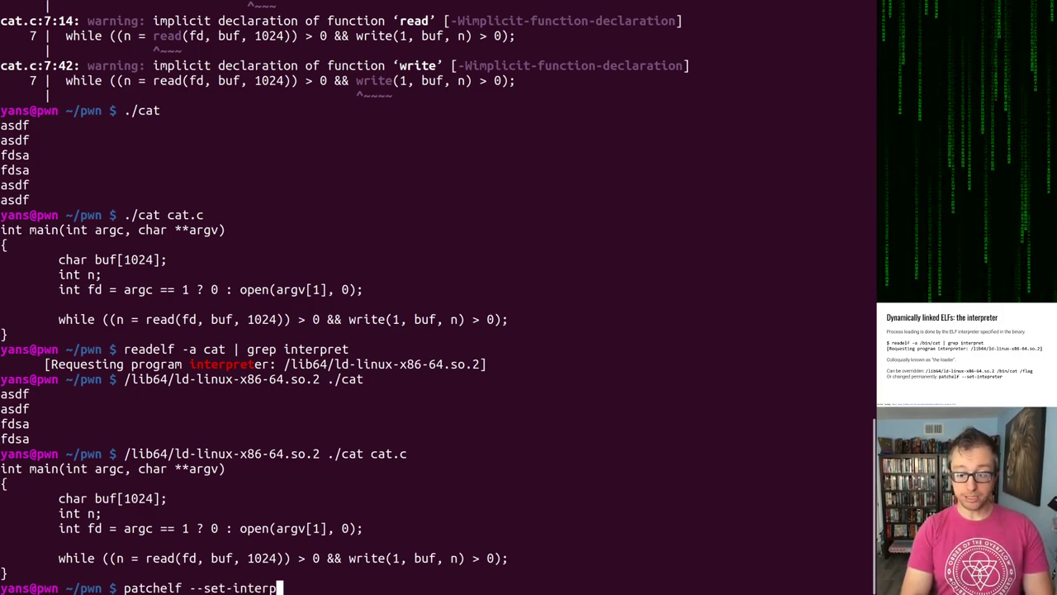
type("eter")
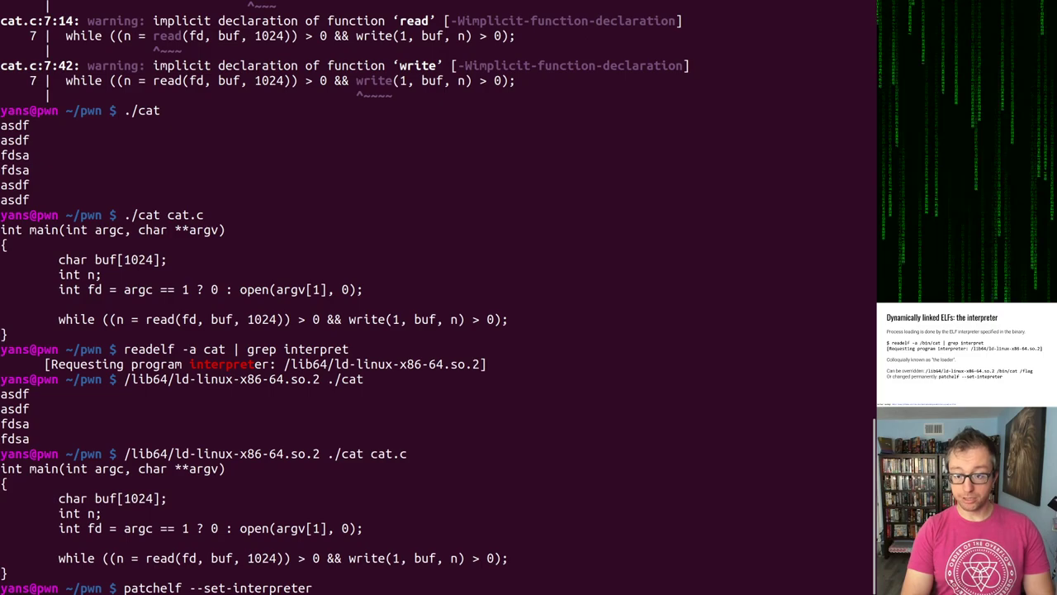
type("/some/in")
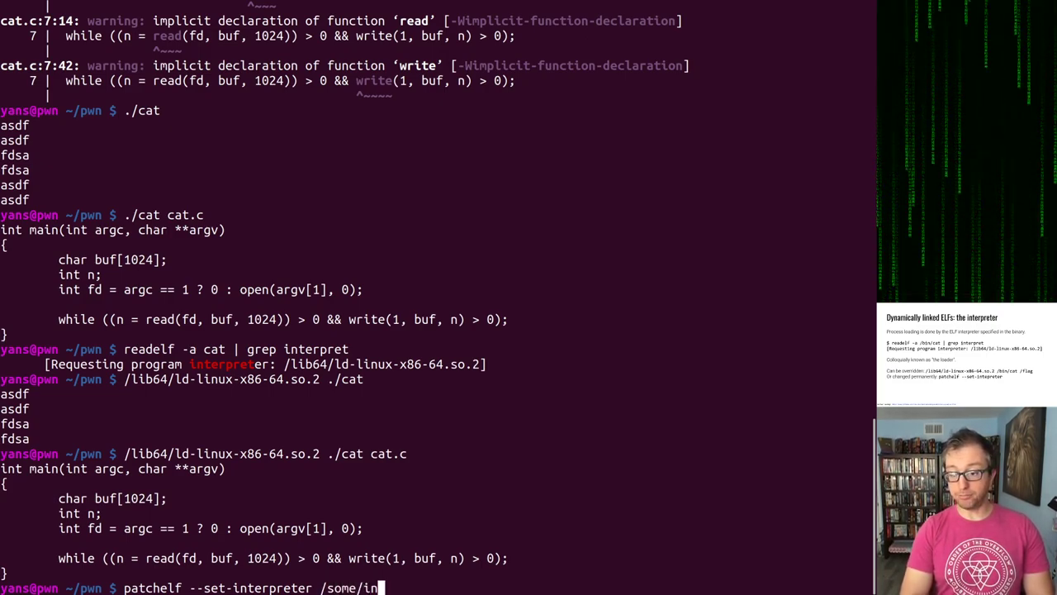
type("terpreter")
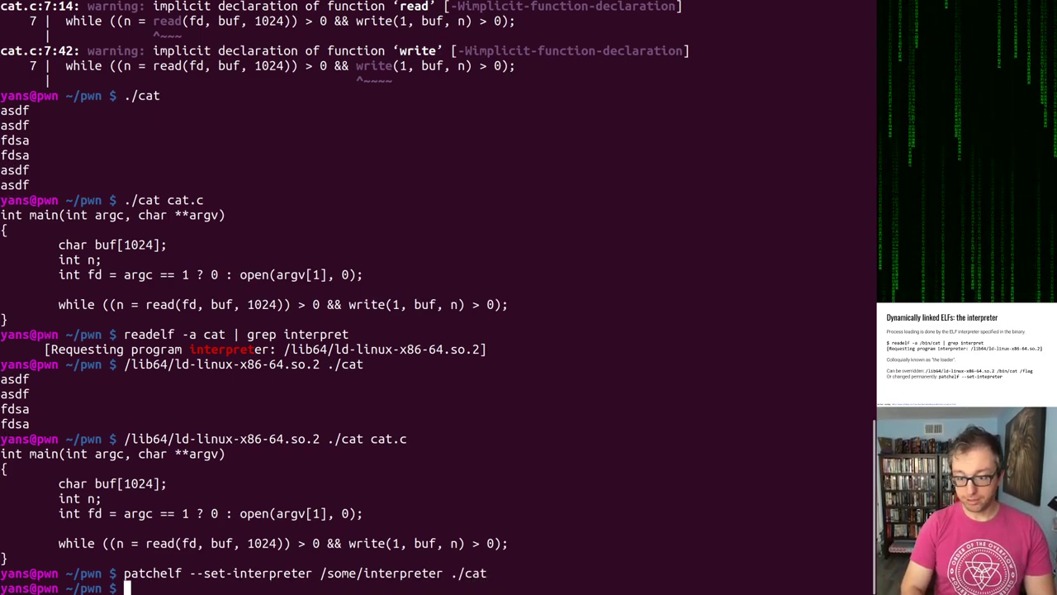
type("./ca")
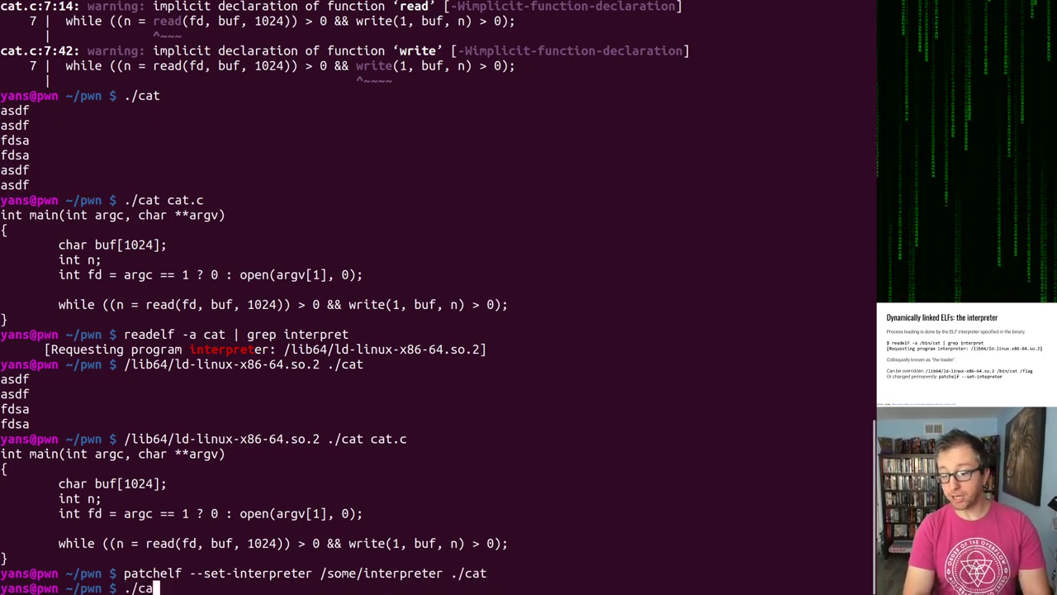
key("Return")
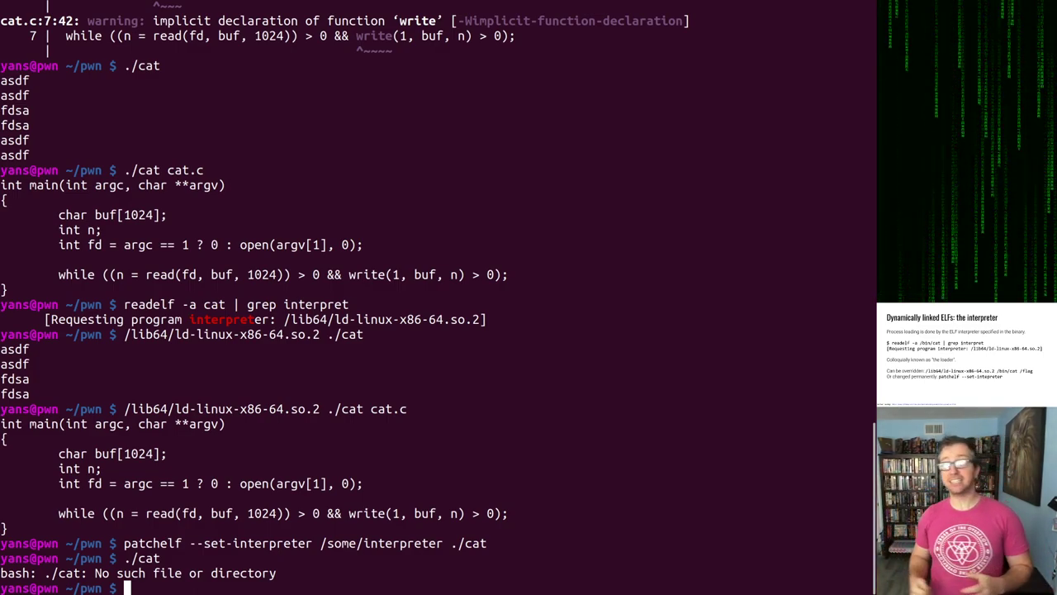
type("/lib64/ld-linux-x86-64.so.2 ./cat cat.c")
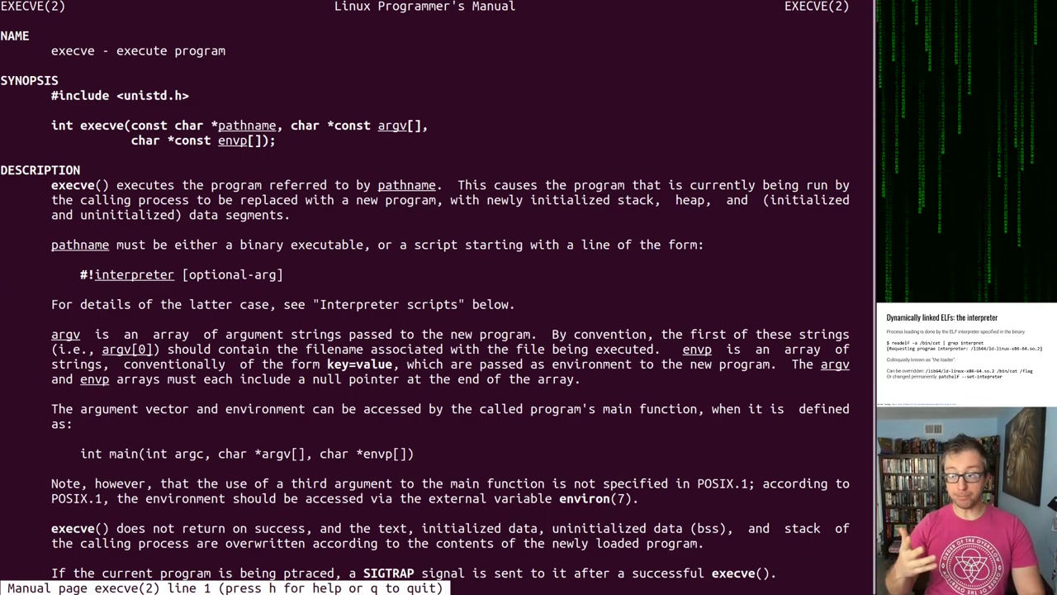
Step: Scroll the execve(2) manual down to the ENOENT and ENOEXEC error entries
scroll("down", 3)
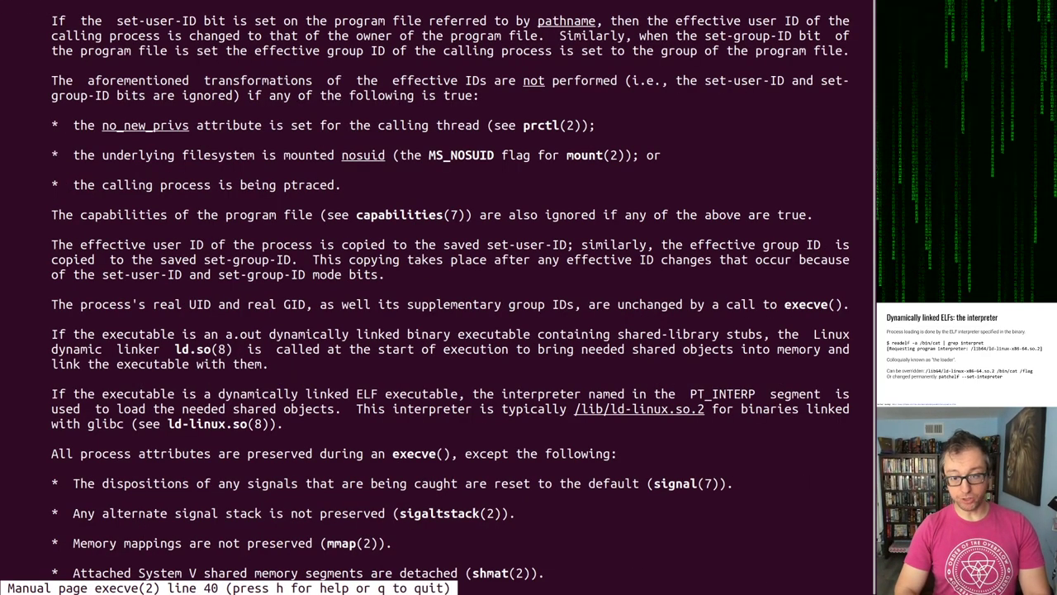
scroll("down", 3)
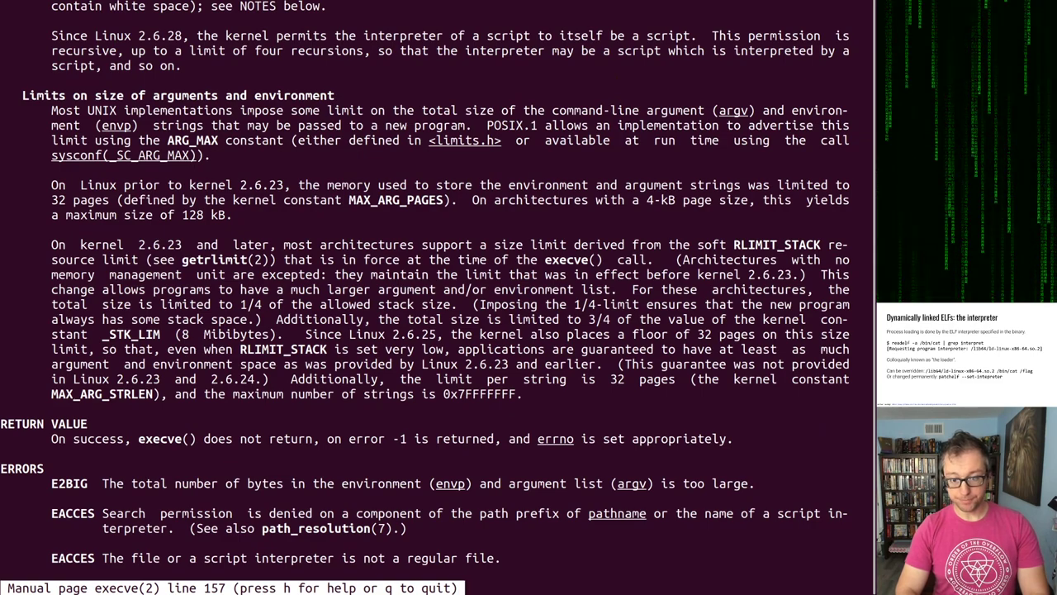
scroll("down", 3)
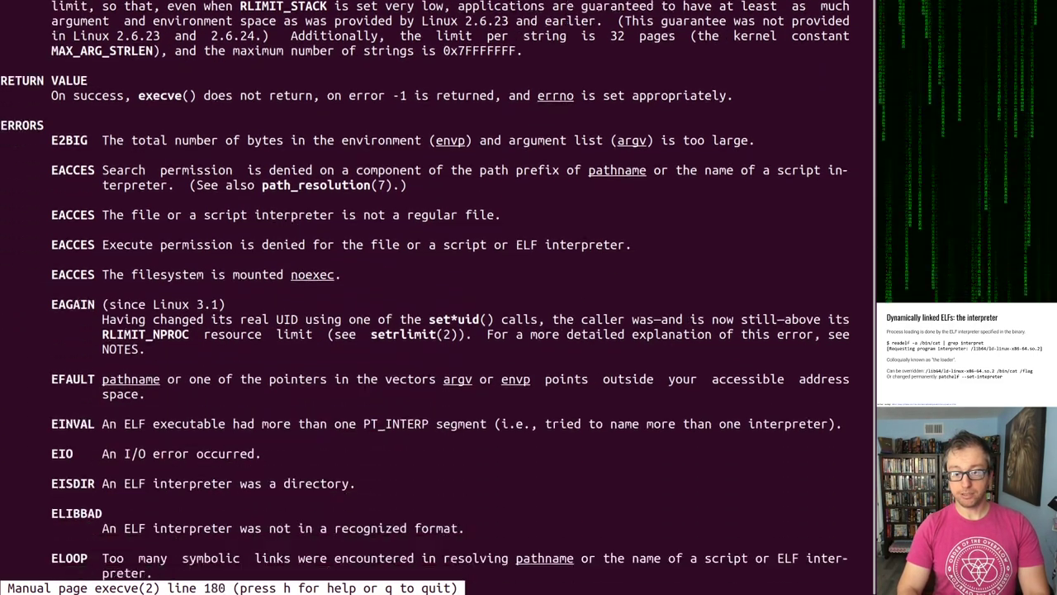
scroll("down", 3)
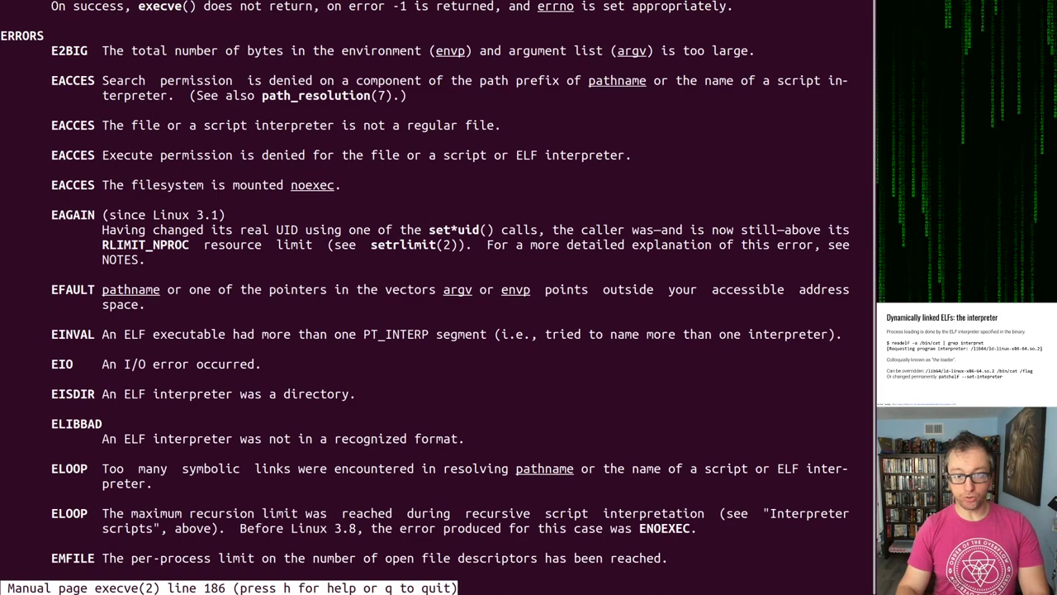
scroll("down", 3)
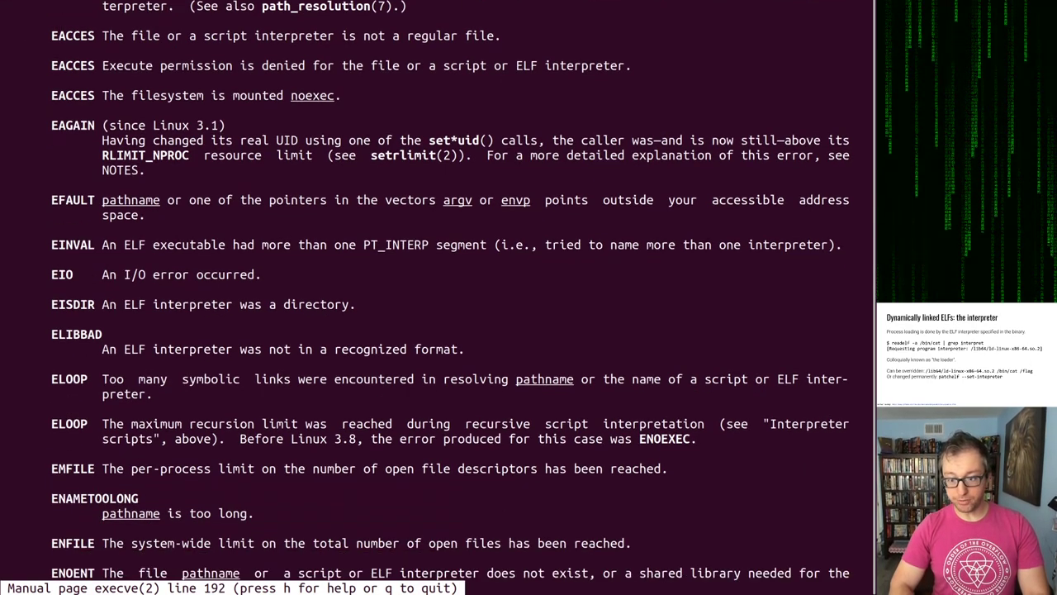
scroll("down", 3)
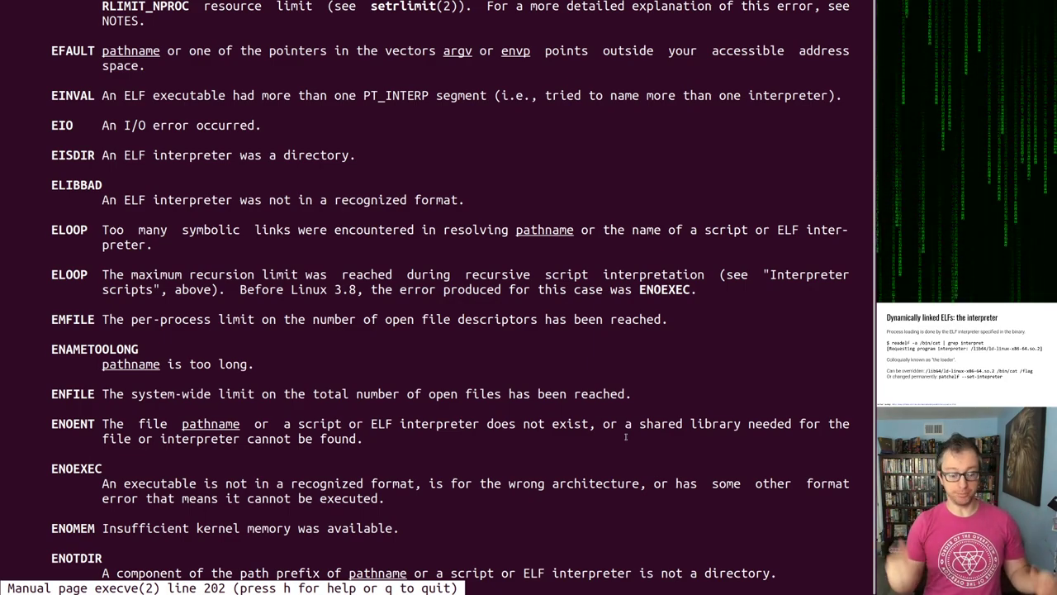
Step: Quit the execve manual and run ldd ./cat, showing /some/interpreter resolving to the real loader
key("q")
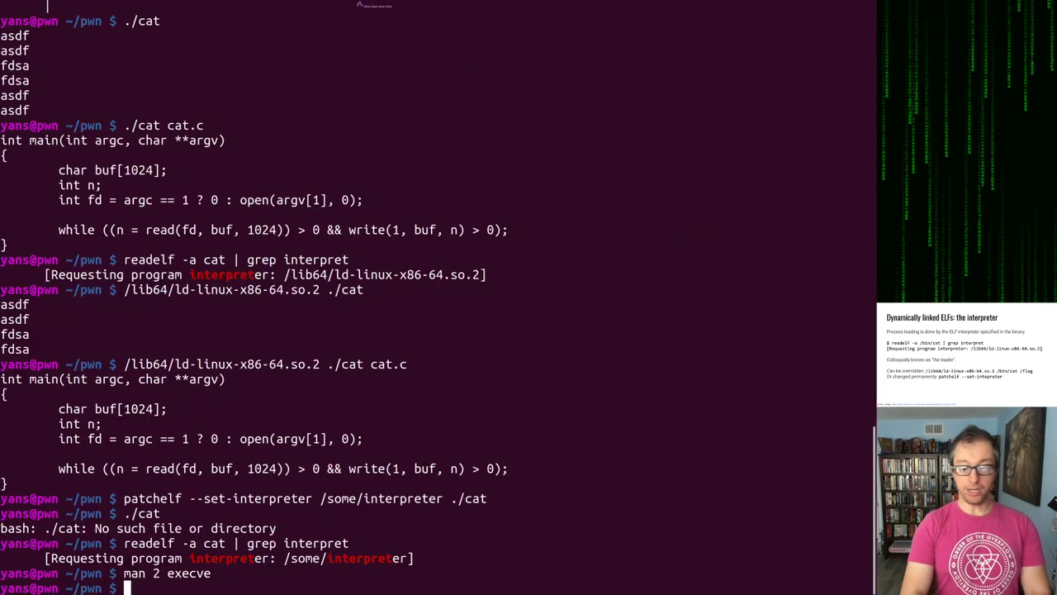
type("ldd ./cat")
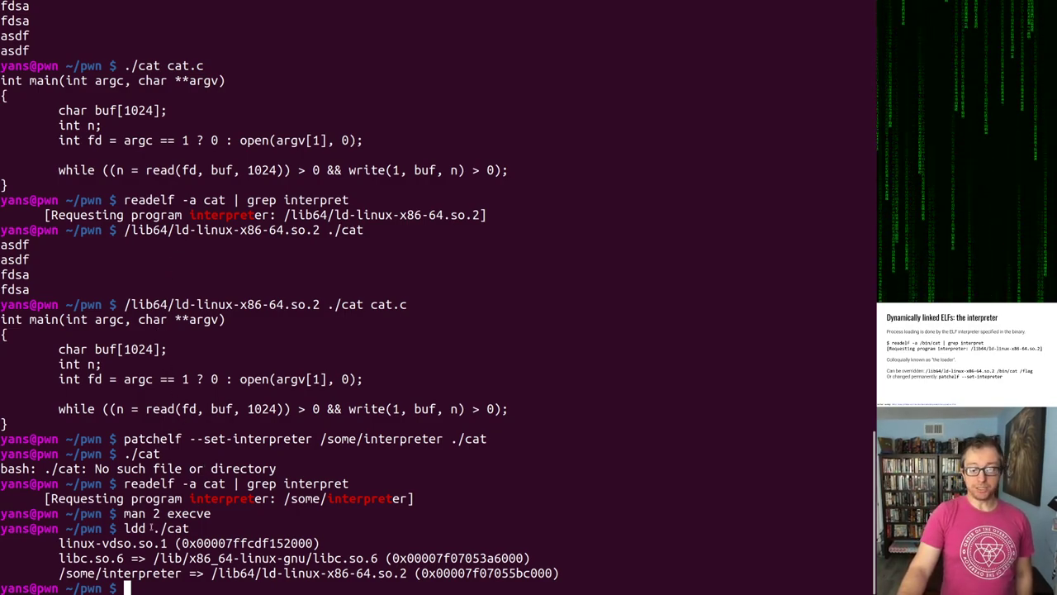
double_click(134, 529)
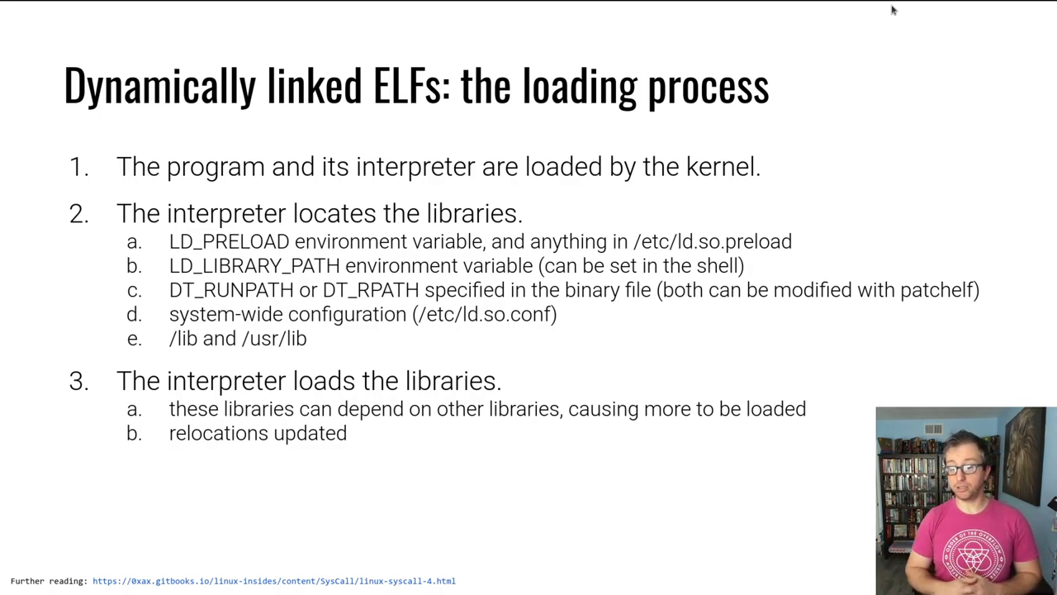
mouse_move(902, 26)
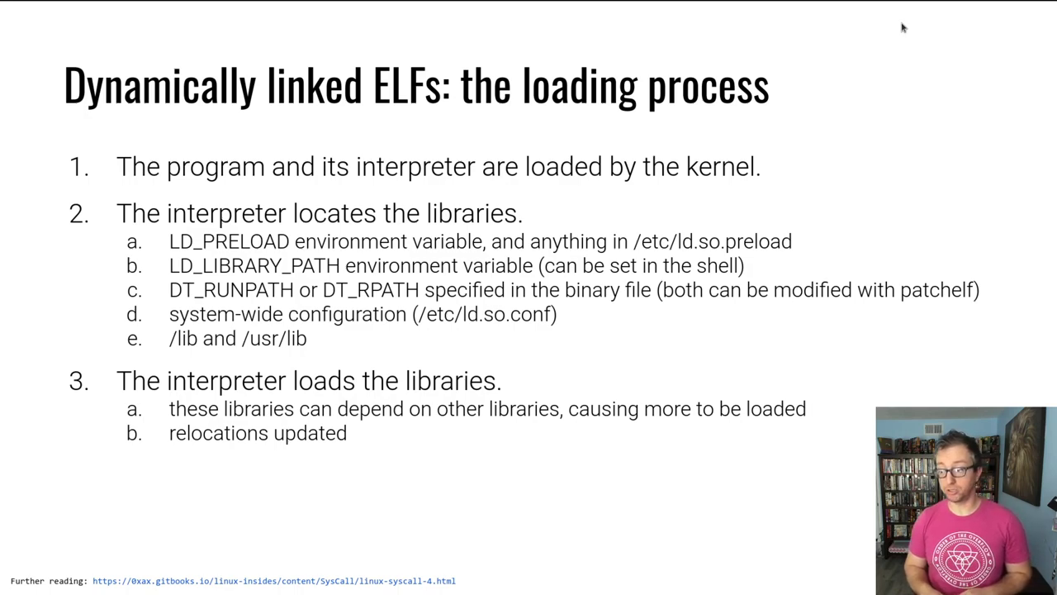
mouse_move(876, 76)
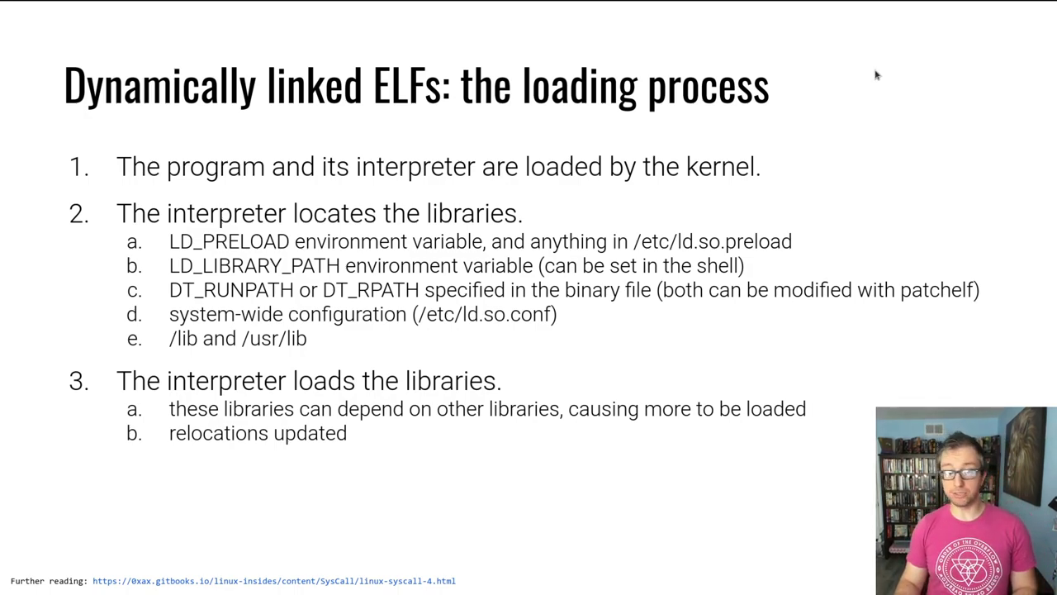
mouse_move(489, 334)
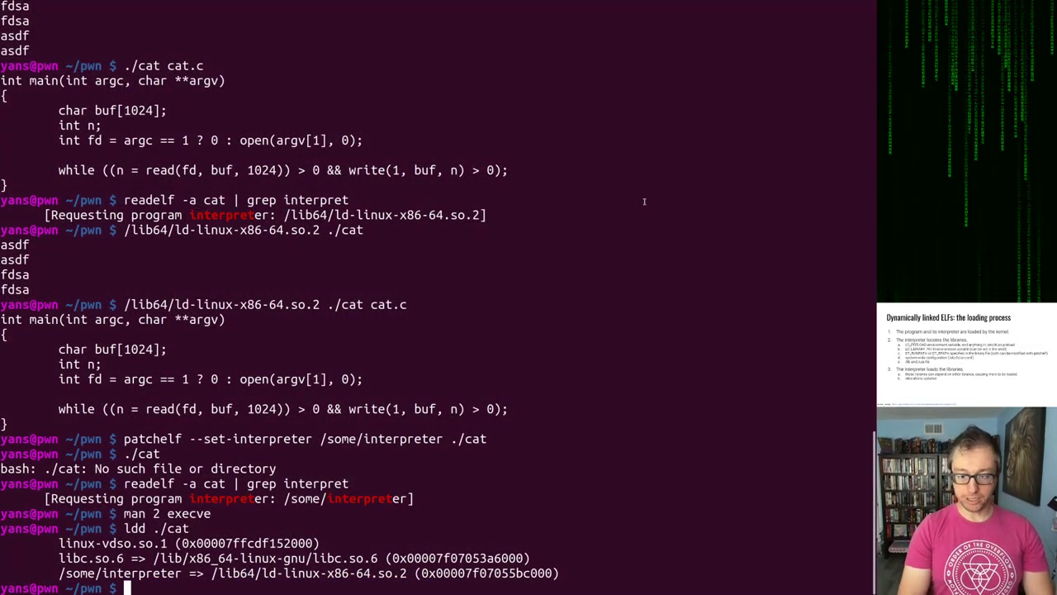
Step: Run ./cat cat.c (failing), rebuild with gcc -o cat cat.c, and run it again to print the source
type("./cat cat.c")
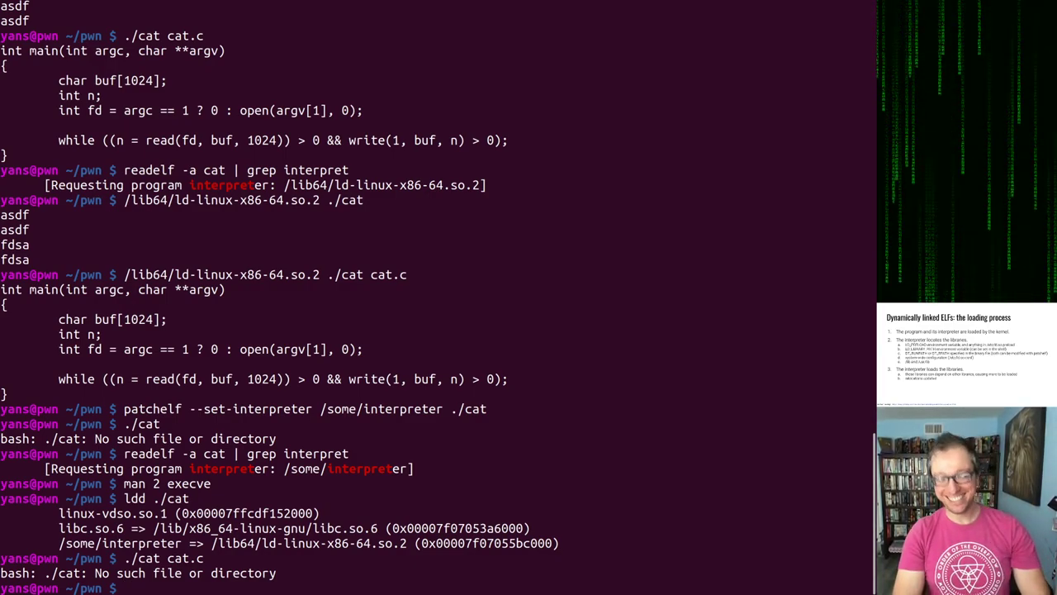
type("gcc -")
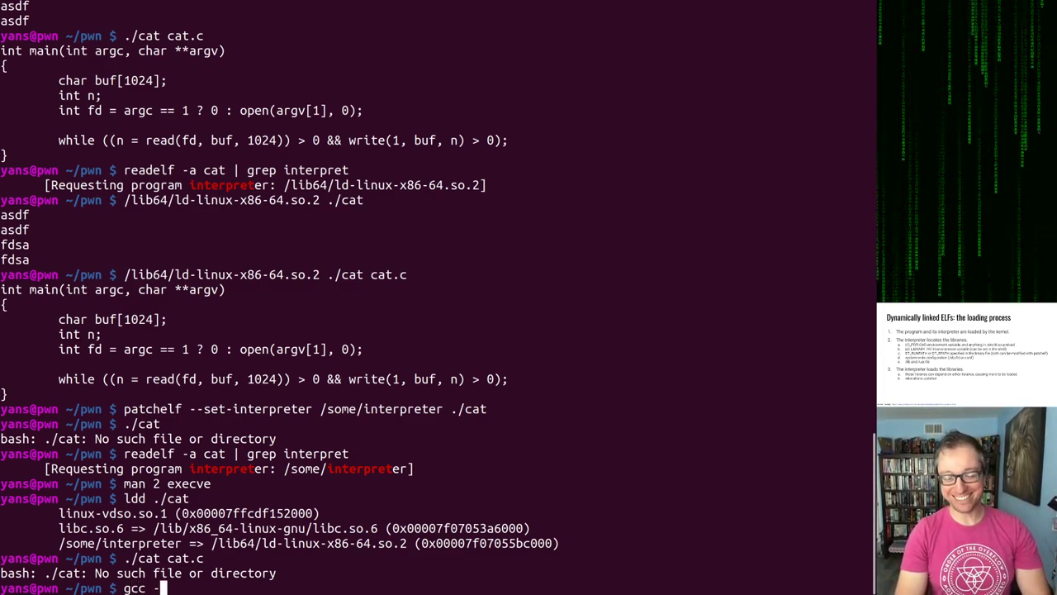
type("-o cat cat.c")
type("./cat cat.c")
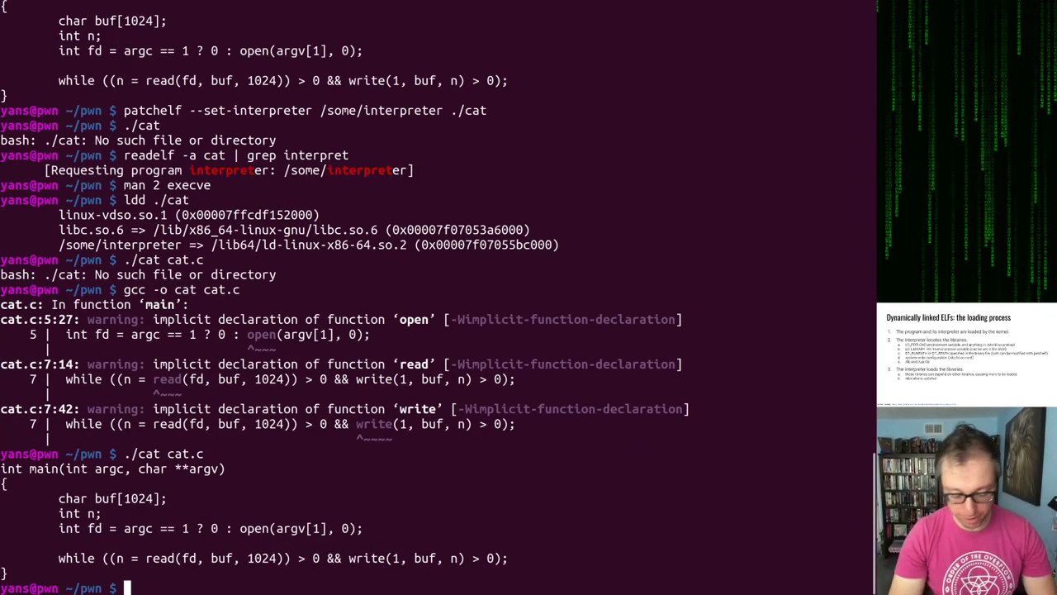
Step: Run strace ./cat cat.c to show its open, read and write syscalls, then display preload.c
type("strace")
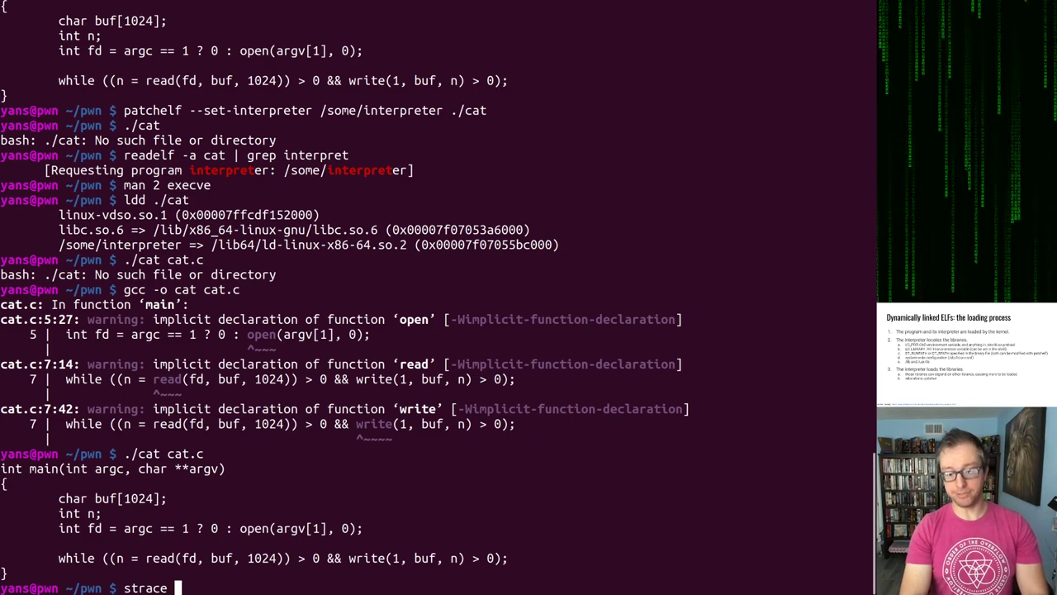
type("./cat cat")
type("cat preload.c")
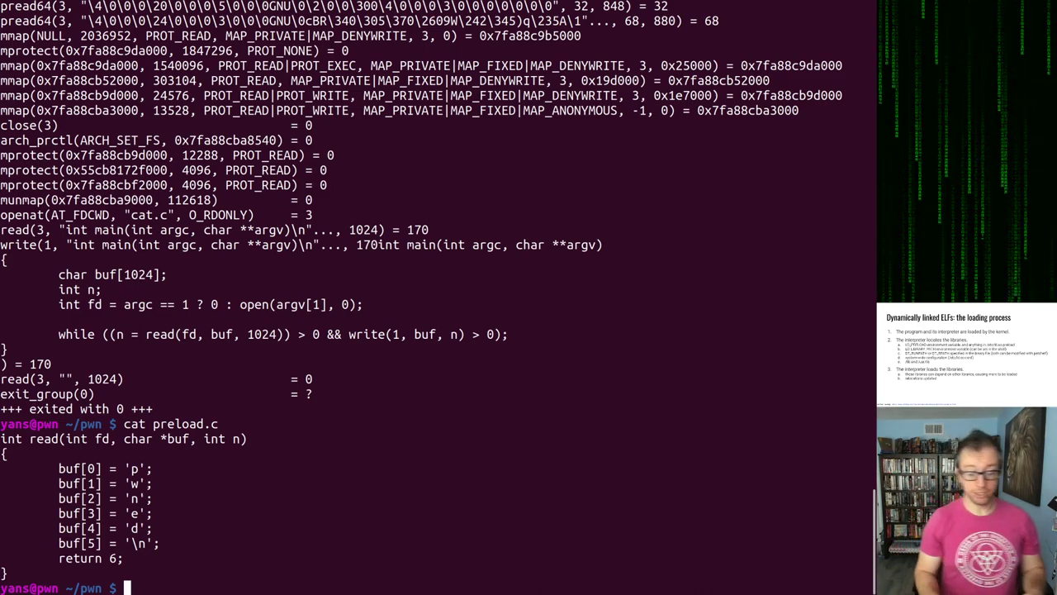
Step: Compile preload.c with gcc -shared -o preload.so and begin typing LD_PRELOAD=./preload.so
type("LD_PRELOAD")
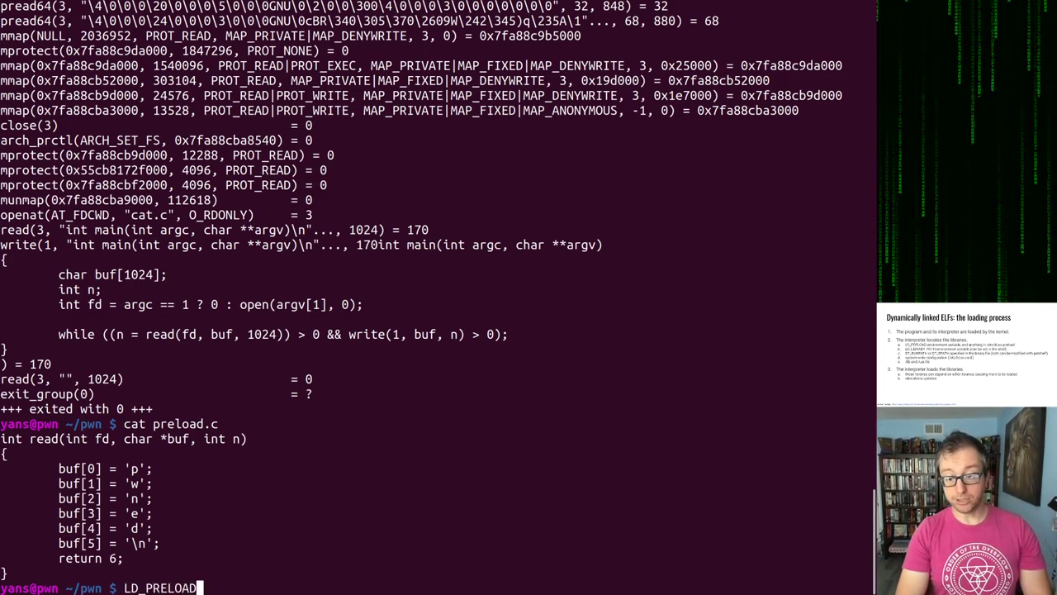
type("=")
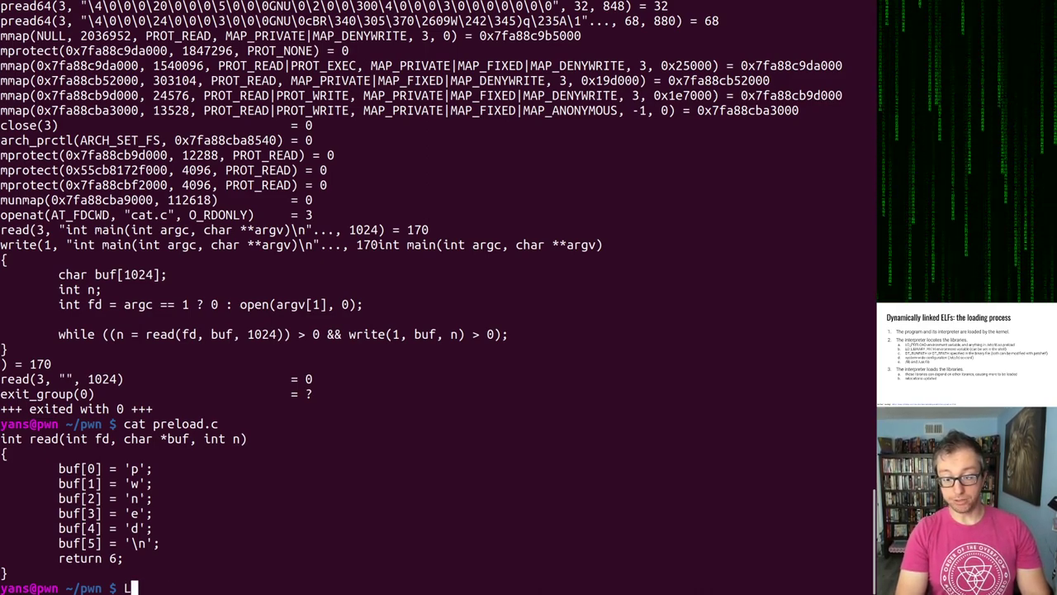
type("gcc -s")
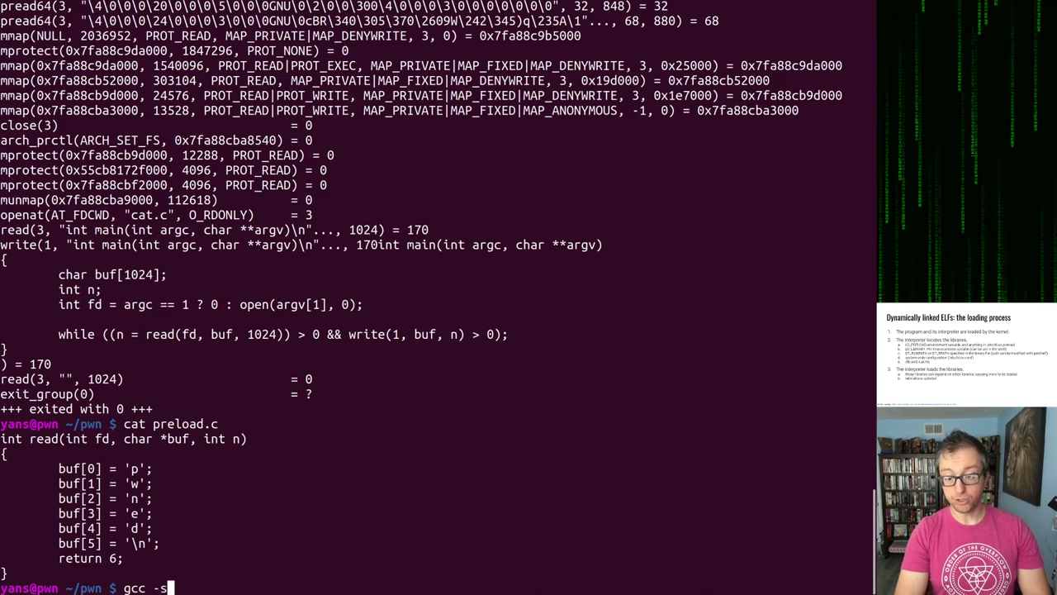
type("hared -")
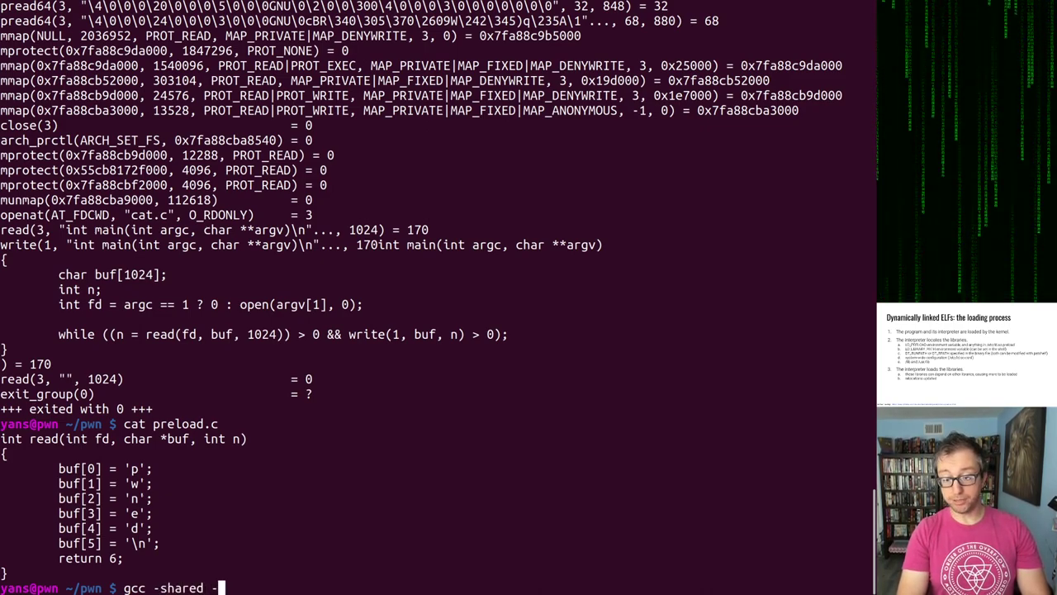
type("o preload")
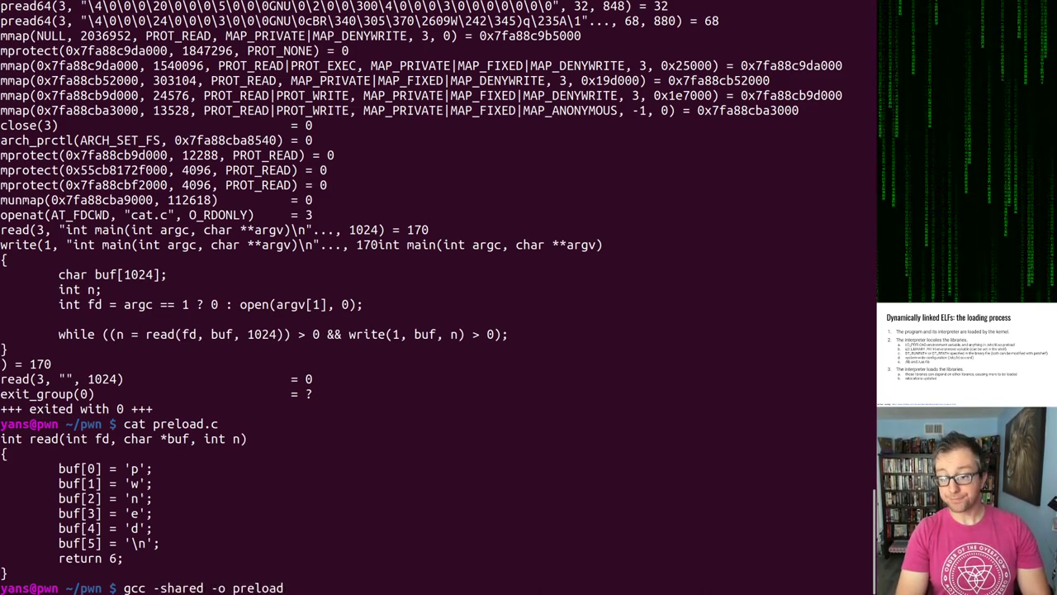
type(".so preload.c")
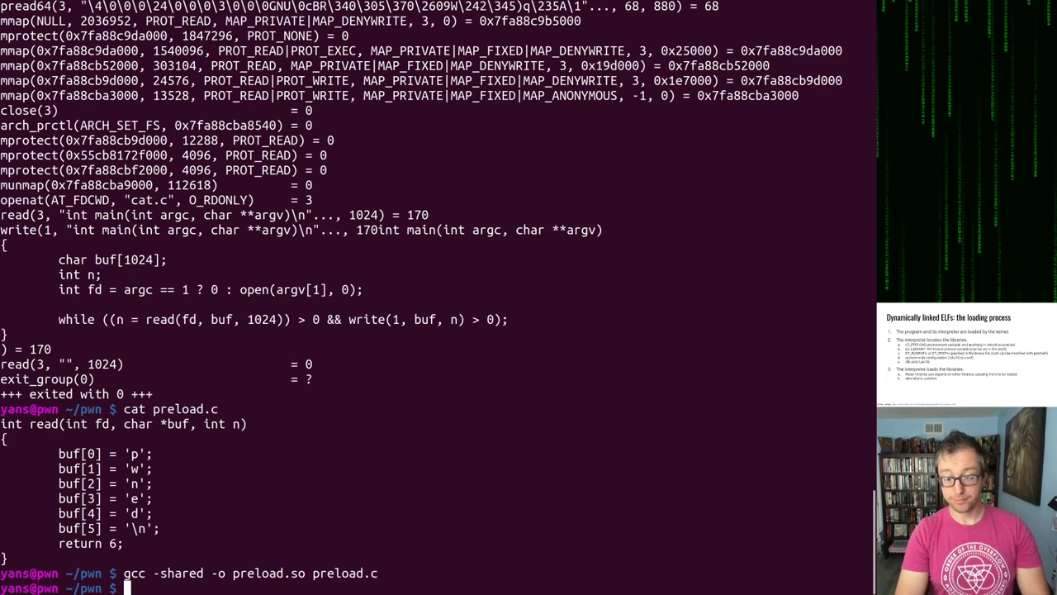
type("LD_PRELOAD")
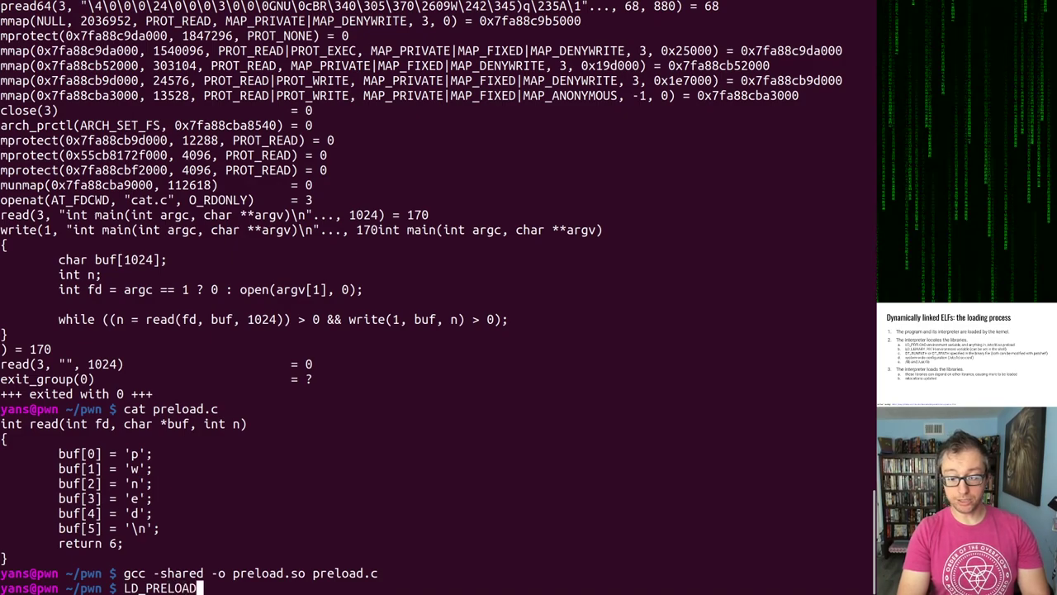
type("=preload.so")
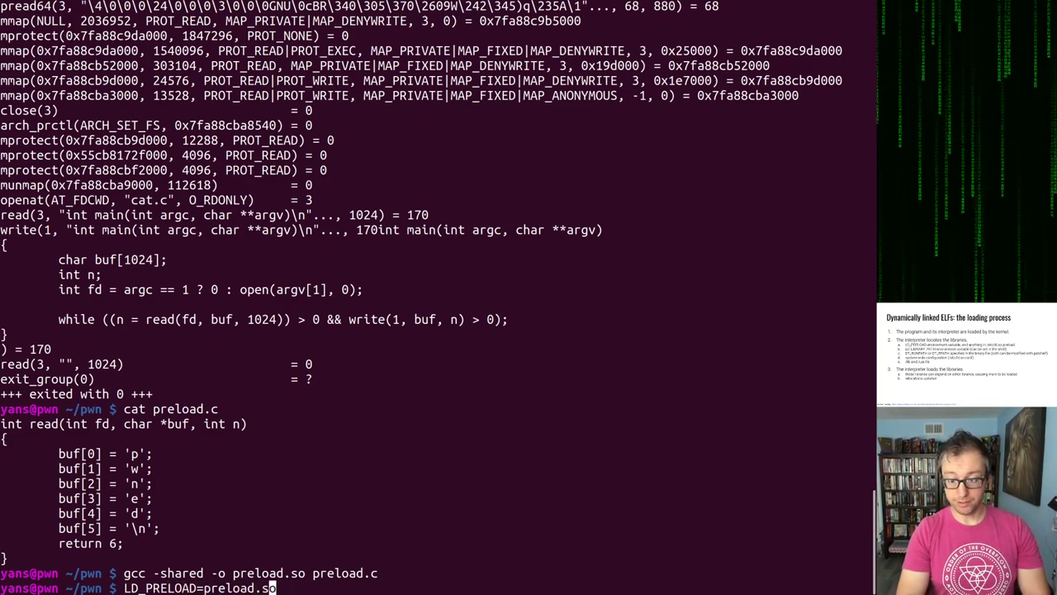
type("./")
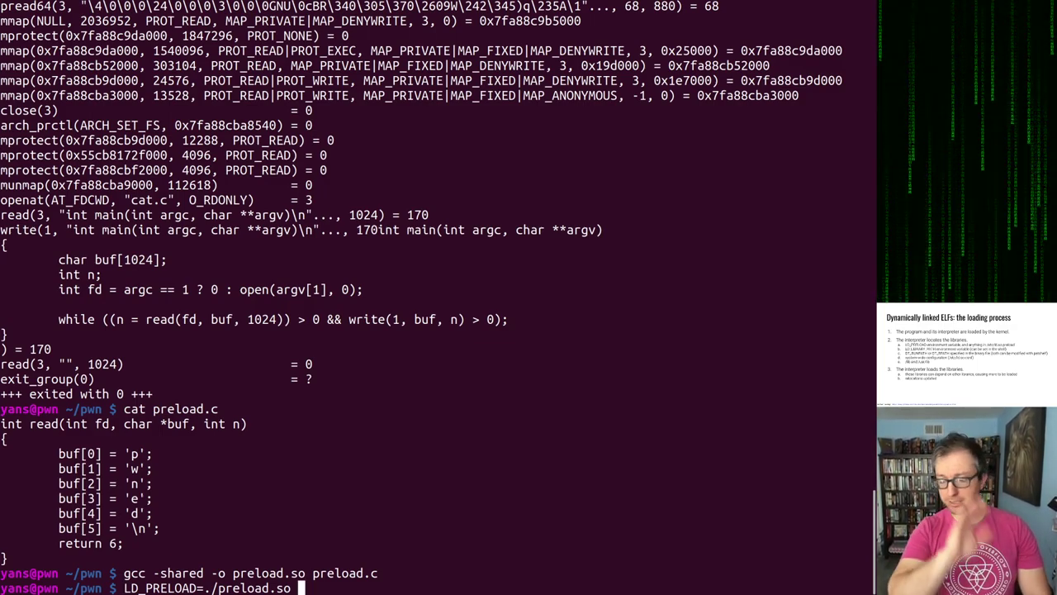
Step: Run LD_PRELOAD=./preload.so ./cat cat.c to flood pwned, stop it with Ctrl+C, and retype the command for tracing
type("./")
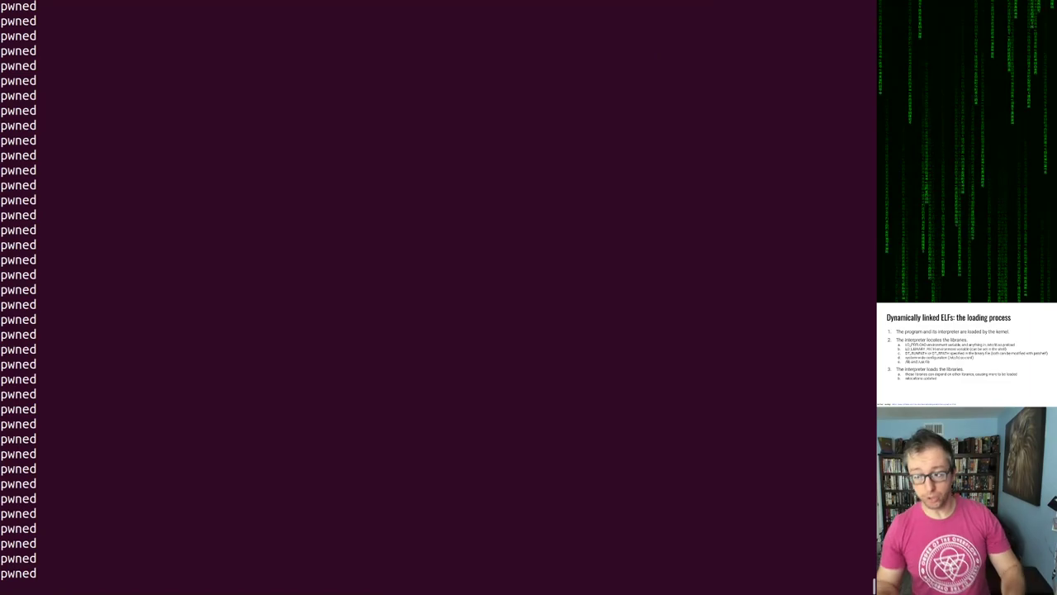
key("Ctrl+c")
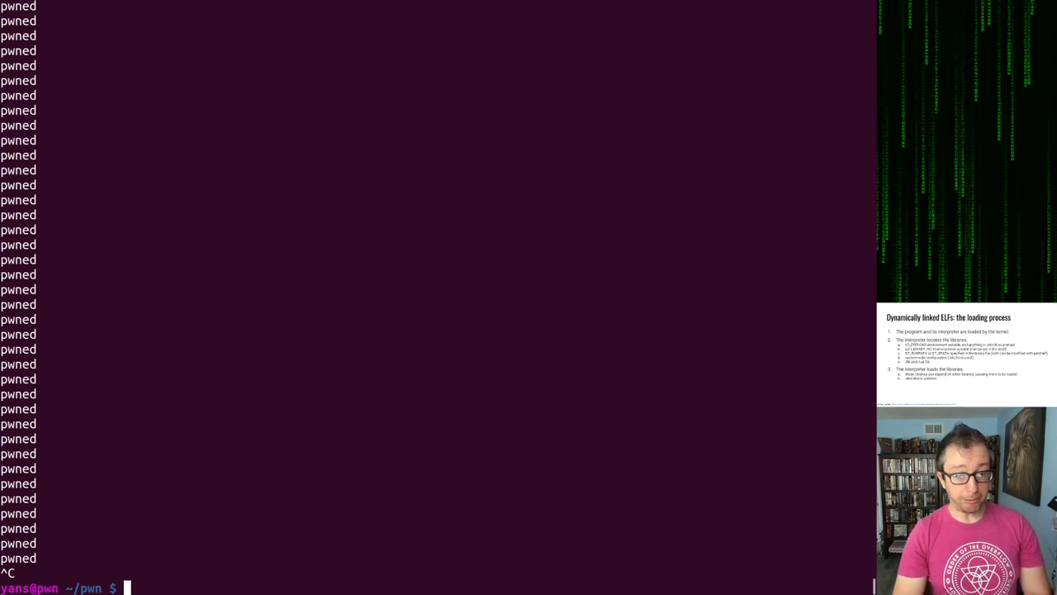
type("LD_PRELOAD=./preload.so ./cat cat.c")
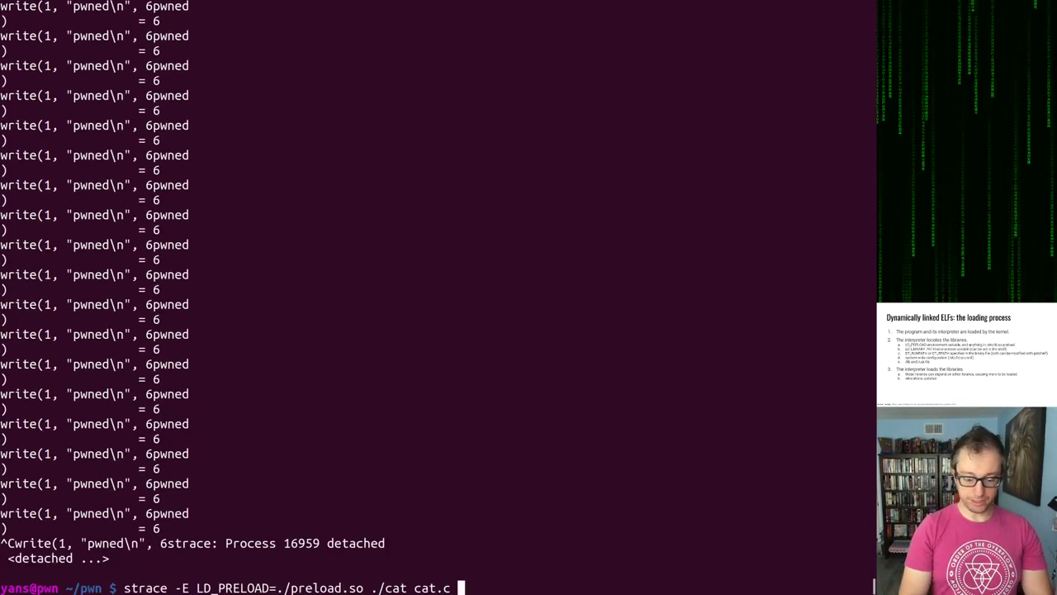
Step: Trace the preloaded cat (LD_PRELOAD=./preload.so) on cat.c, piping stderr through head -n 100
type("2>7")
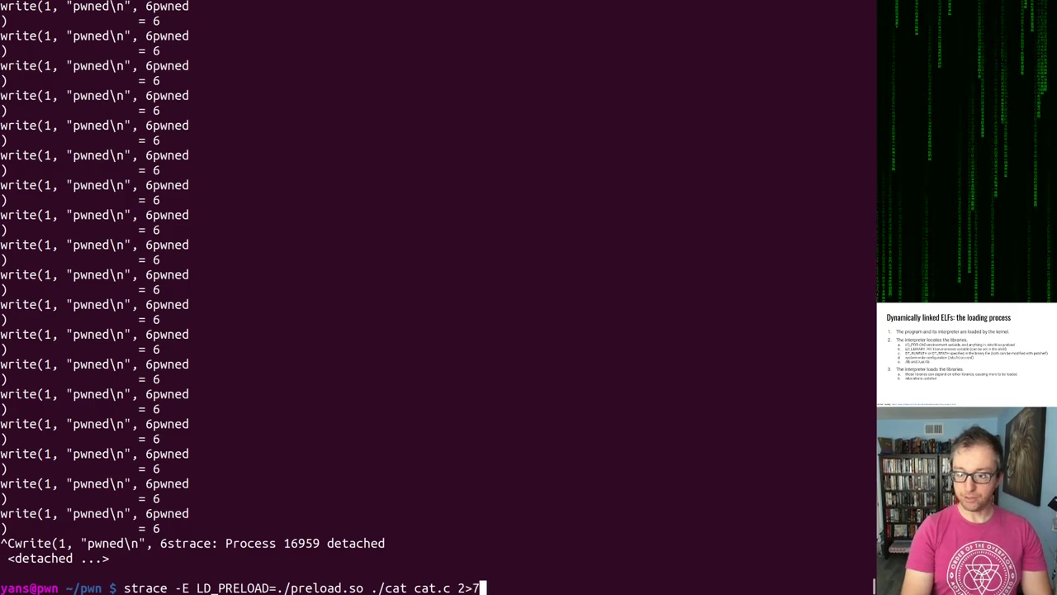
type("&1 | head")
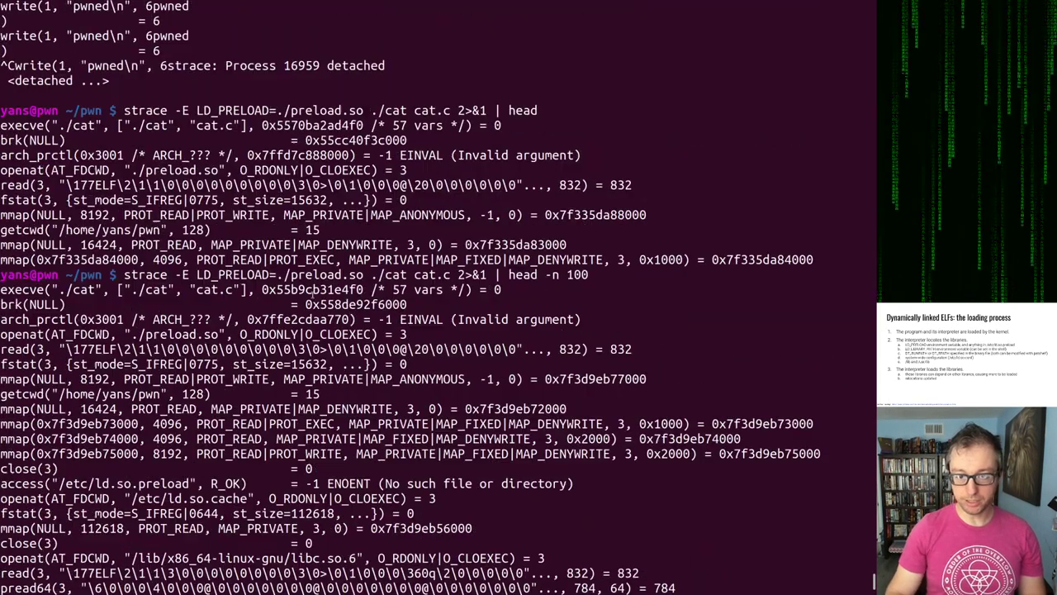
scroll("down", 3)
type("strace ./cat cat.c")
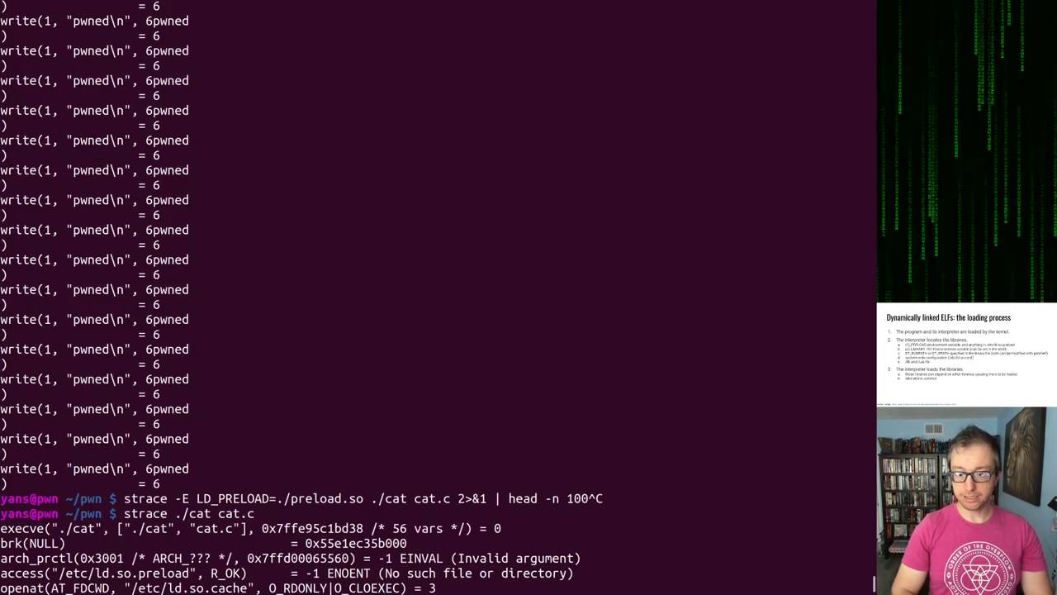
double_click(152, 528)
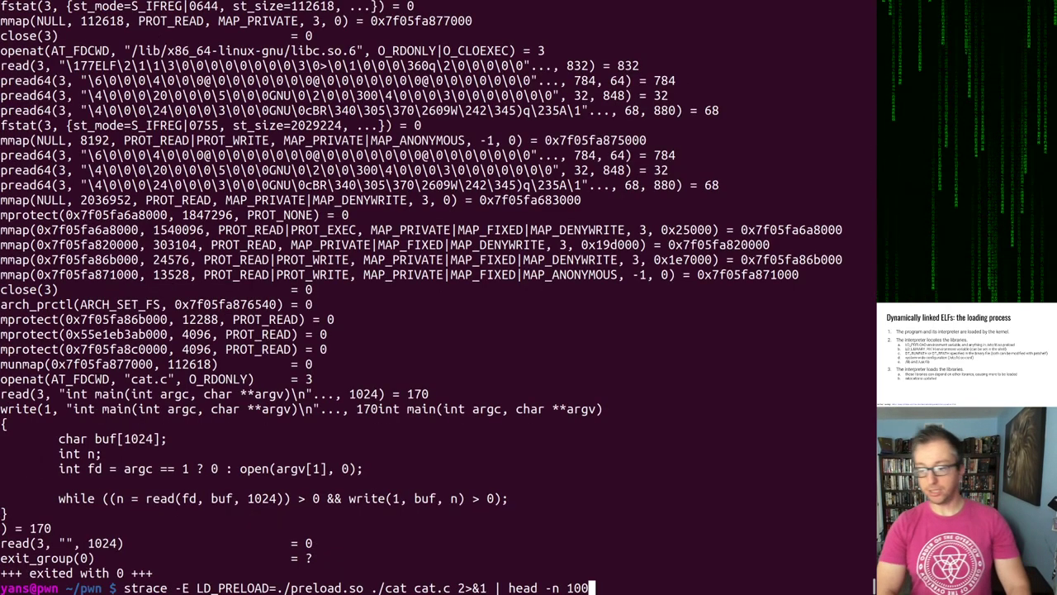
Step: Run the 100-line preloaded trace and highlight where ./preload.so is opened before libc
key("Return")
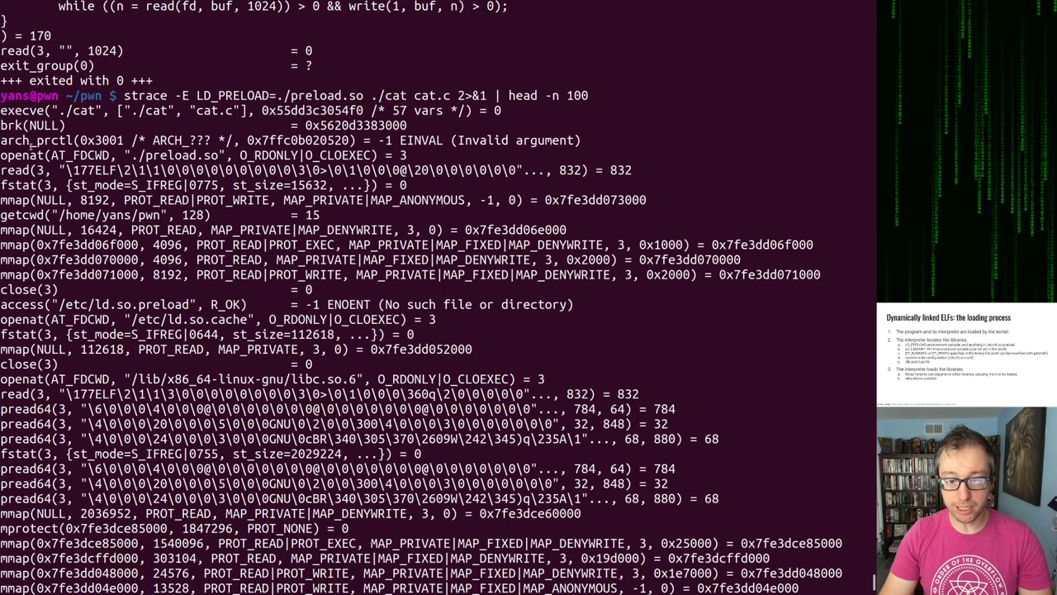
double_click(172, 156)
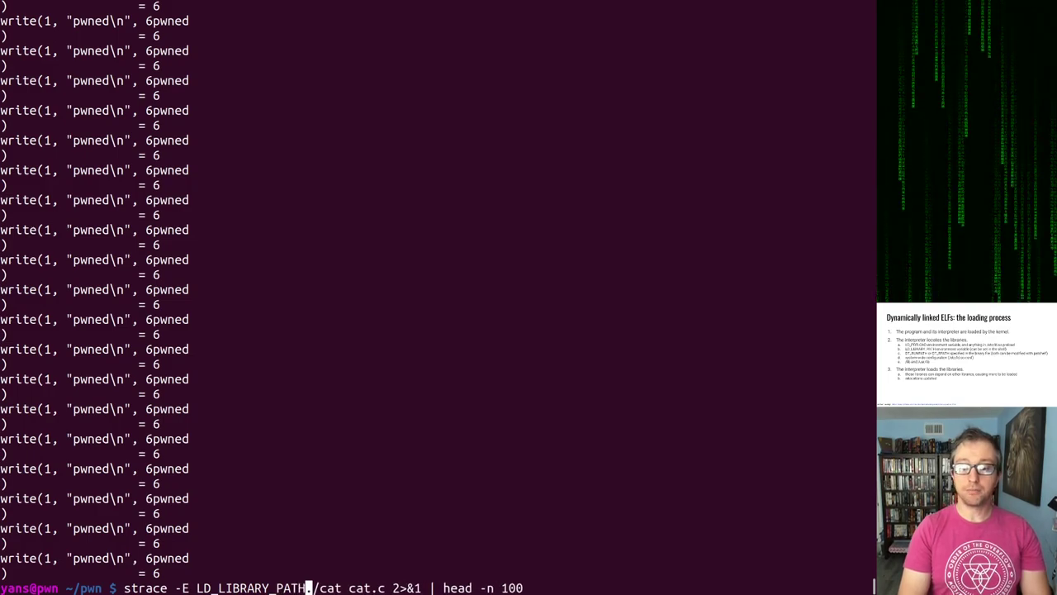
Step: Trace cat with LD_LIBRARY_PATH=/some/library/path, showing libc.so.6 misses there before system libc loads
type("=/some/l")
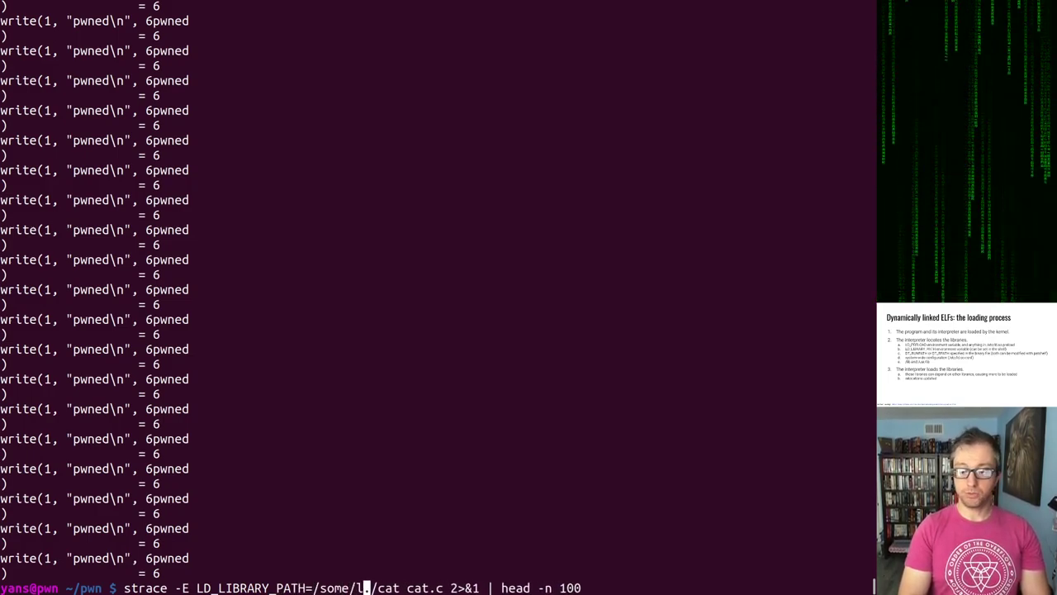
type("ibrary/path")
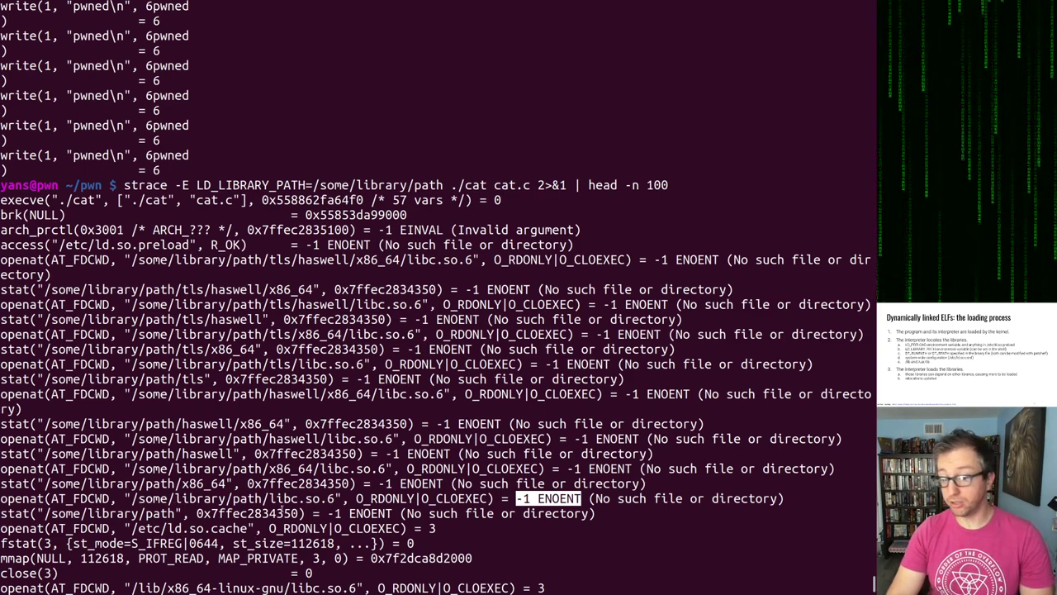
scroll("down", 3)
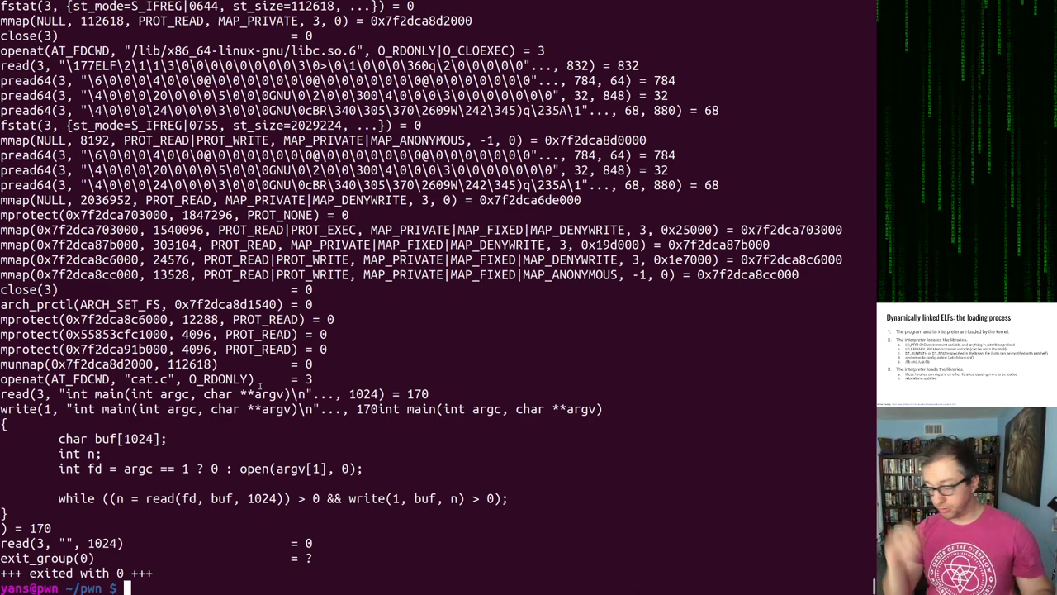
Step: Set ./cat's runpath to /some/runpath with patchelf --set-rpath
type("pat")
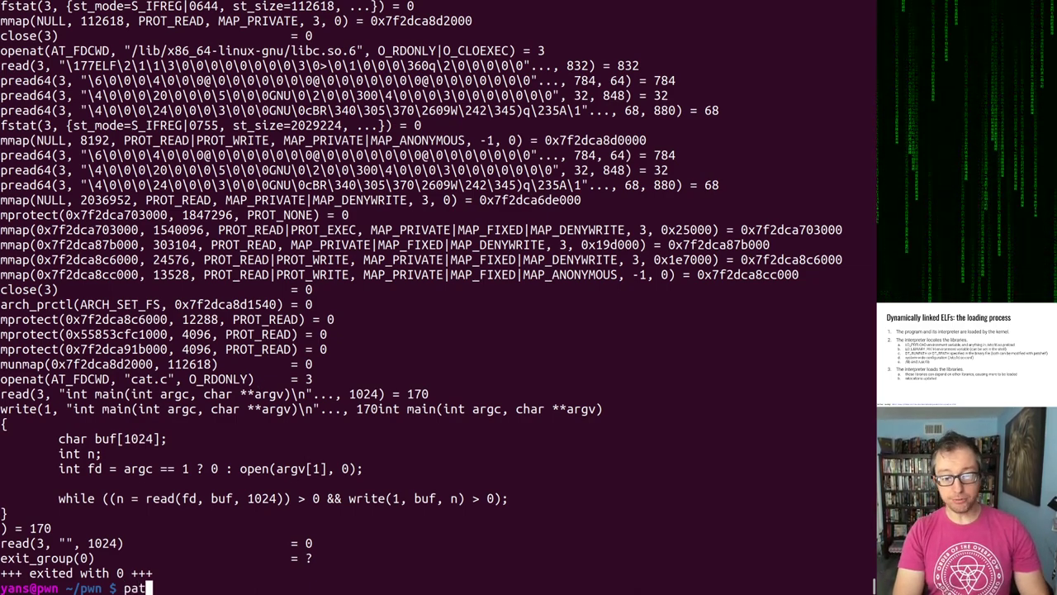
type("chelf --")
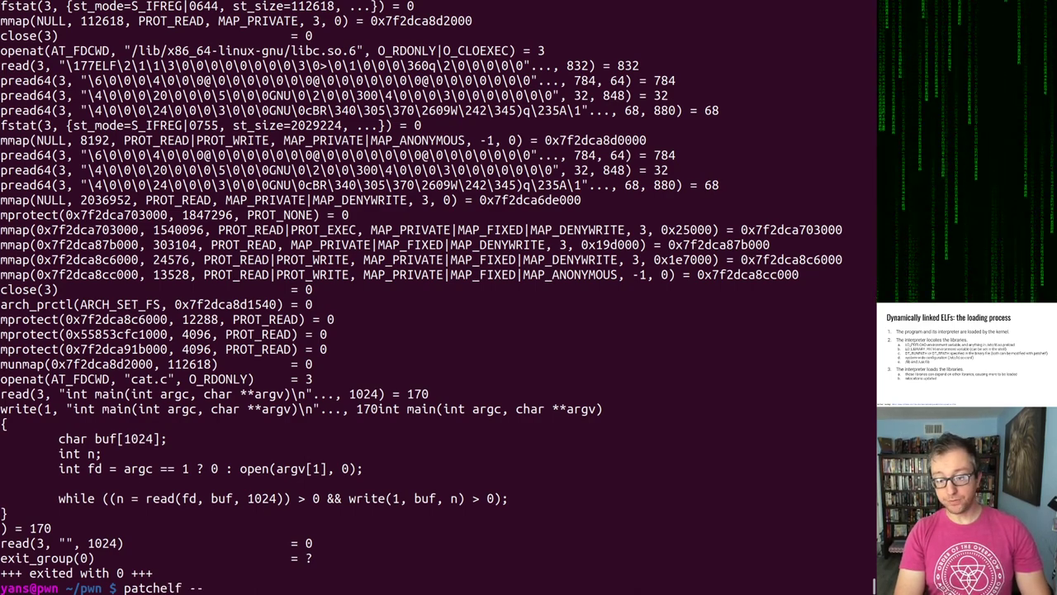
type("--set-rpath")
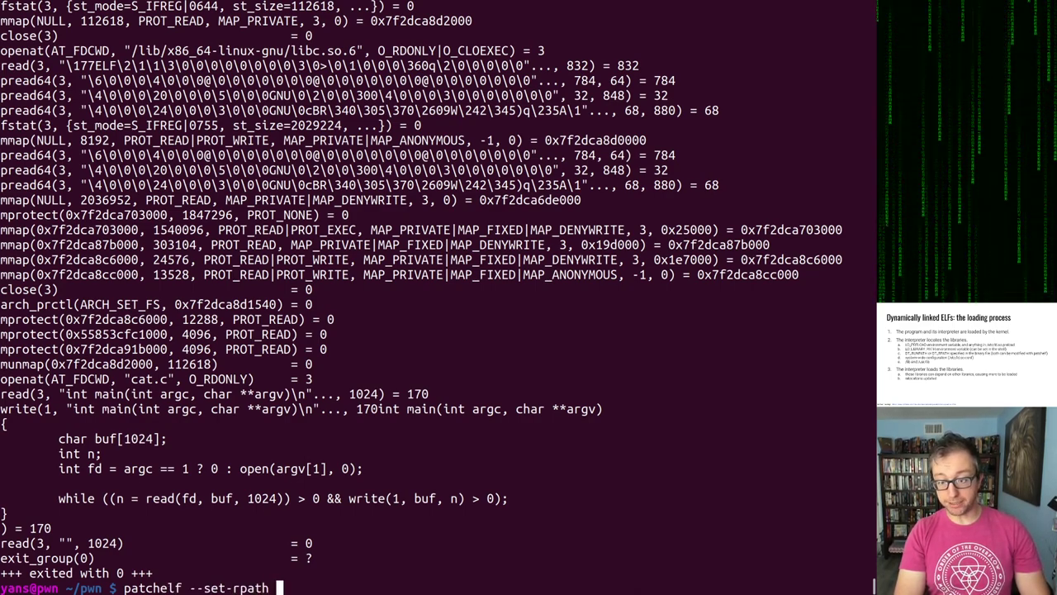
type("--force")
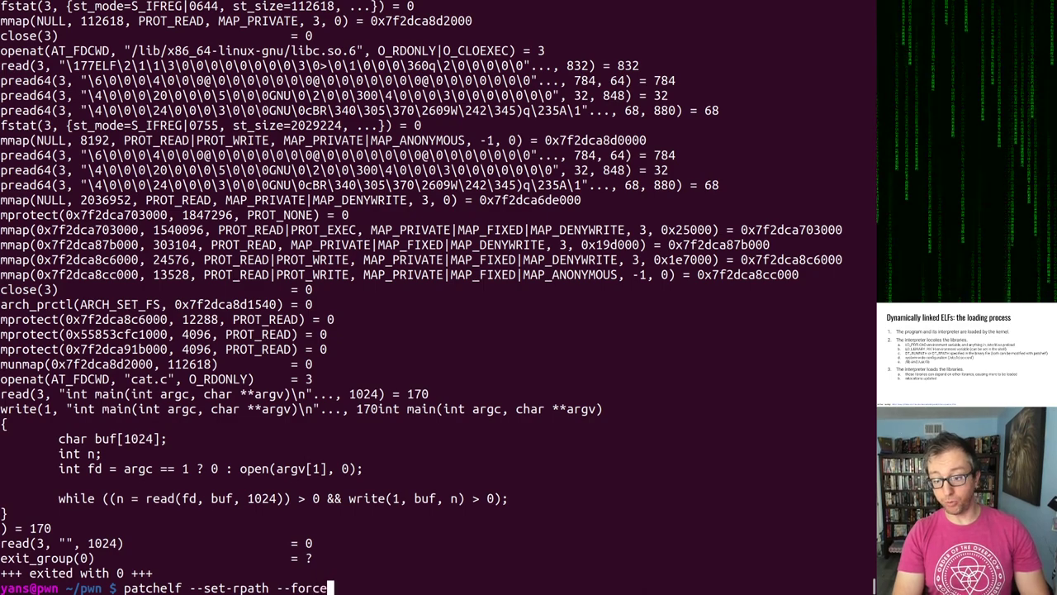
type("-")
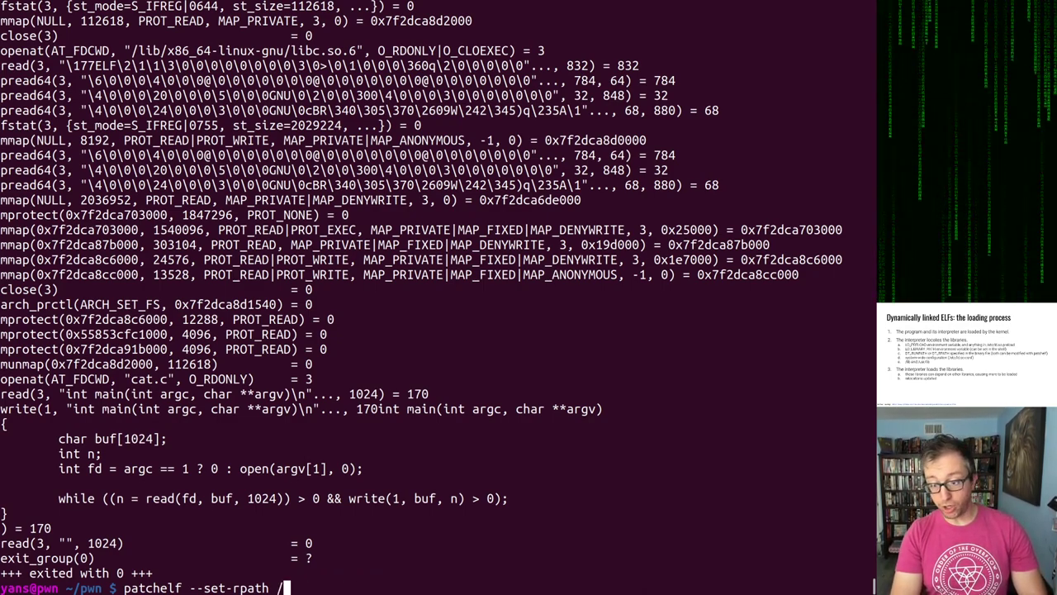
type("/wha")
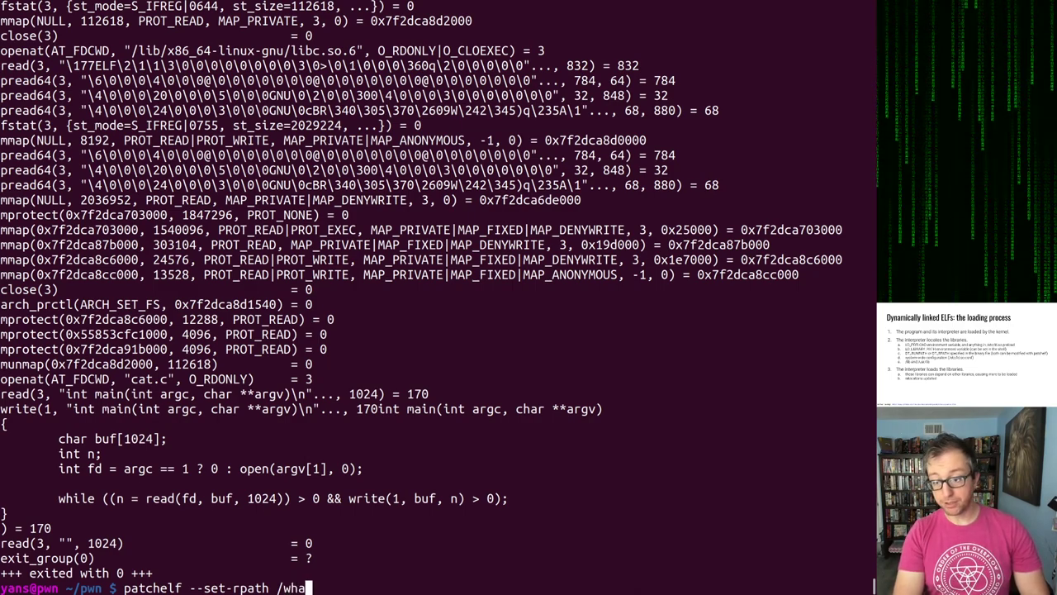
type("some/runpath ./cat")
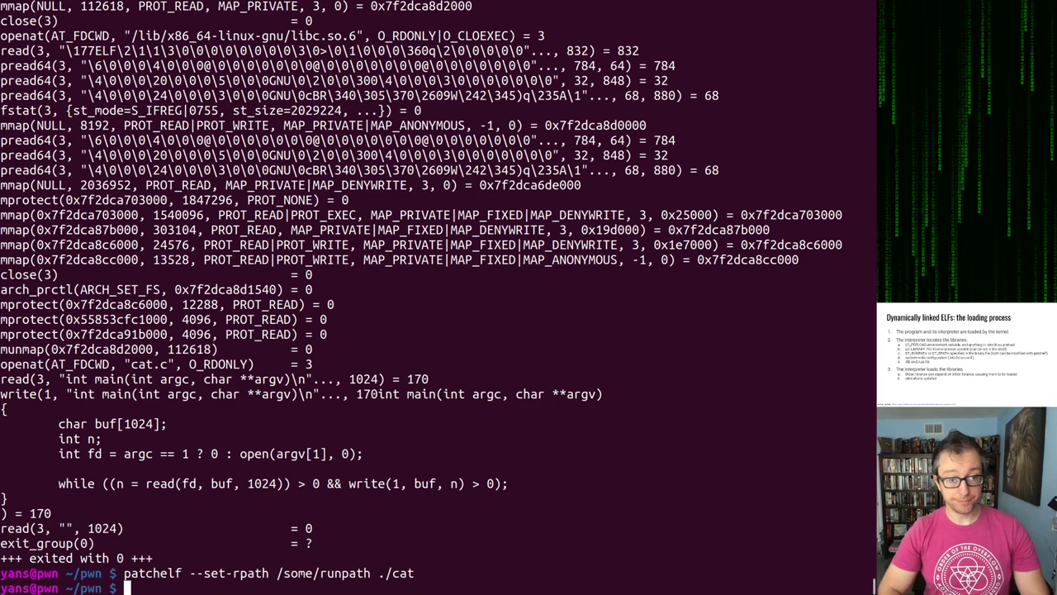
Step: Recall the strace -E LD_LIBRARY_PATH=/some/library/path ./cat cat.c | head -n 100 command
type("strace -E LD_LIBRARY_PATH=/some/library/path ./cat cat.c 2>&1 | head -n 100")
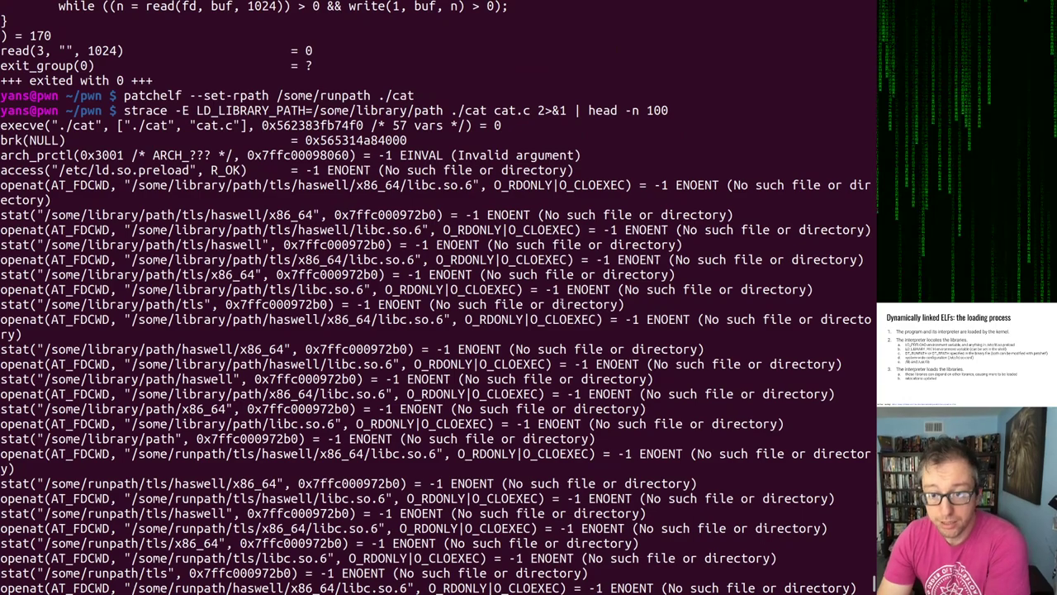
Step: Scroll the trace showing /some/library/path searched before /some/runpath, then system libc found
scroll("down", 3)
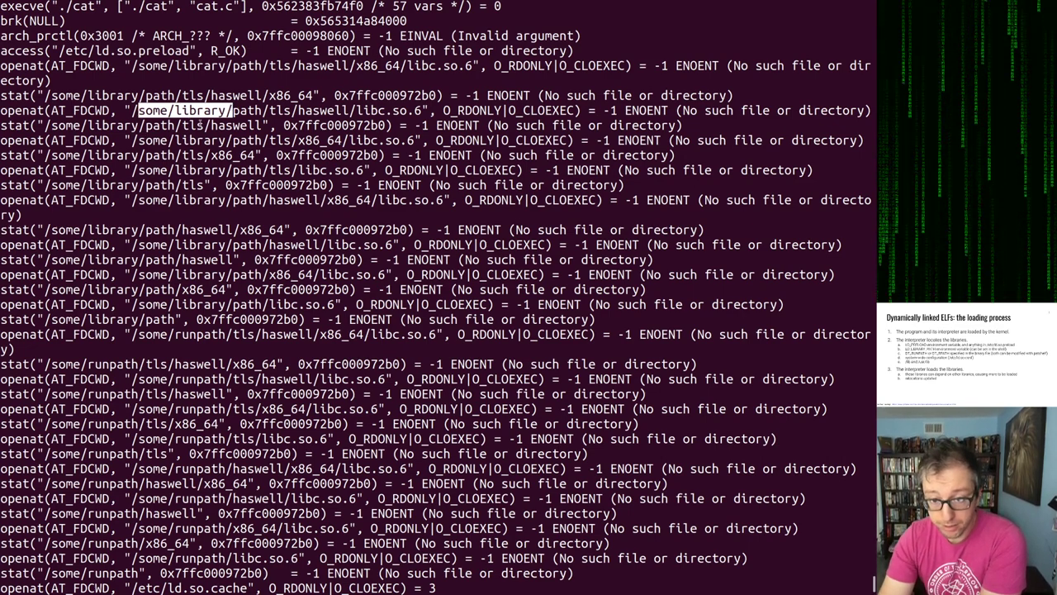
mouse_move(152, 328)
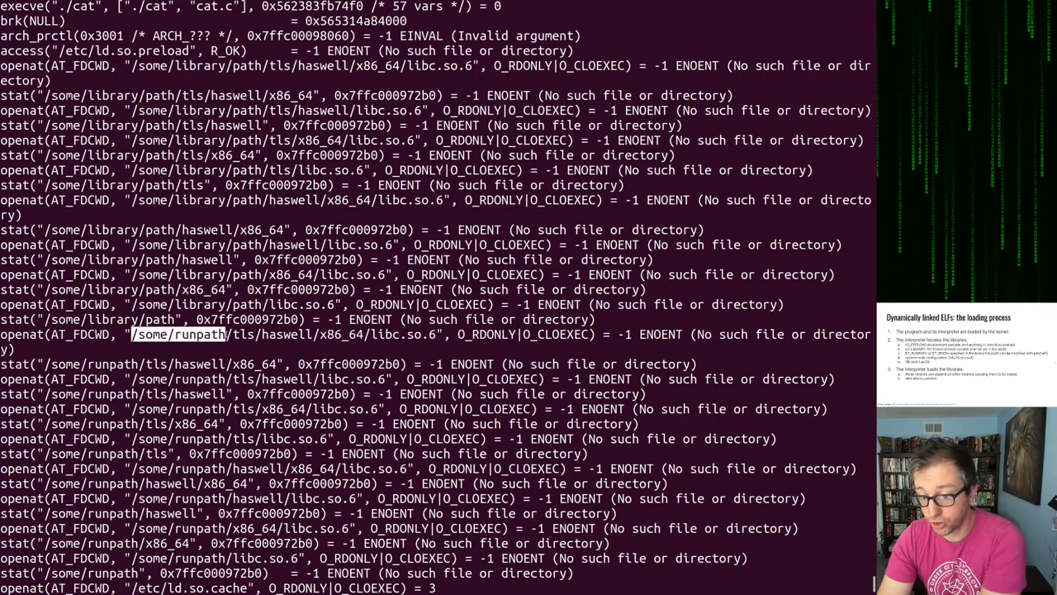
scroll("down", 3)
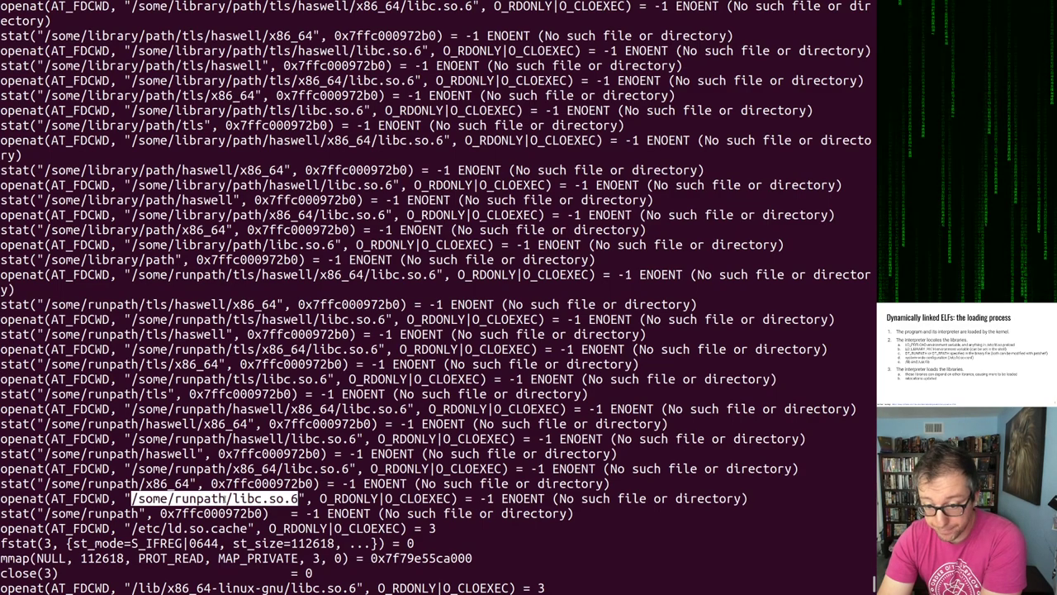
scroll("down", 3)
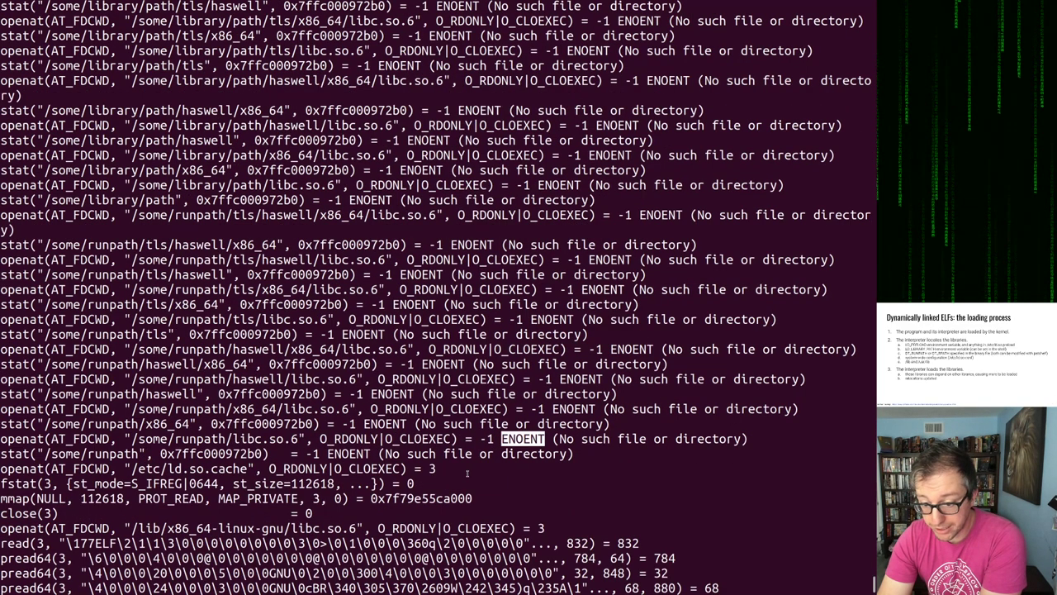
scroll("down", 3)
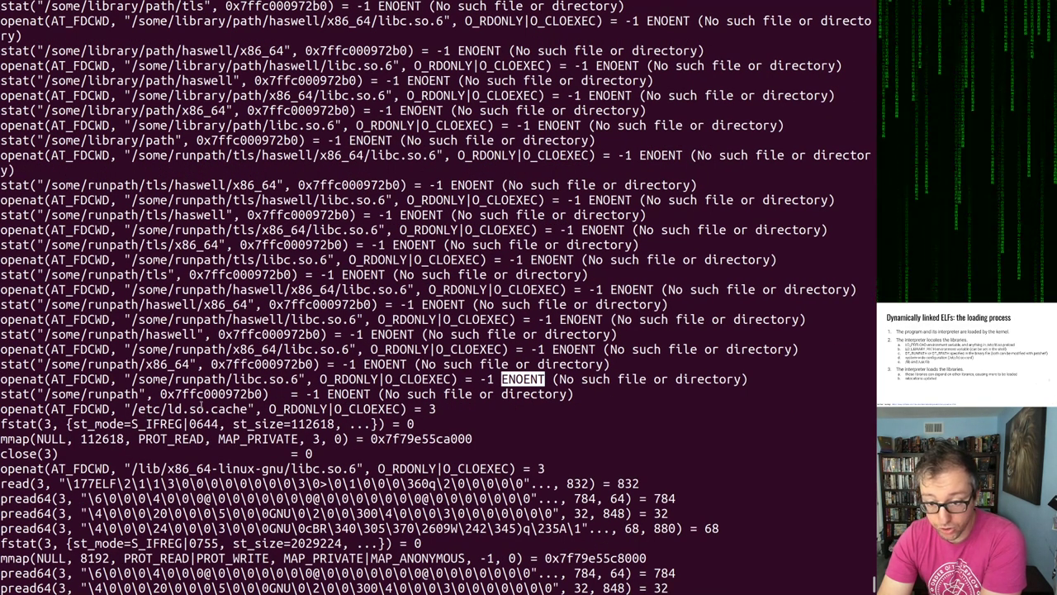
scroll("down", 3)
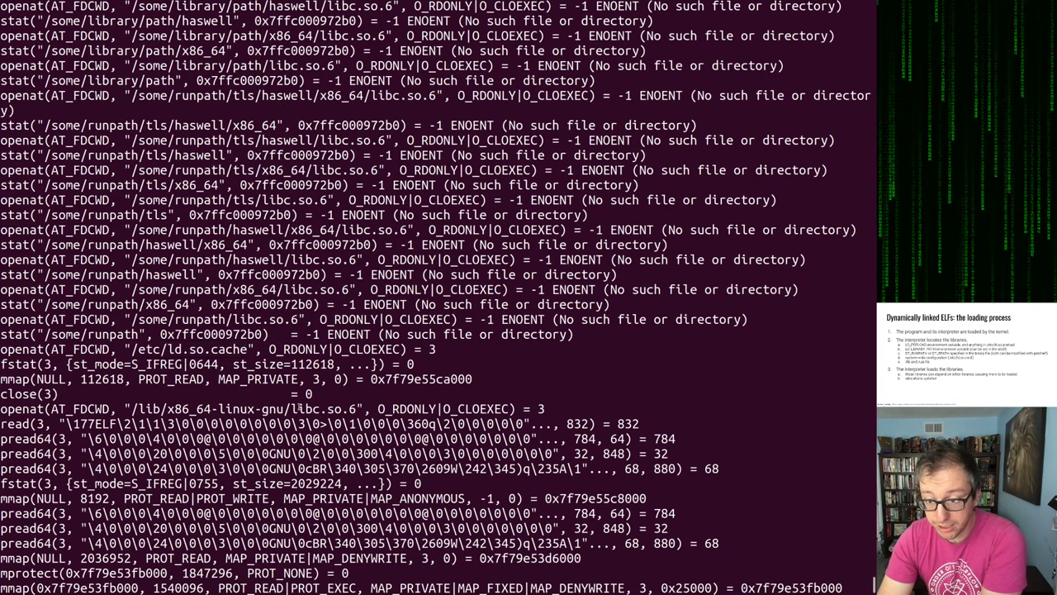
double_click(245, 408)
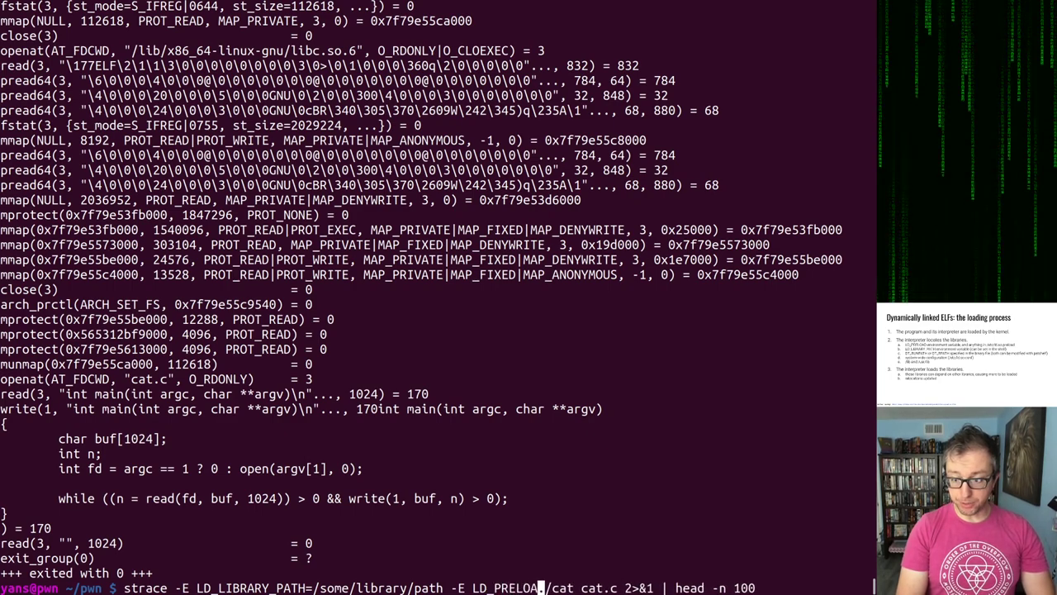
Step: Trace cat with LD_PRELOAD=haha.so added, showing each directory searched for haha.so
type("haha.s")
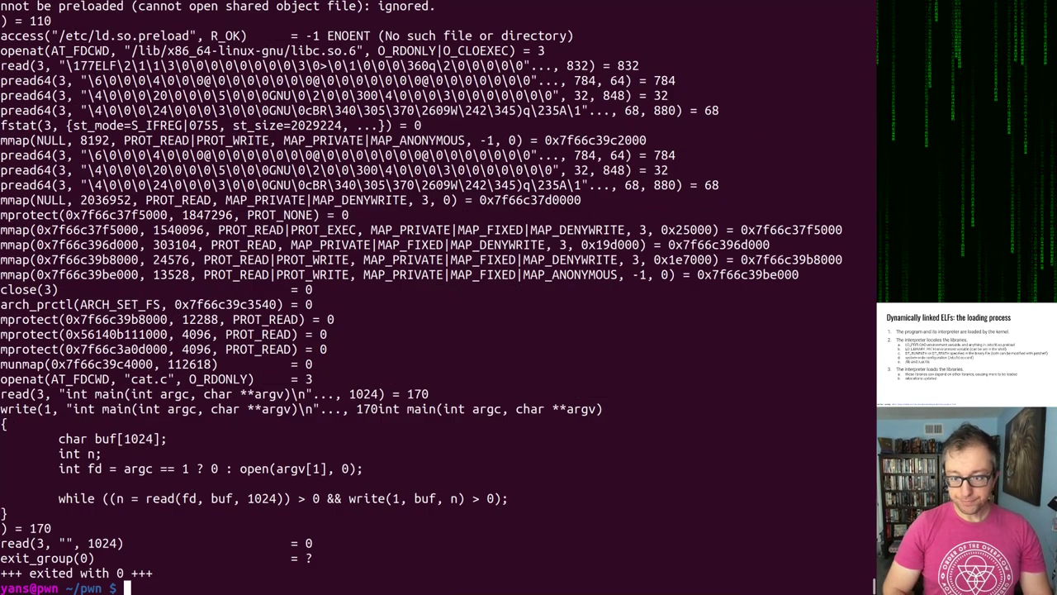
type("strace -E LD_LIBRARY_PATH=/some/library/path -E LD_PRELOAD=haha.so ./cat cat.c 2>&1 | head -n 200")
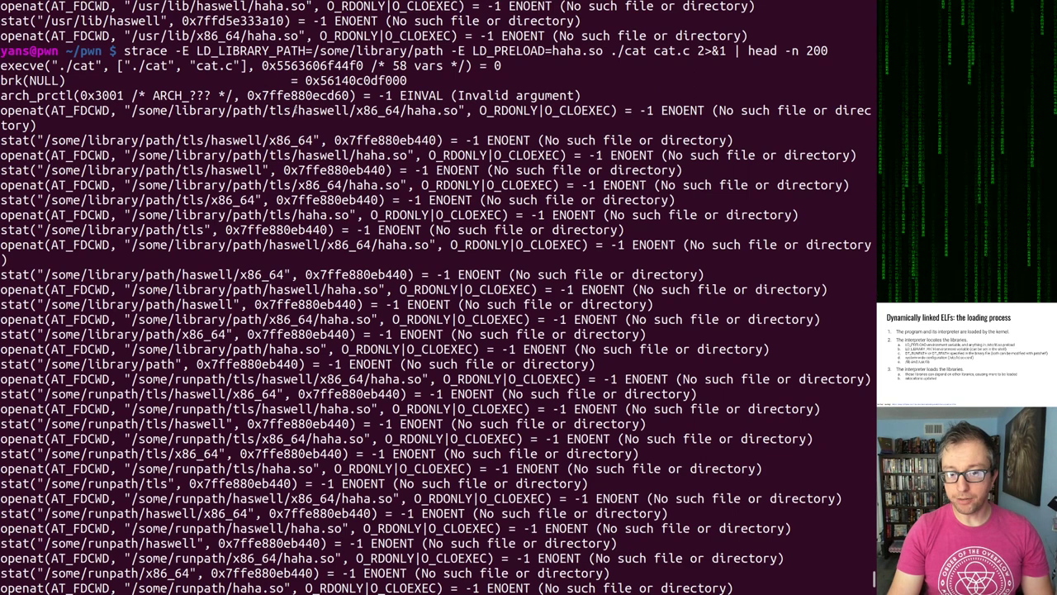
Step: Scroll to the end of the trace where haha.so is missing everywhere and ld.so ignores the preload
double_click(294, 109)
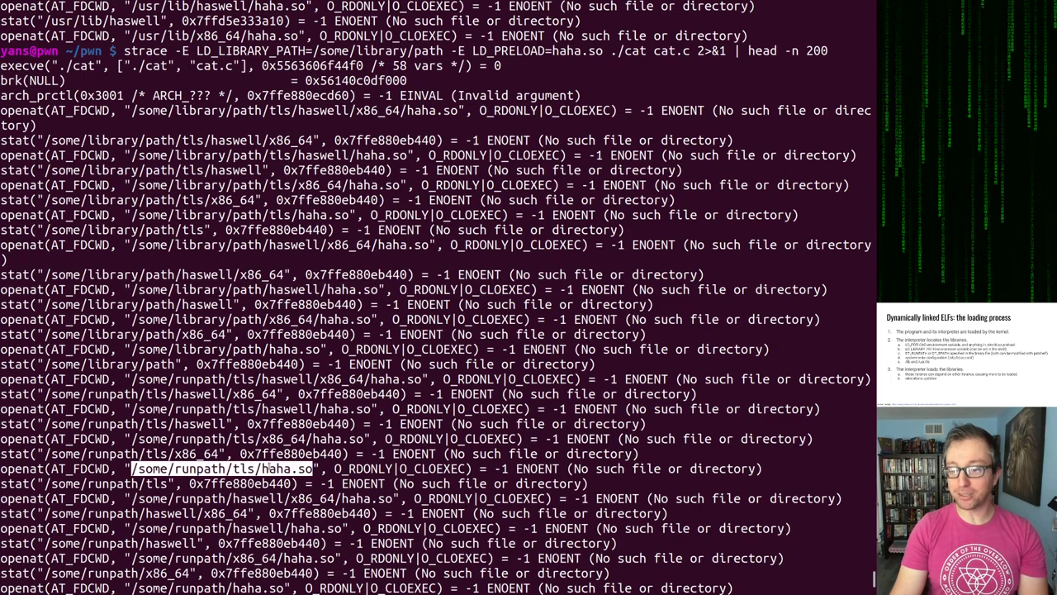
scroll("down", 3)
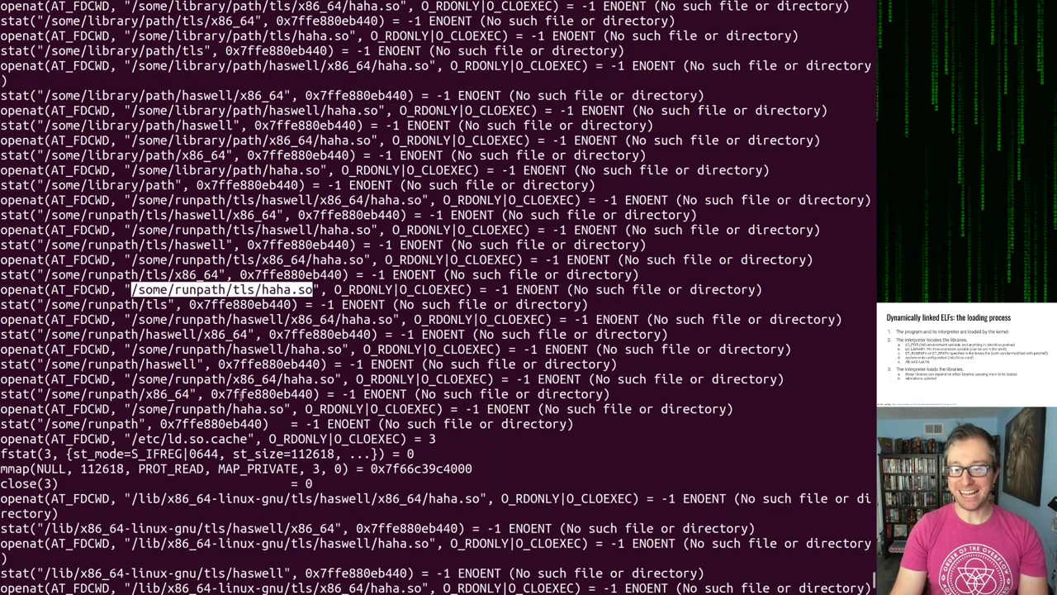
scroll("down", 3)
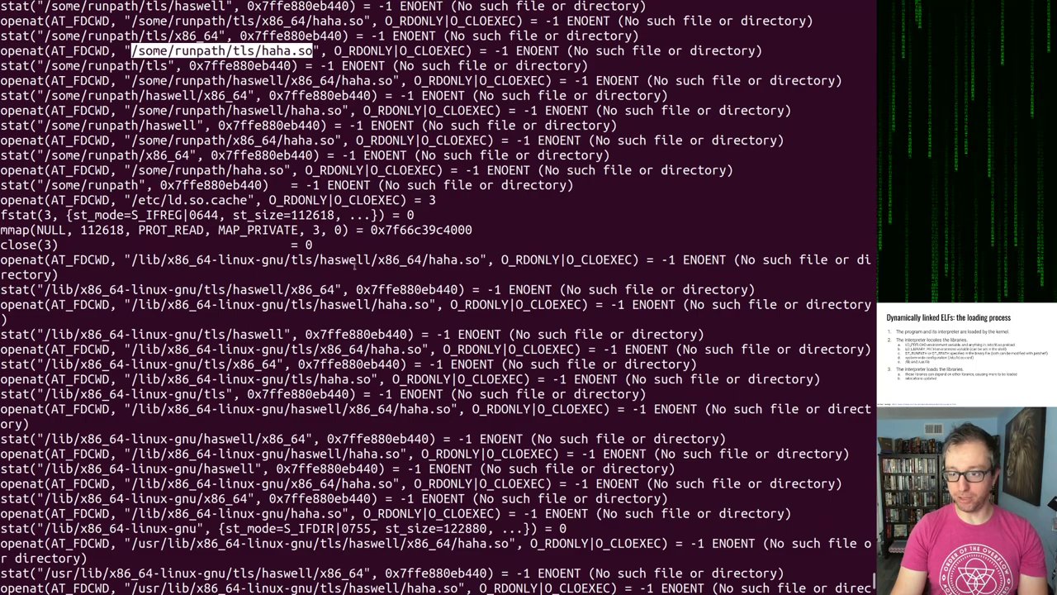
scroll("down", 3)
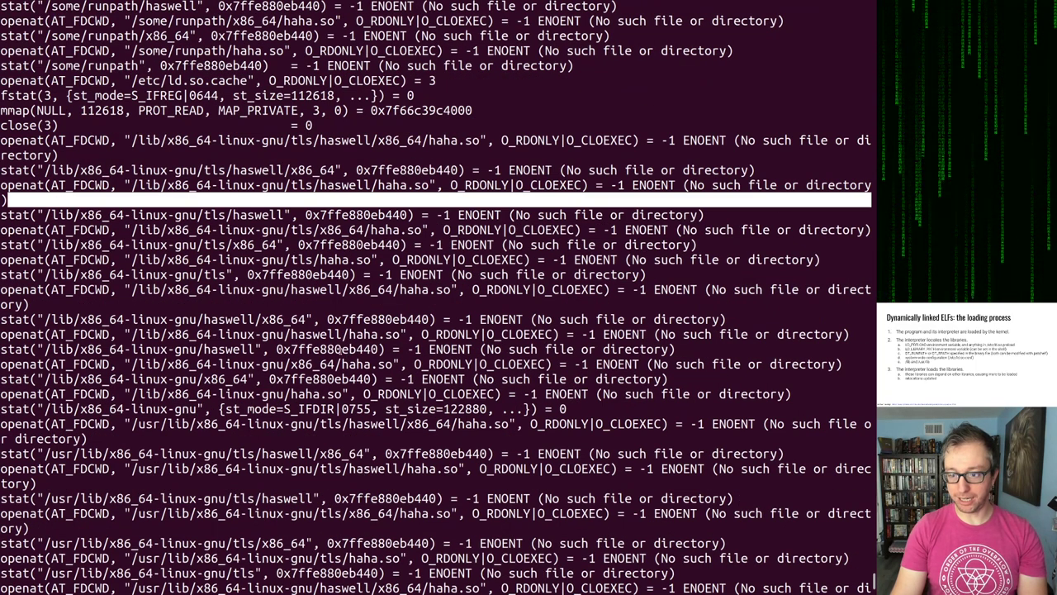
scroll("down", 3)
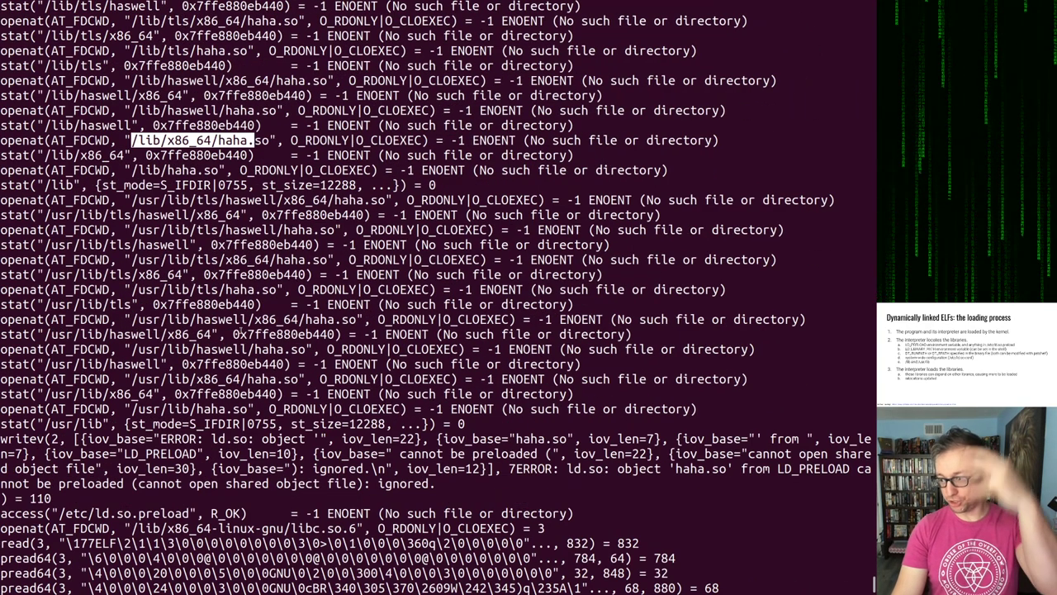
scroll("down", 3)
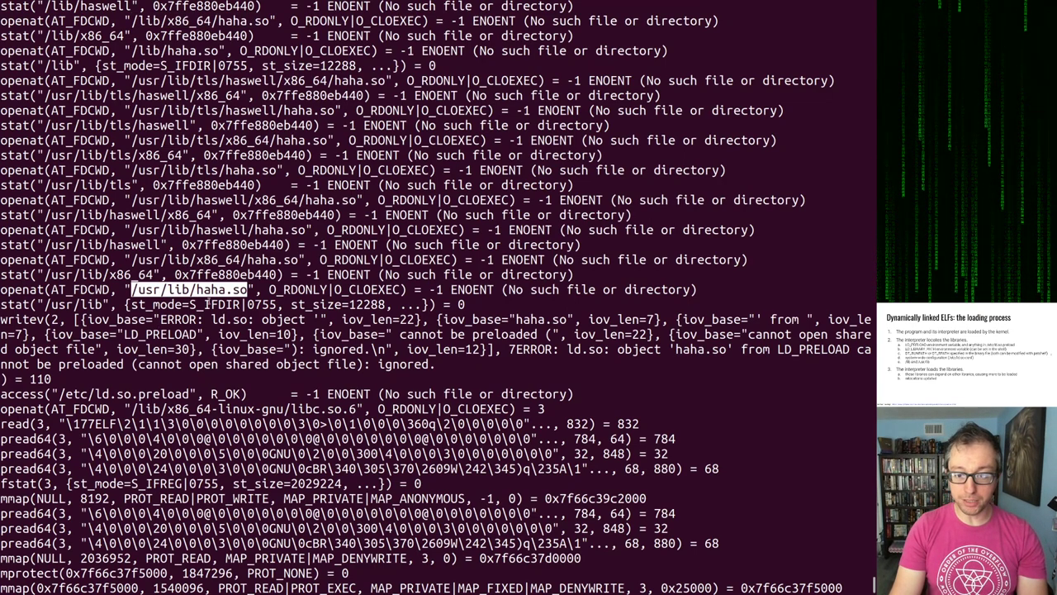
scroll("down", 3)
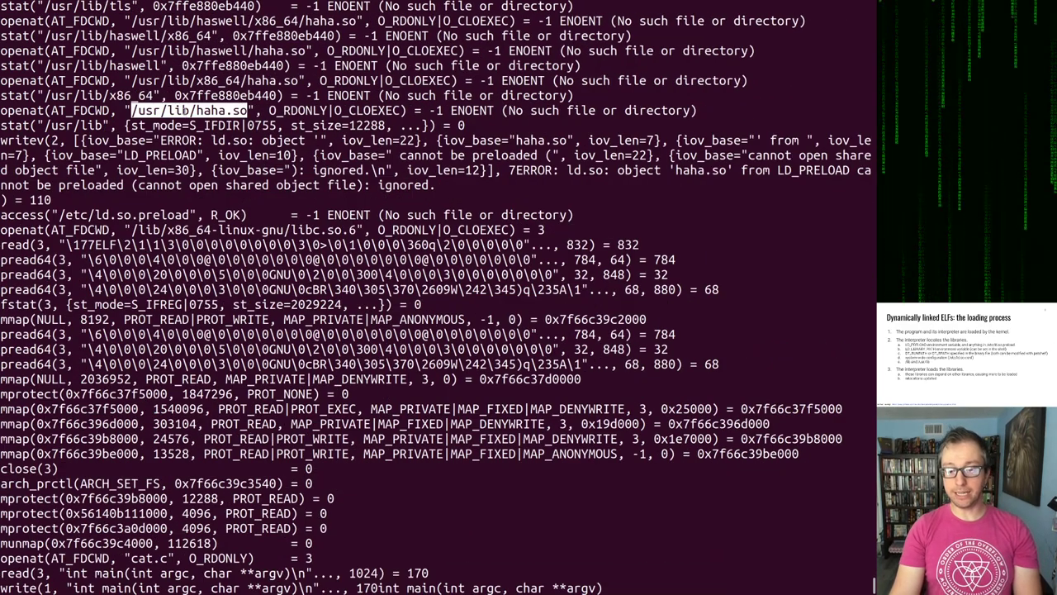
scroll("down", 3)
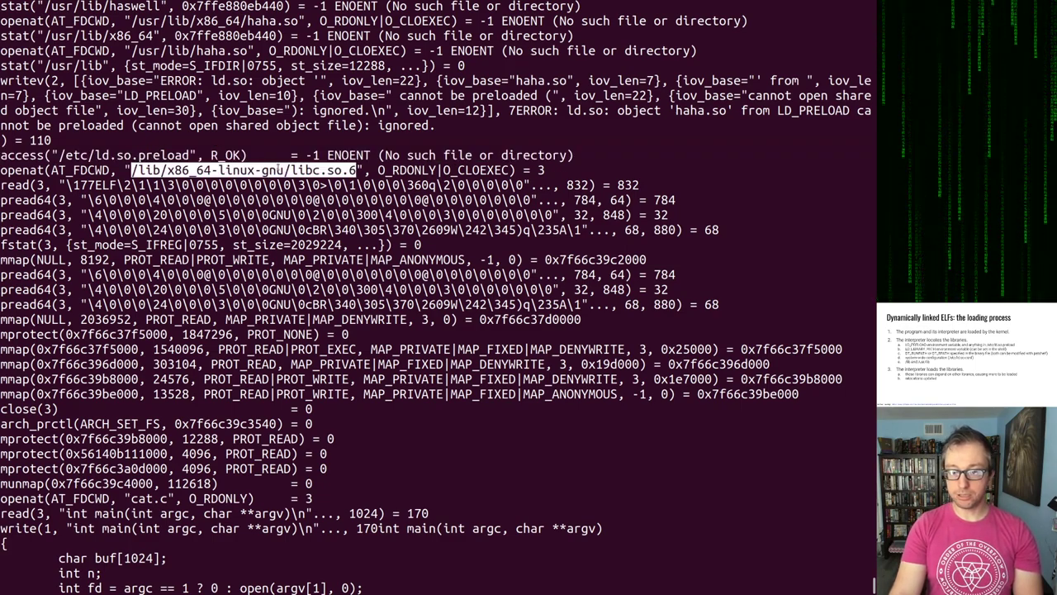
scroll("down", 3)
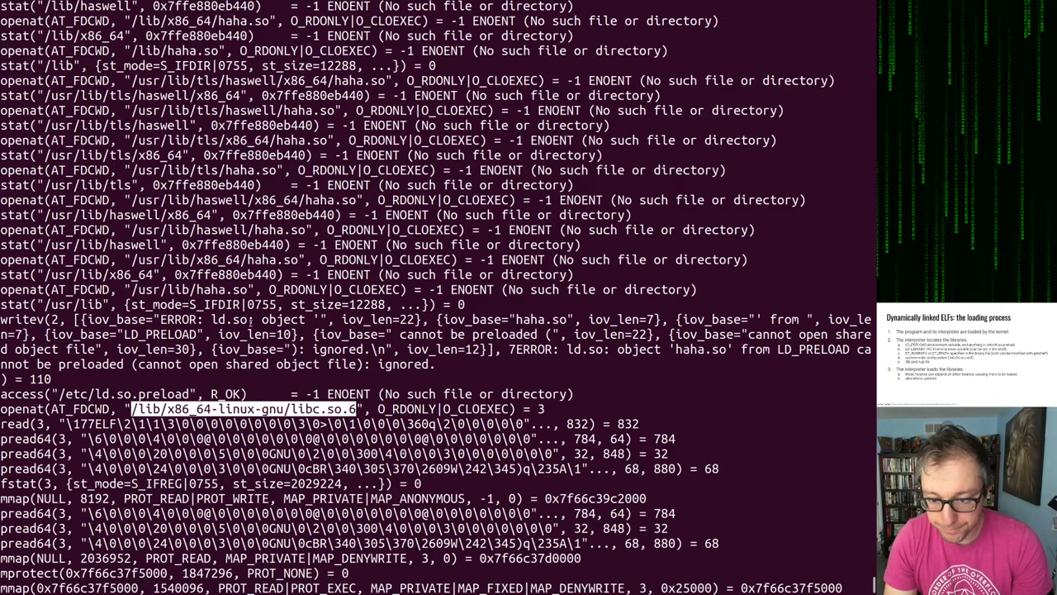
scroll("down", 3)
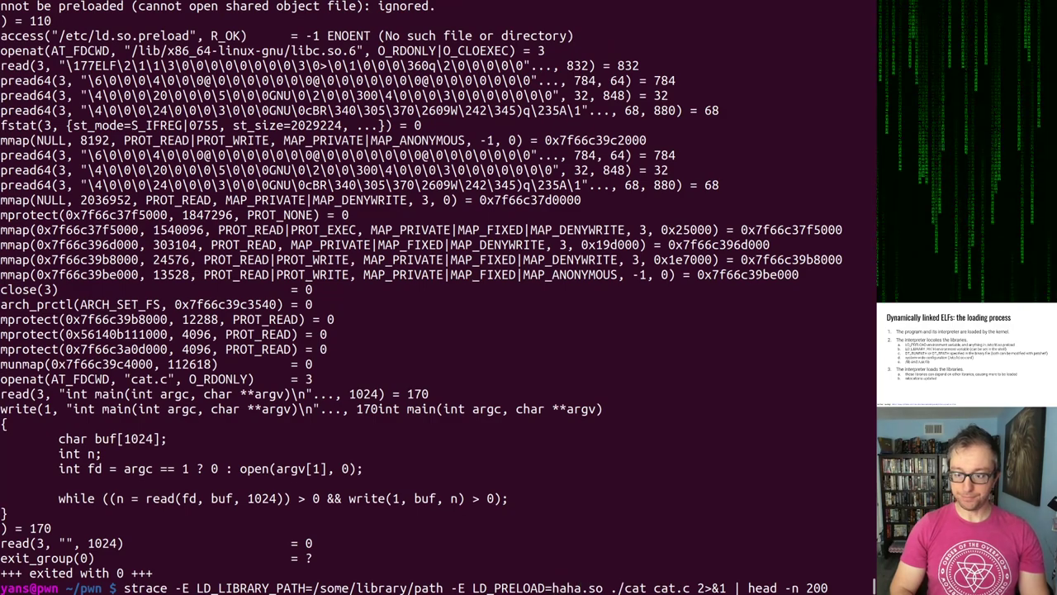
Step: Rerun the trace with LD_PRELOAD=./preload.so, showing it opened first and pwned written repeatedly
type("preload.so")
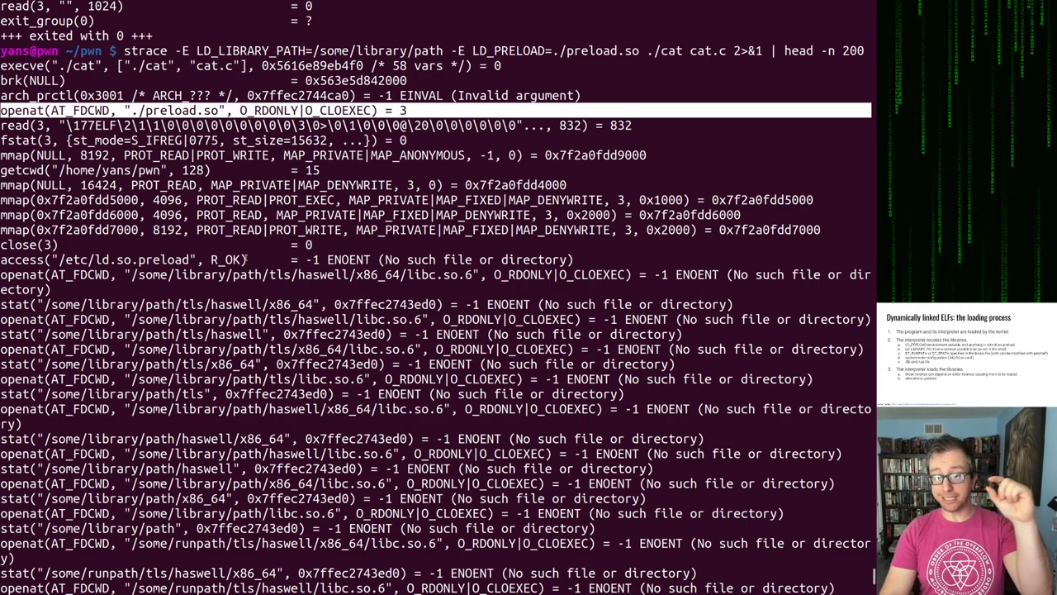
scroll("down", 3)
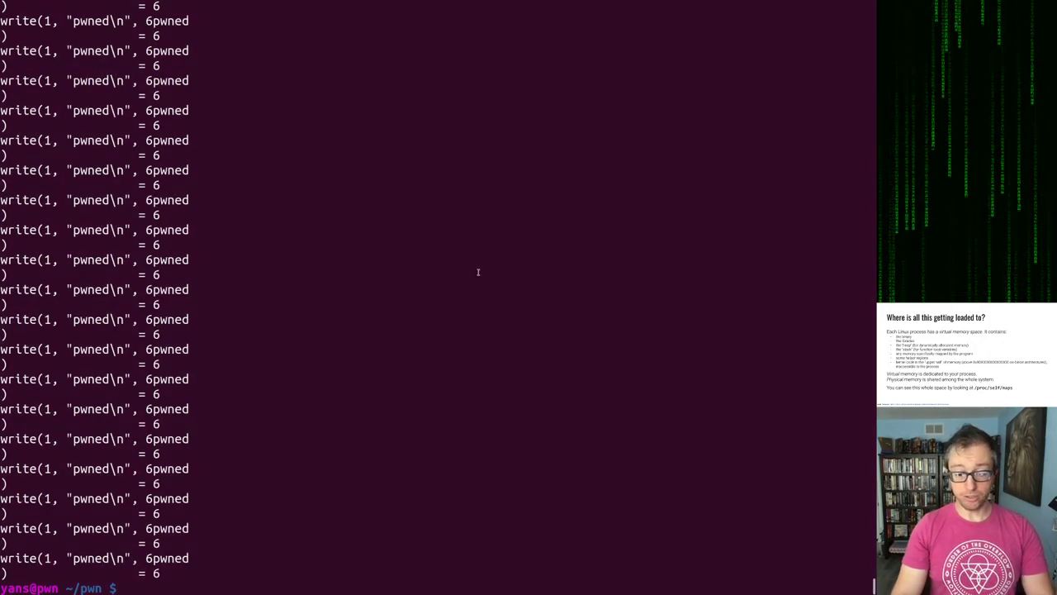
Step: Run ./cat /proc/self/maps twice to compare the libc mapping addresses between runs
type("./cat")
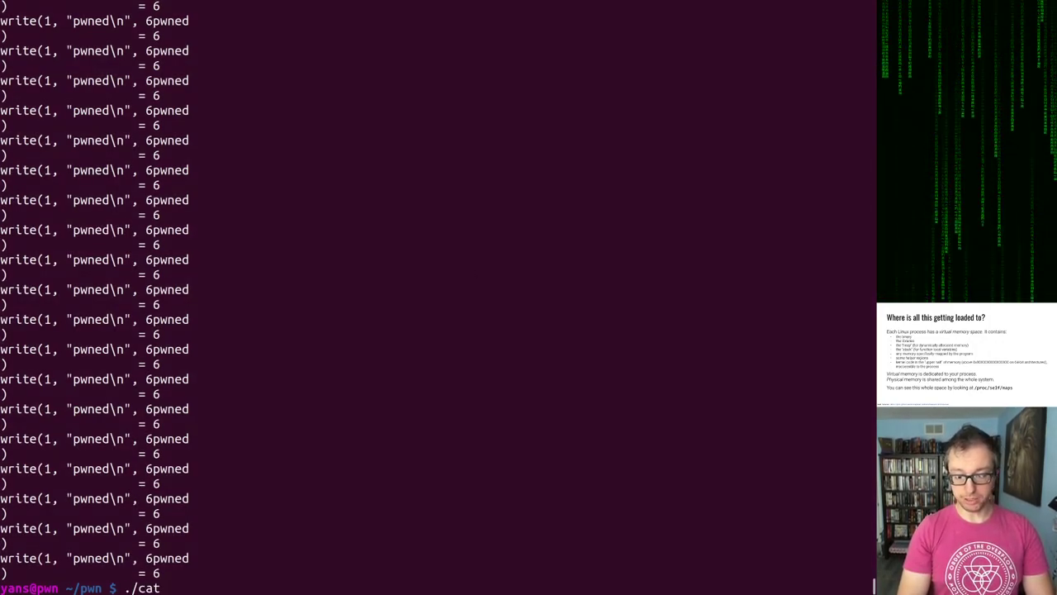
type("/proc/self/maps")
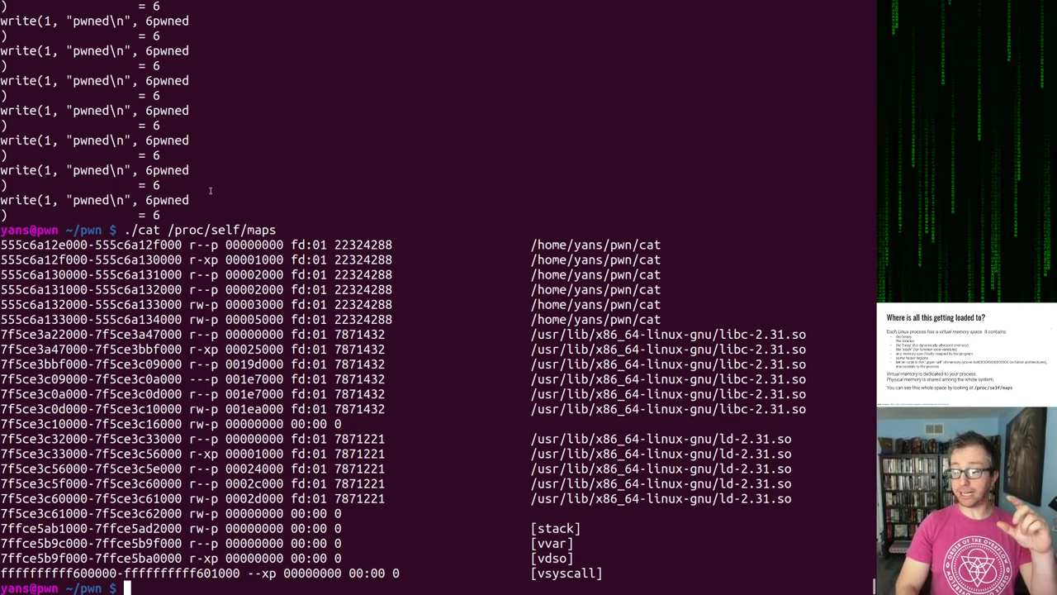
key("Return")
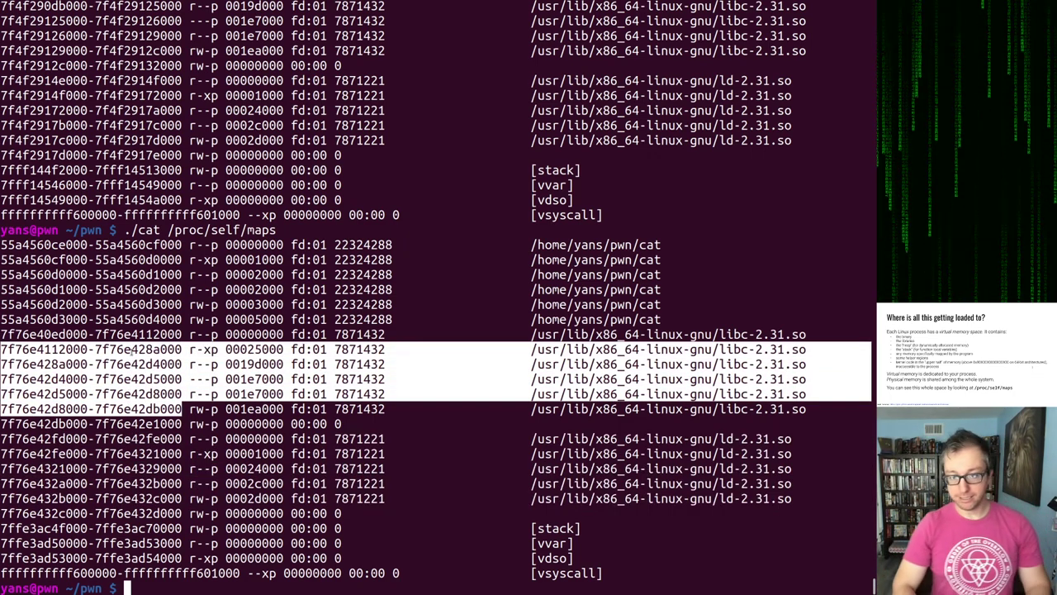
Step: Start a /bin/cat /proc/self/maps run to compare against ./cat's stack, vvar and vdso regions
type("/bin/cat /pro")
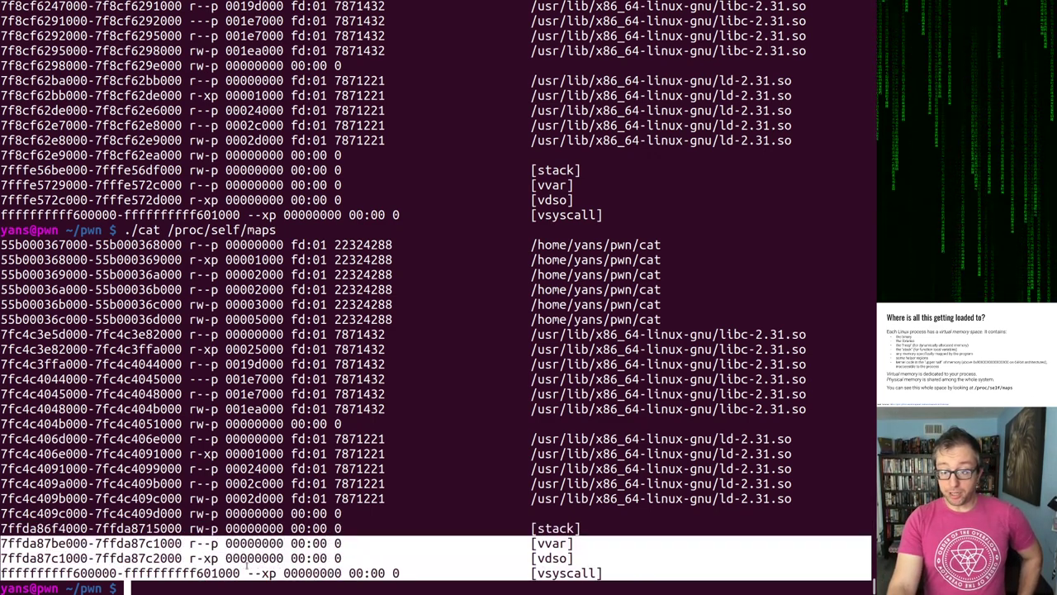
mouse_move(466, 273)
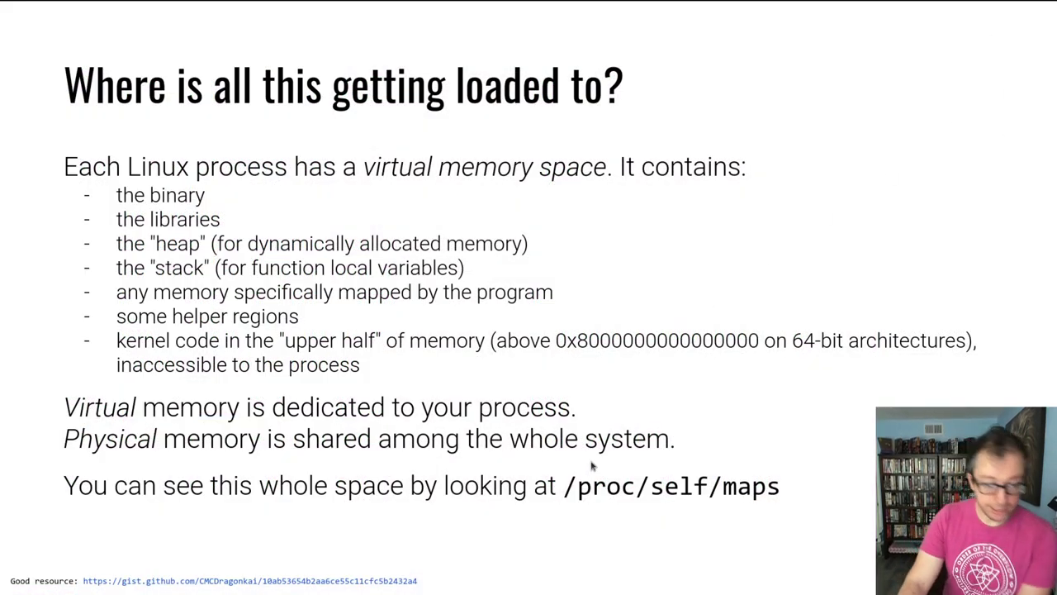
mouse_move(80, 581)
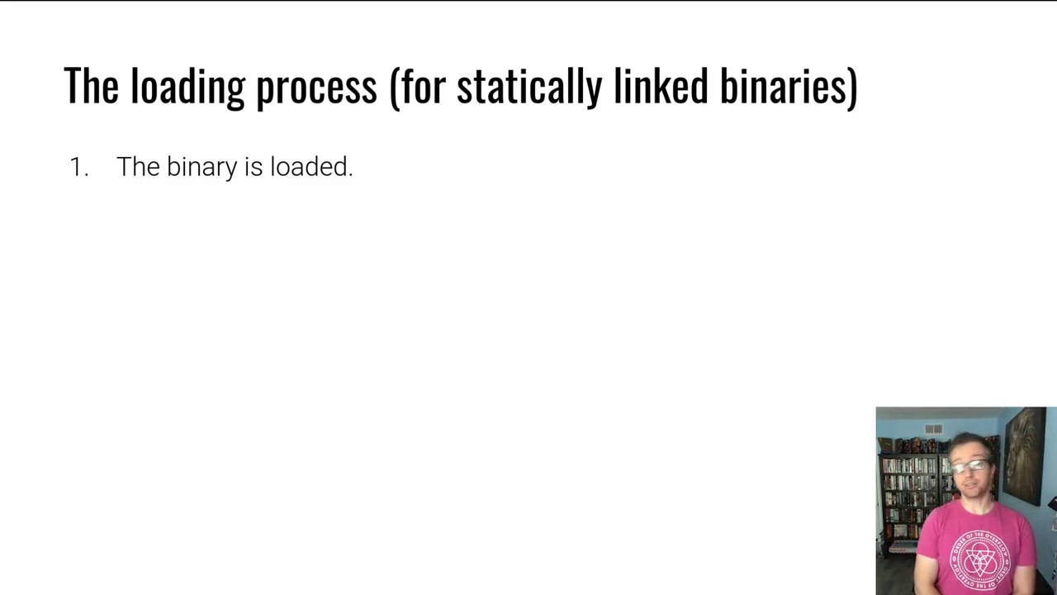
mouse_move(513, 19)
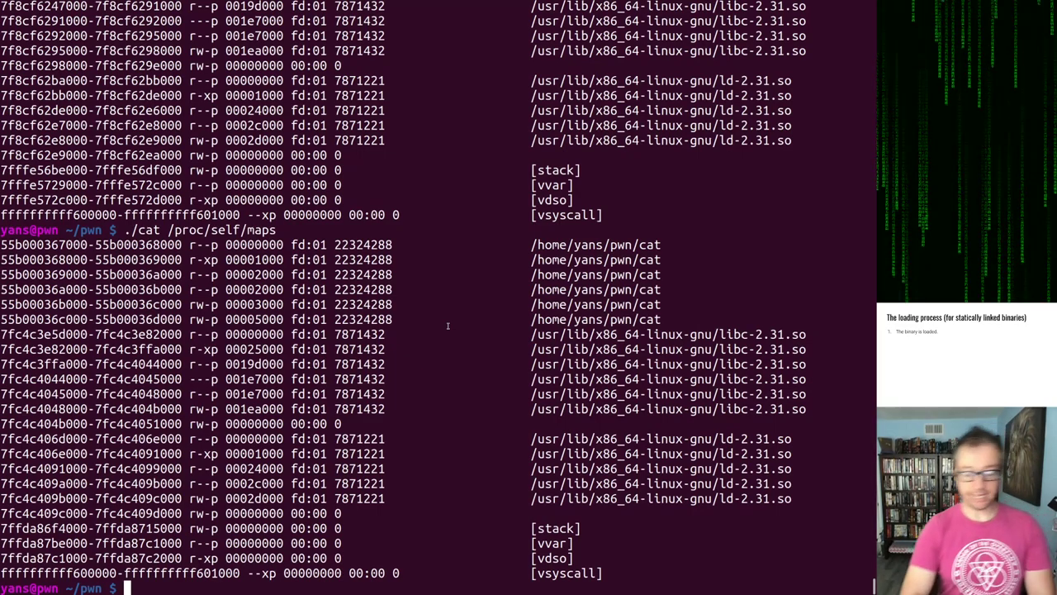
Step: Build cat-static with gcc -static, test it on cat.c and stdin, then compare sizes via du -sb (871568 vs 21240 bytes)
type("gcc -")
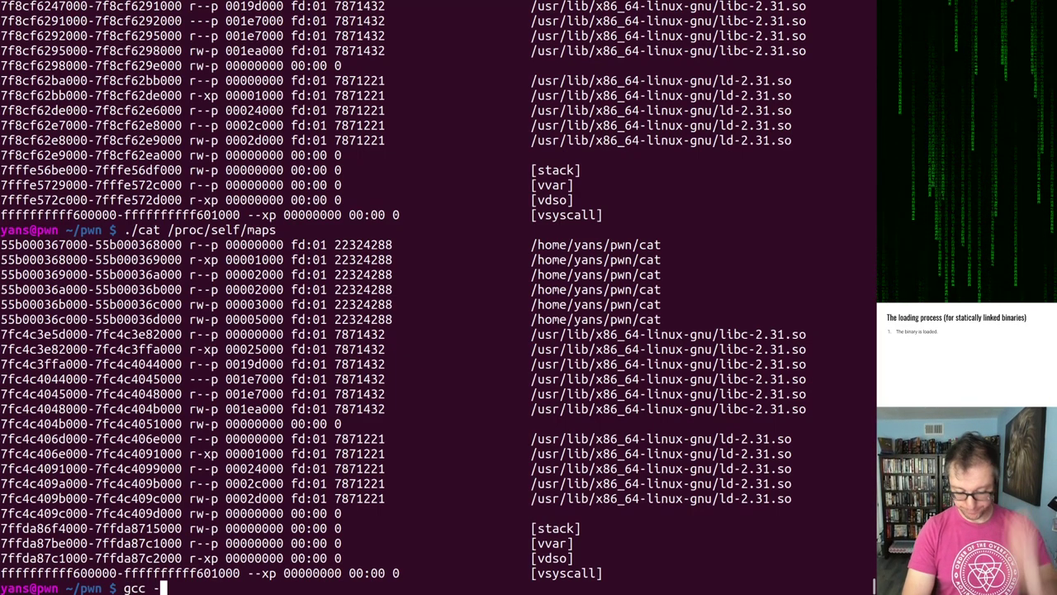
type("-o cat-static cat.c")
type("./cat-static")
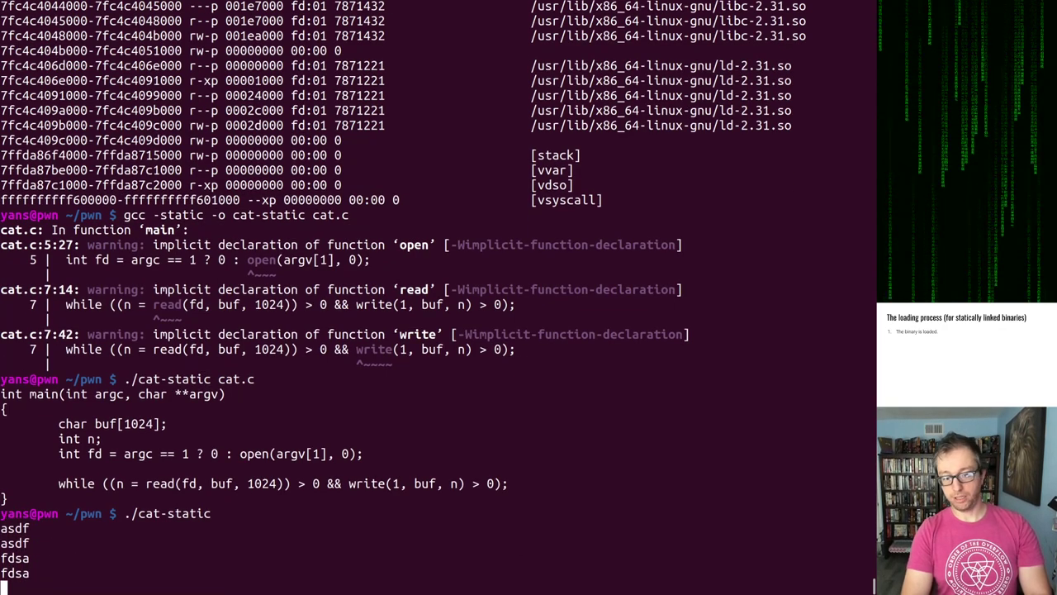
key("ctrl+c")
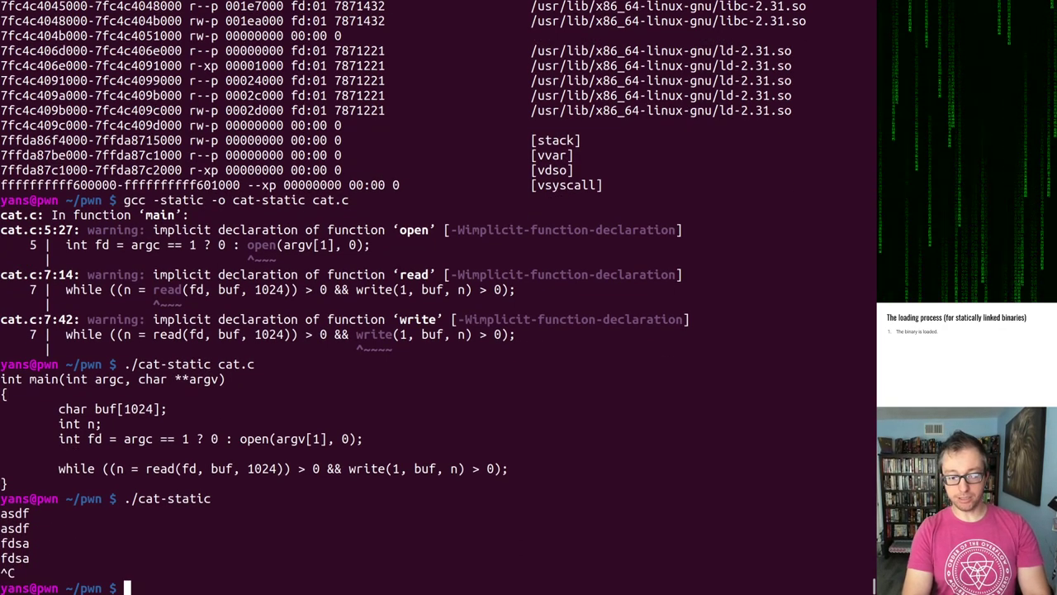
type("du -sb cat-static cat")
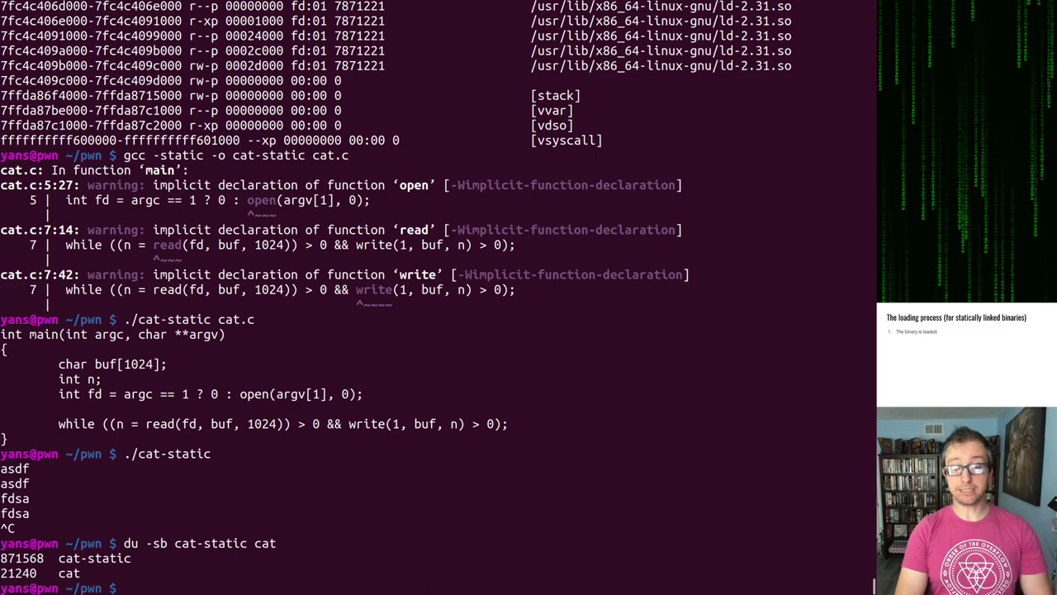
Step: Run ./cat /proc/self/maps to show the dynamically linked cat's memory map
type("./")
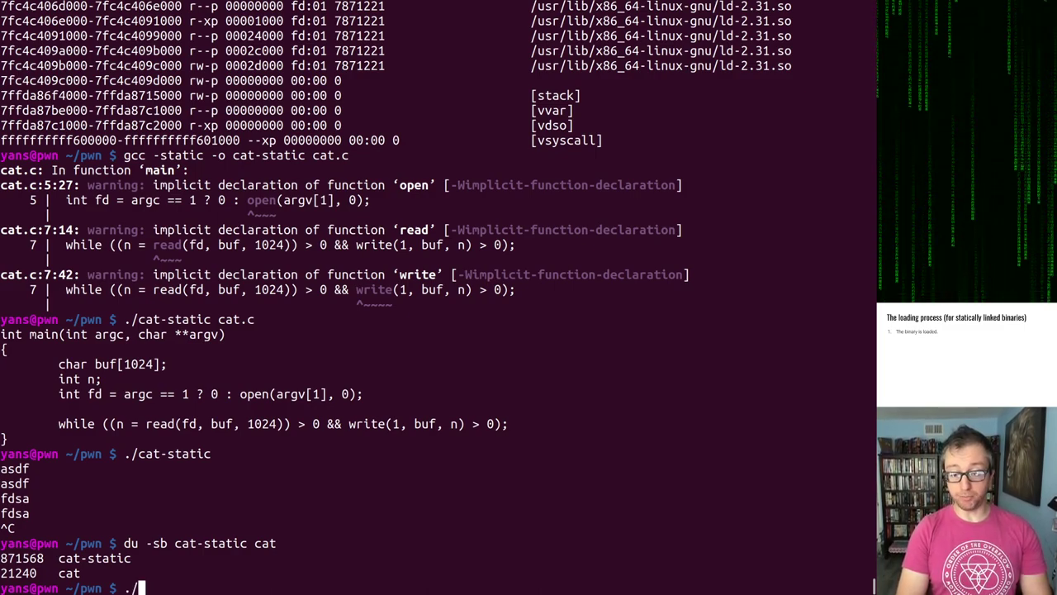
type("/")
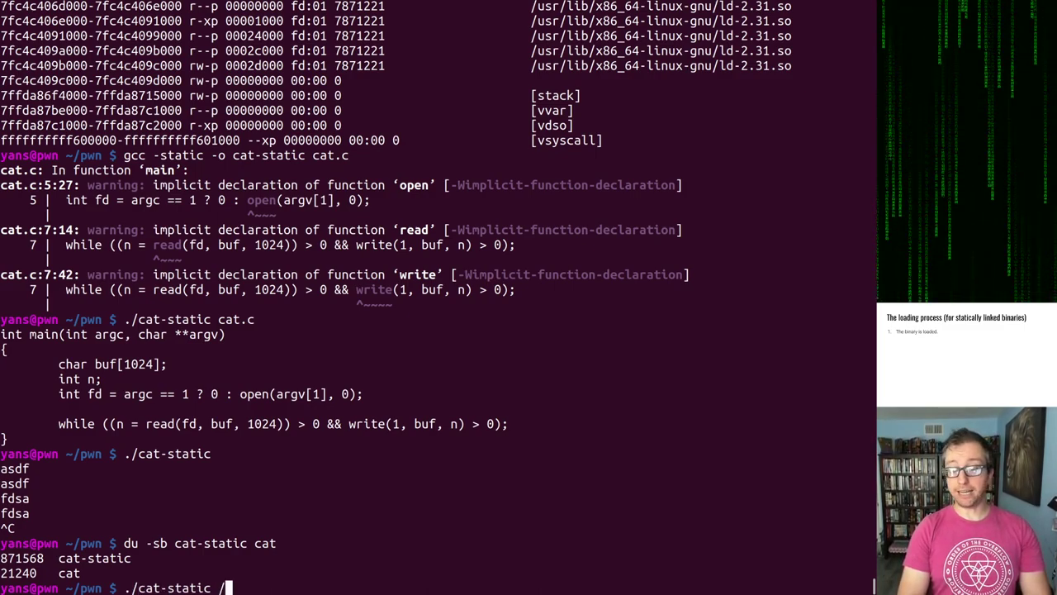
type("proc/self/maps")
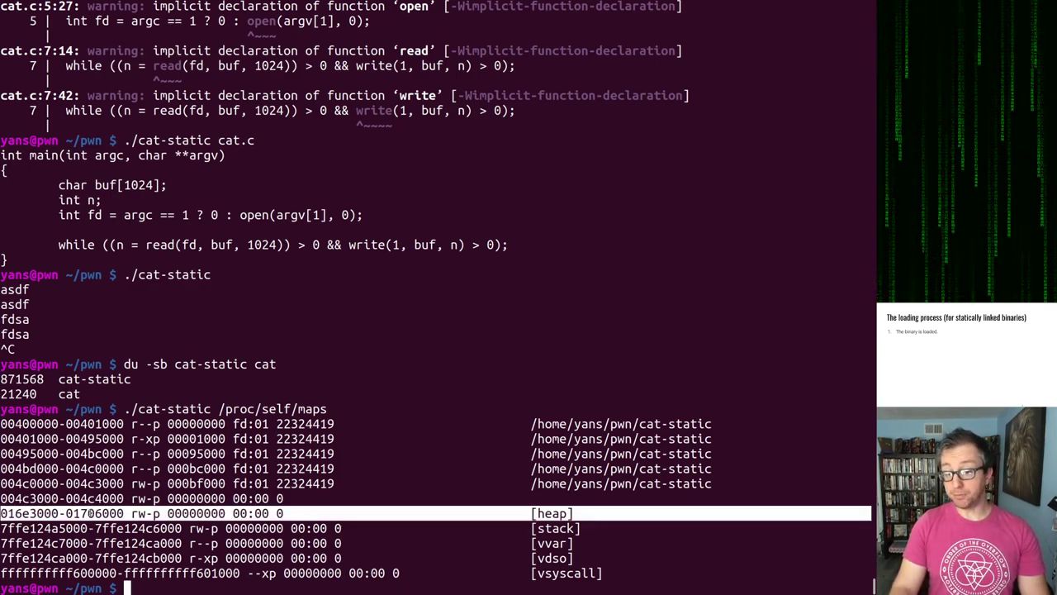
Step: Run ./cat-static /proc/self/maps repeatedly, showing no libc, binary fixed at 0x400000
type("./cat-static /proc/self/maps")
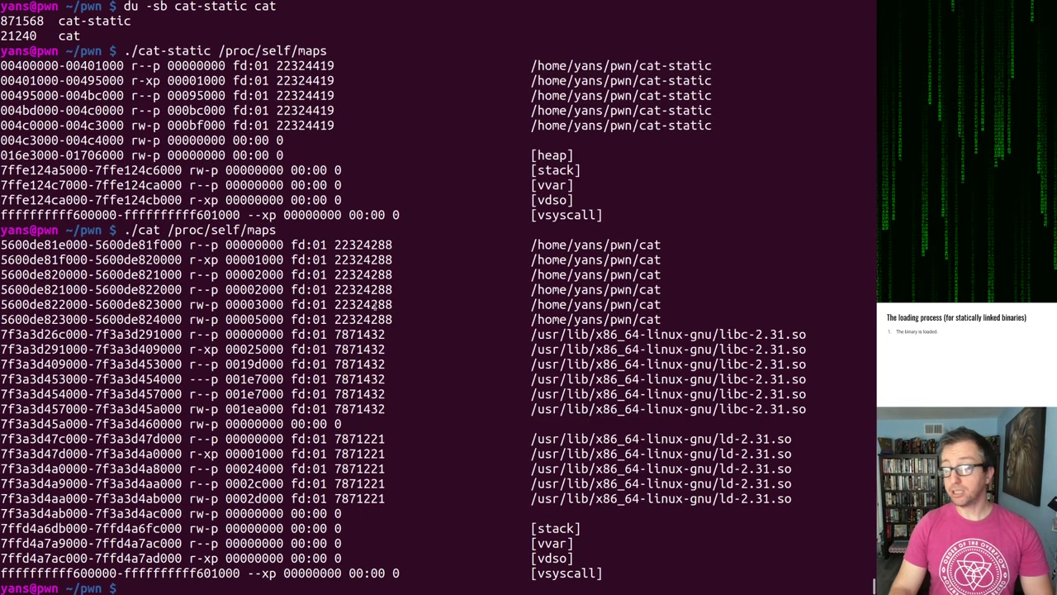
type("./cat-static /proc/self/maps")
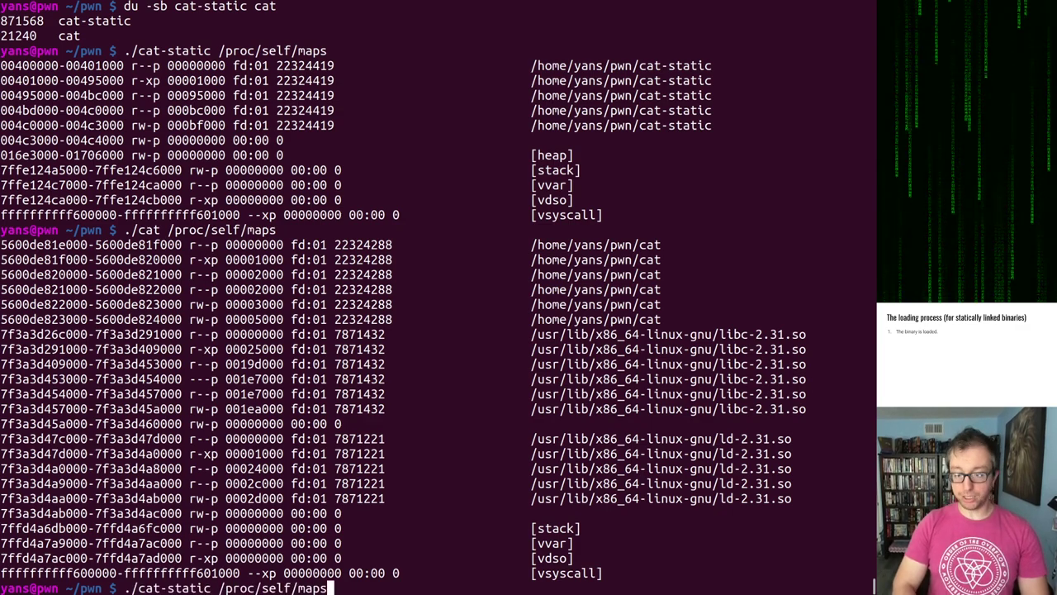
key("Return")
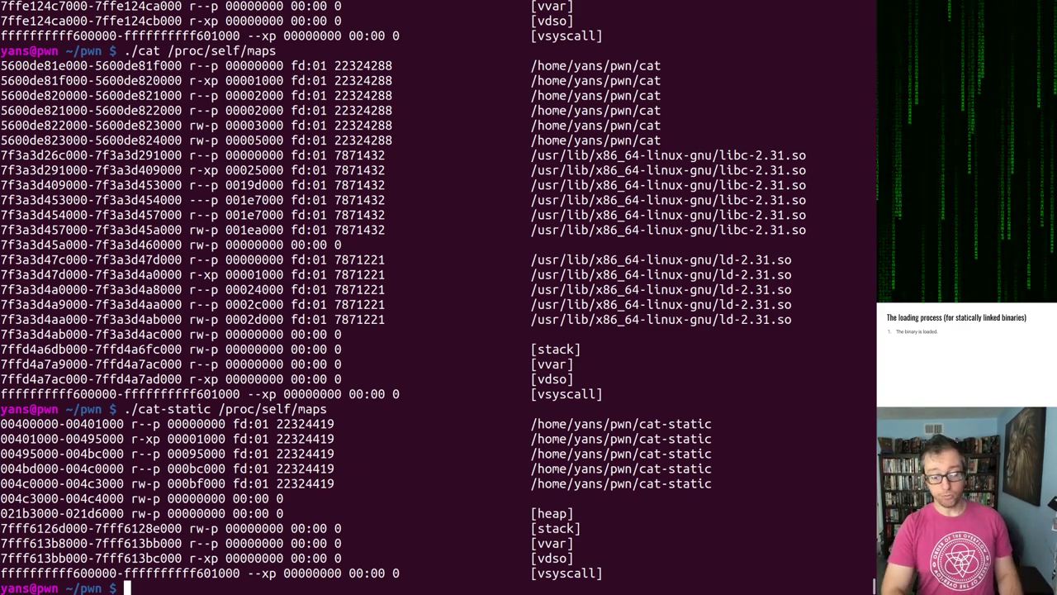
type("du -sb cat-static cat")
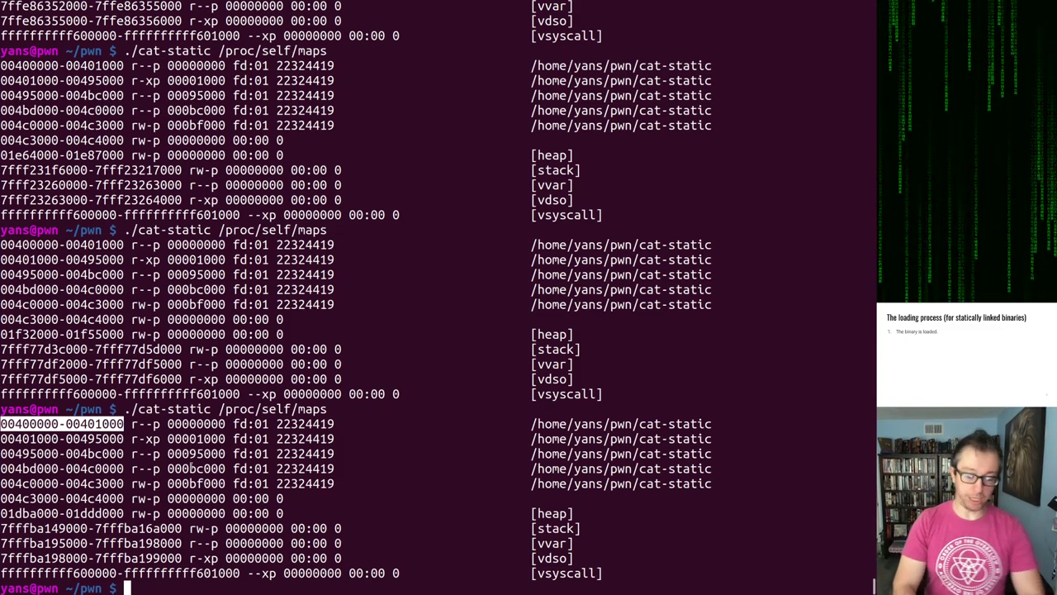
Step: Rebuild cat-static with gcc -static-pie and rerun it on /proc/self/maps, now at changing 7f… addresses
type("gcc -stati")
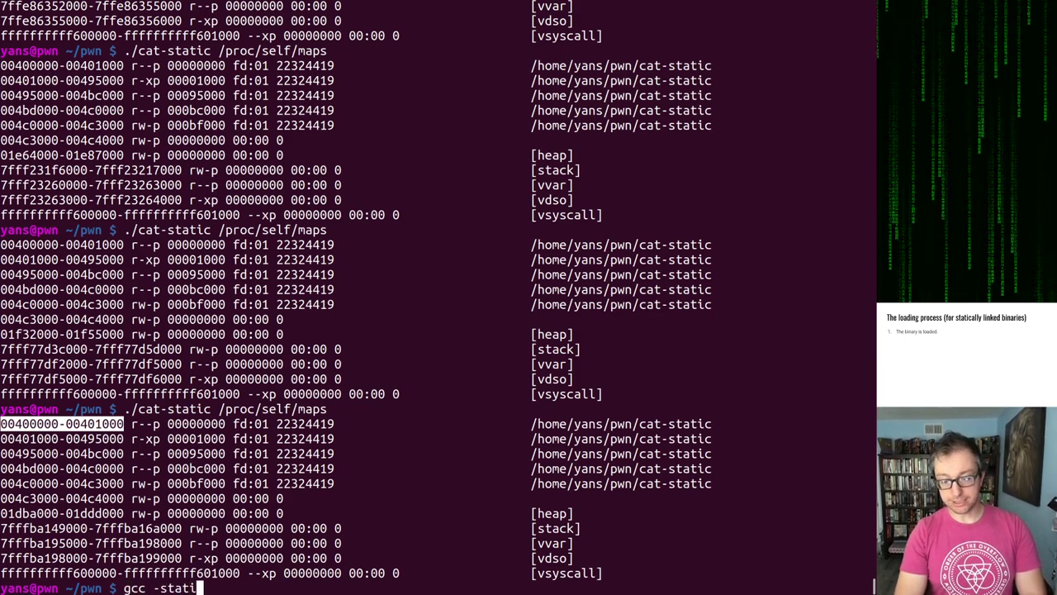
type("c-pie -o c")
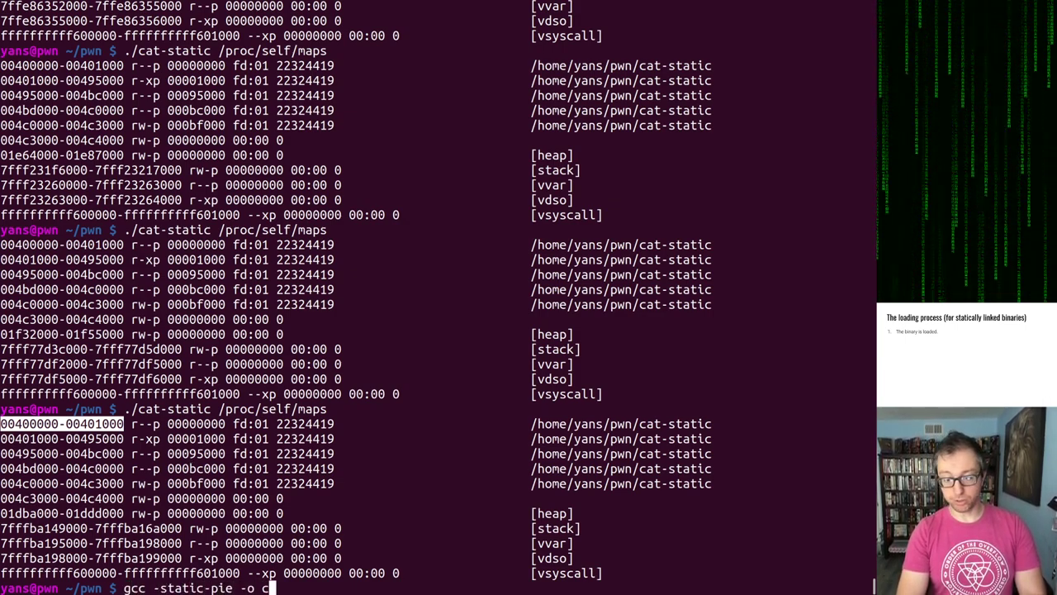
type("at-static cat.c")
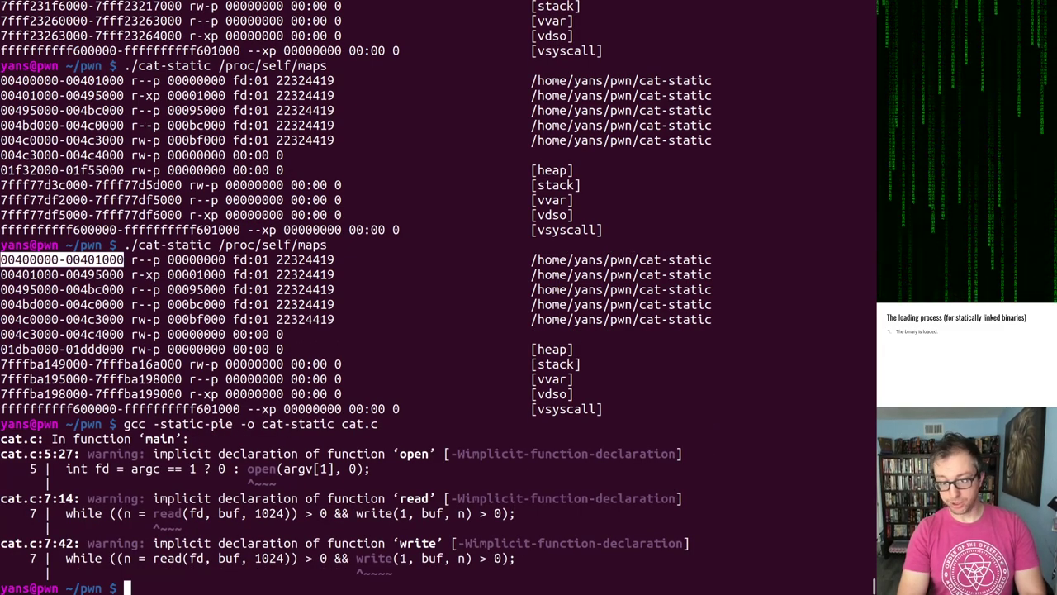
type("./cat-static /proc/self/maps")
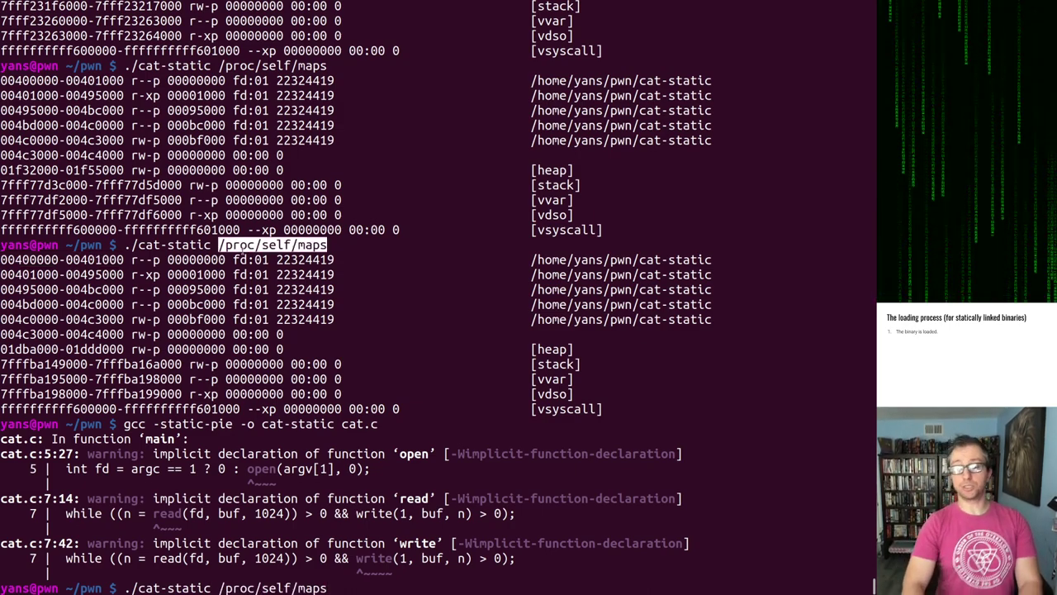
key("Return")
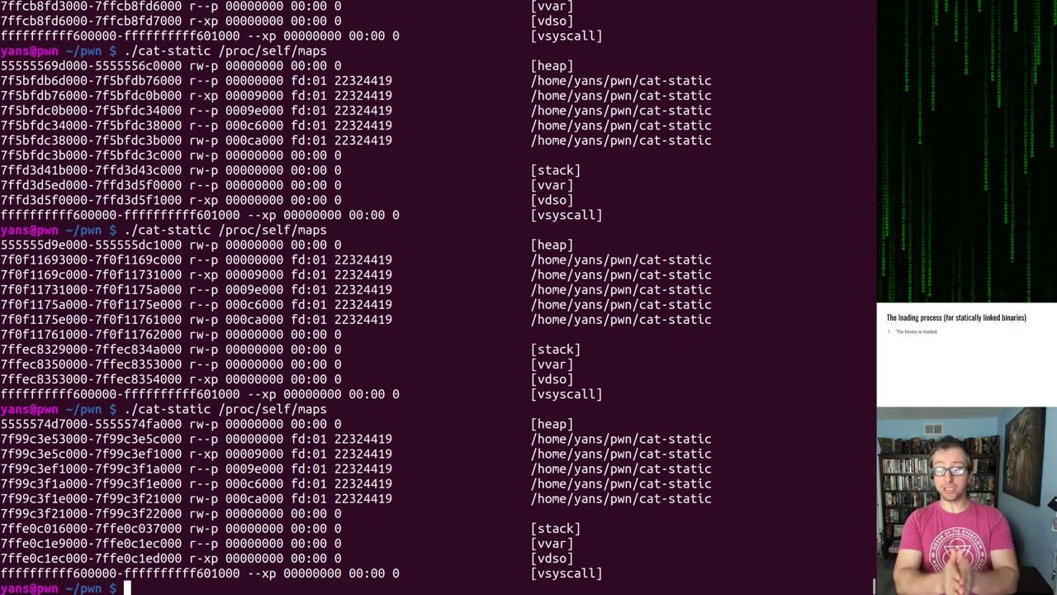
double_click(91, 440)
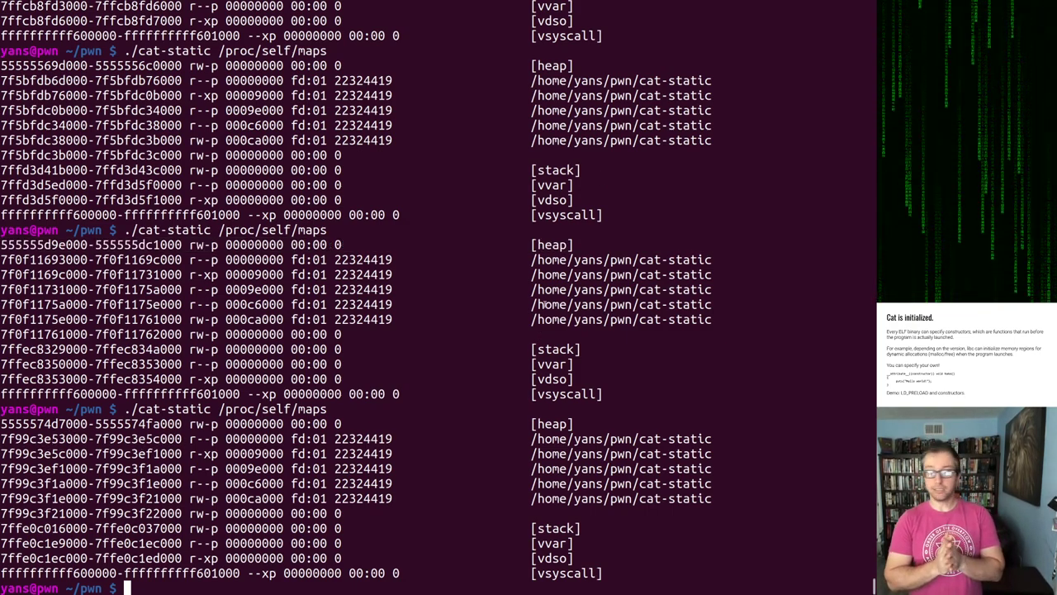
mouse_move(419, 374)
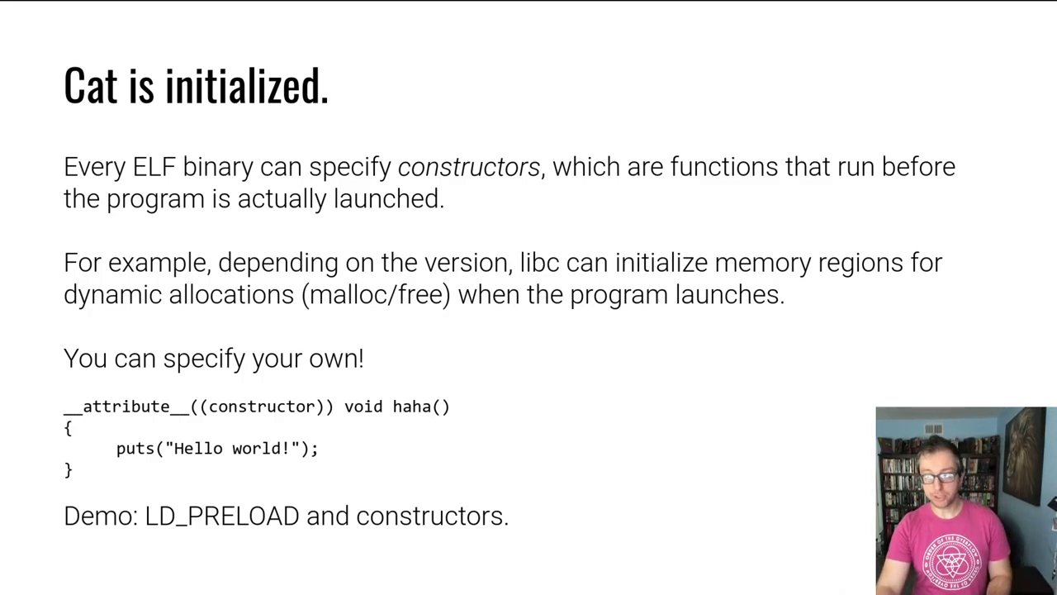
Step: Advance the slide deck to the 'Cat is initialized.' constructors slide
key("Right")
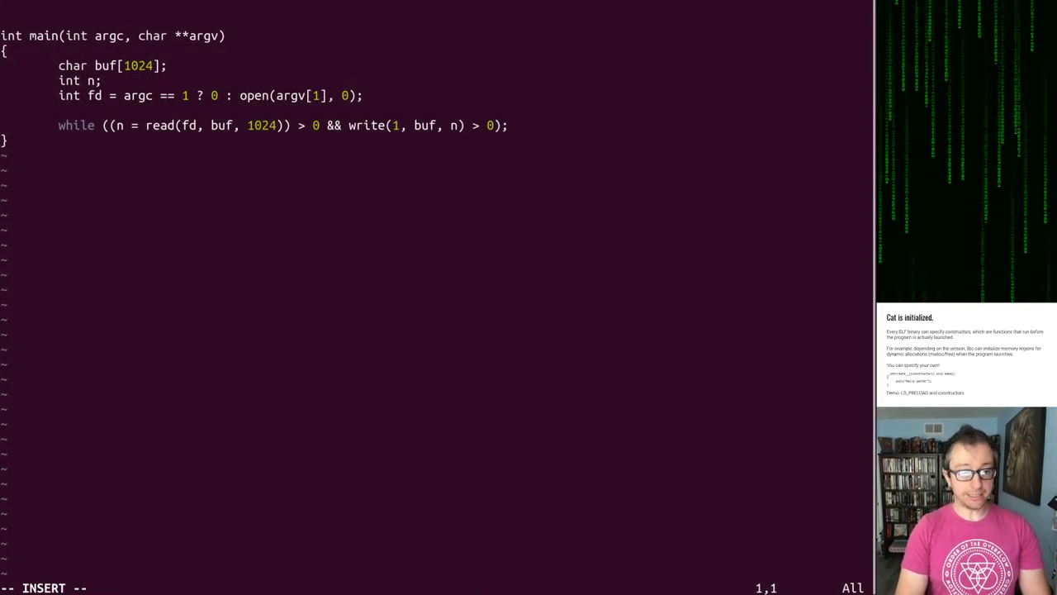
Step: Write __attribute__((constructor)) void haha() { puts("haha!"); } above main in cat.c
type("__attribute__((constructor")
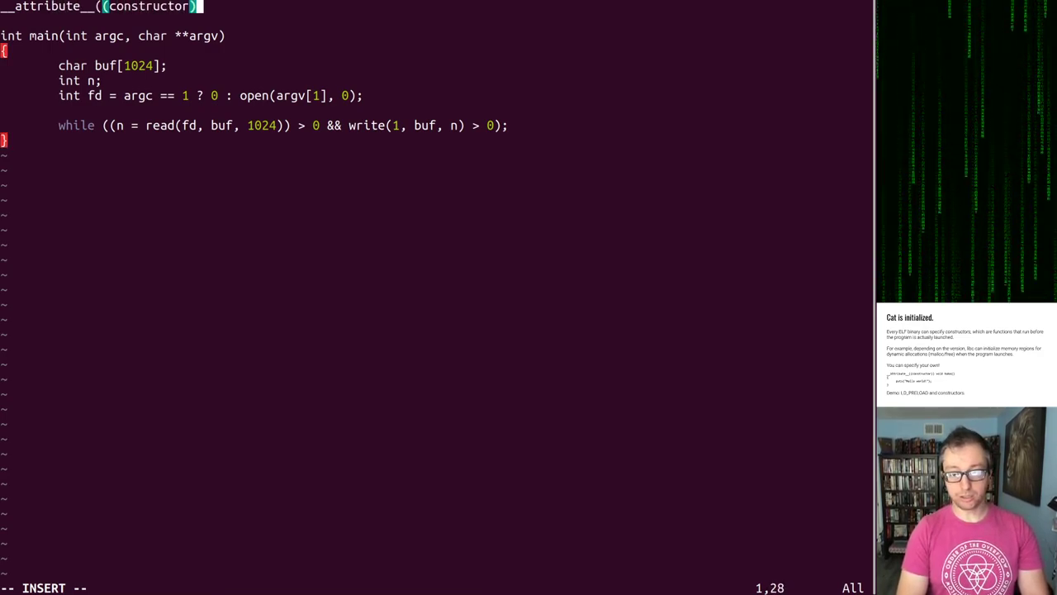
type("void haha(")
type("p")
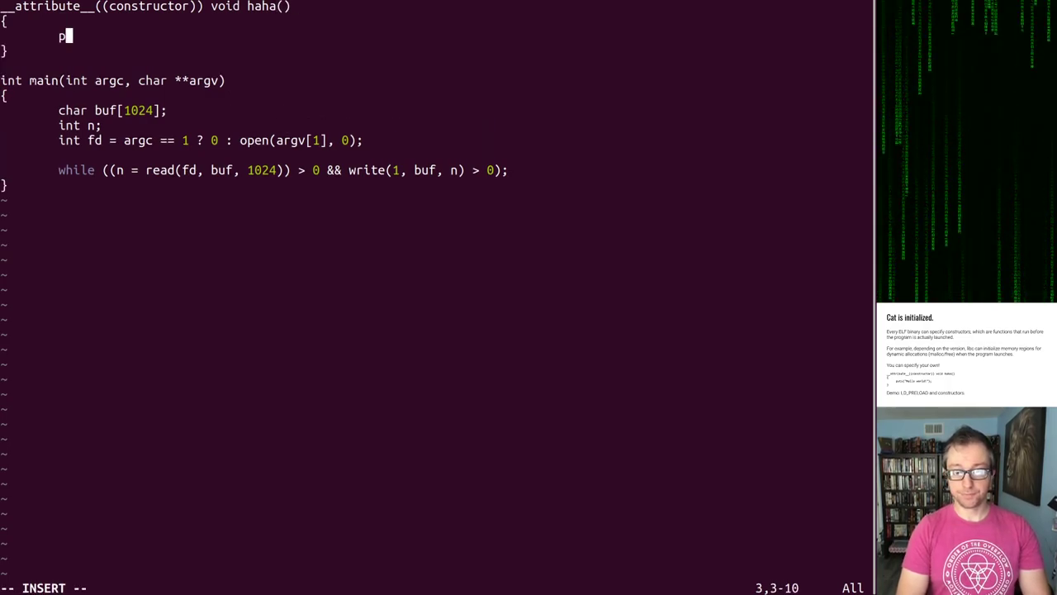
type("uts(\"haha!\");")
type("./")
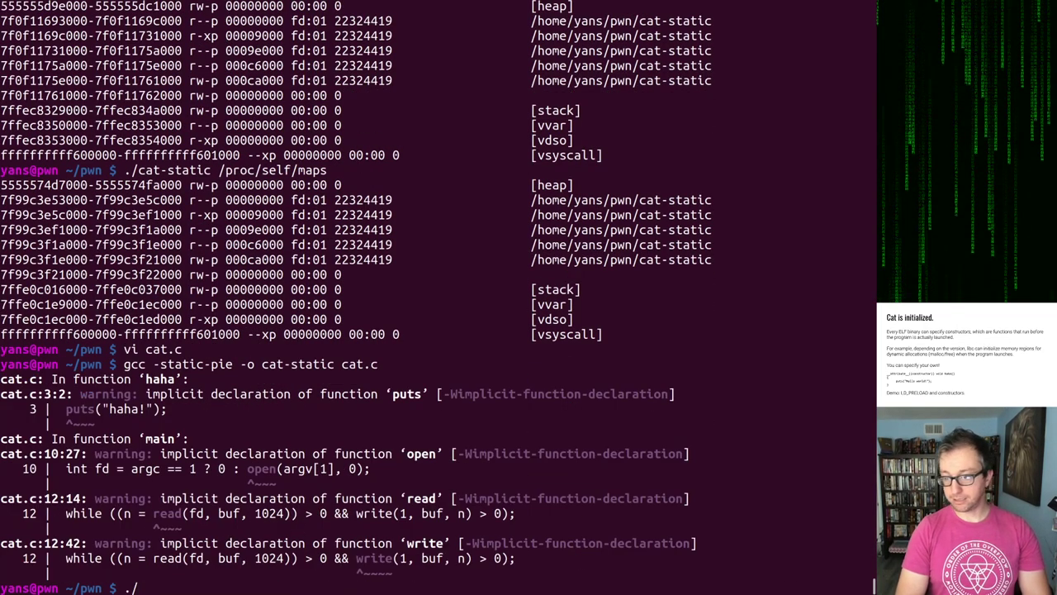
Step: Rebuild cat-static from the edited cat.c and run it, which prints haha! first
type("cat-static")
type("vi")
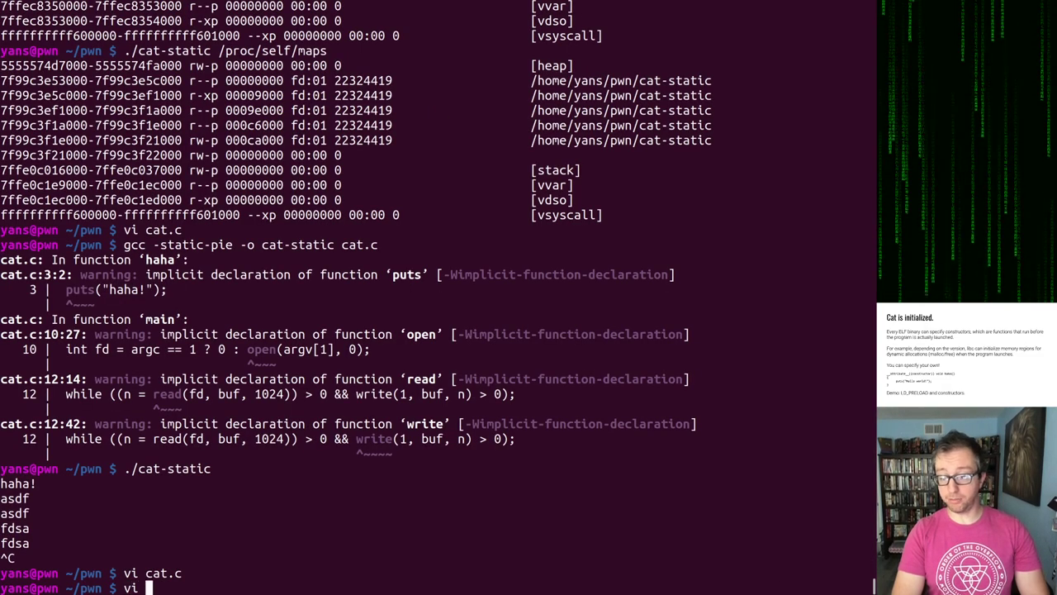
Step: Open preload.c in vi, then rebuild the dynamic cat with gcc -o cat cat.c and print cat.c
type("preload.c")
type("g")
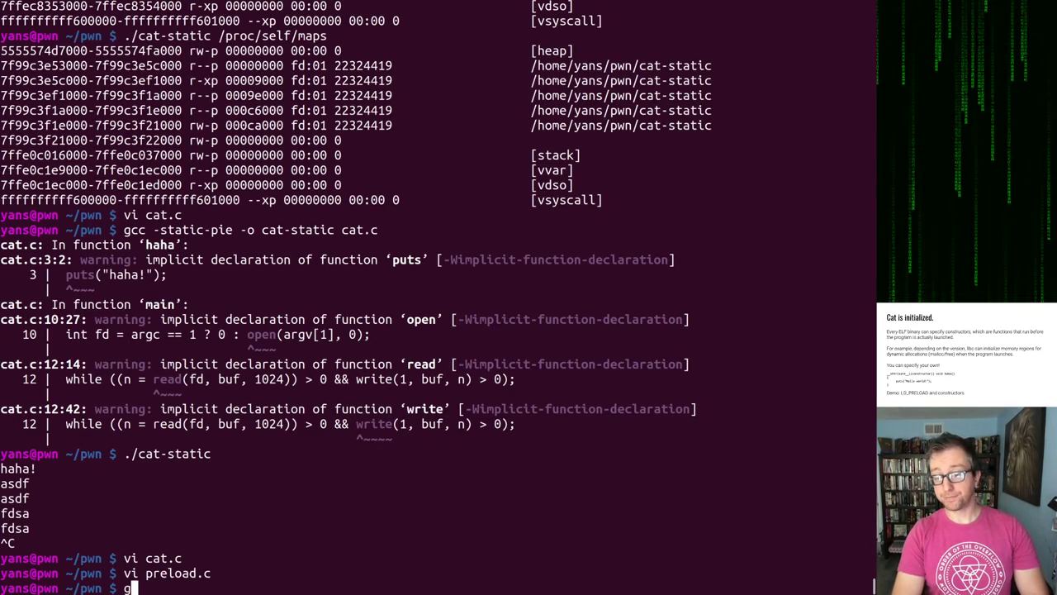
type("cc -o0")
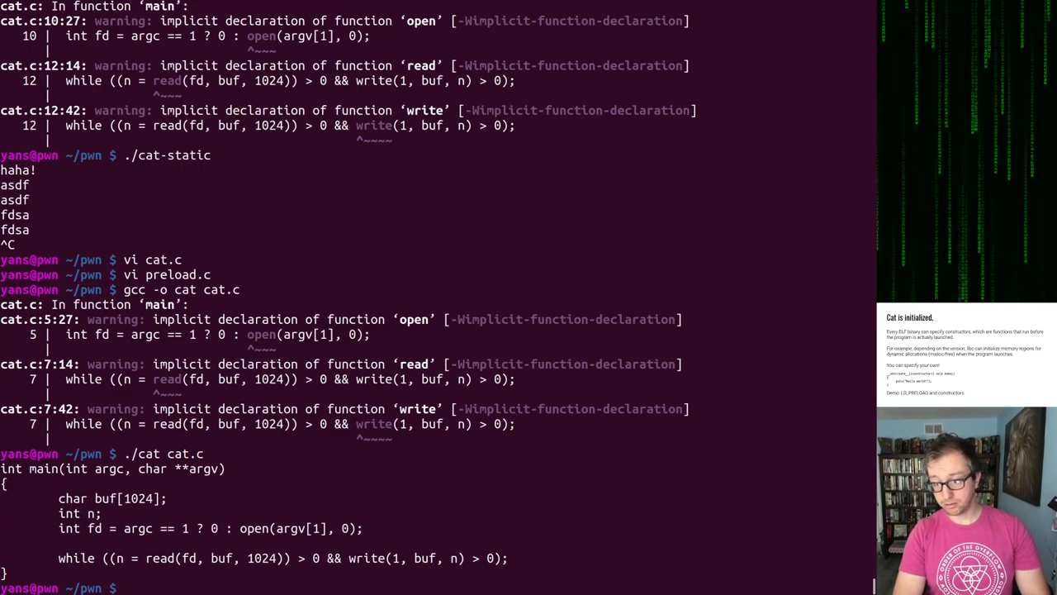
Step: Run LD_PRELOAD=./preload.so ./cat cat.c | head, then rebuild preload.so with gcc -shared
type("PD./cat cat.c")
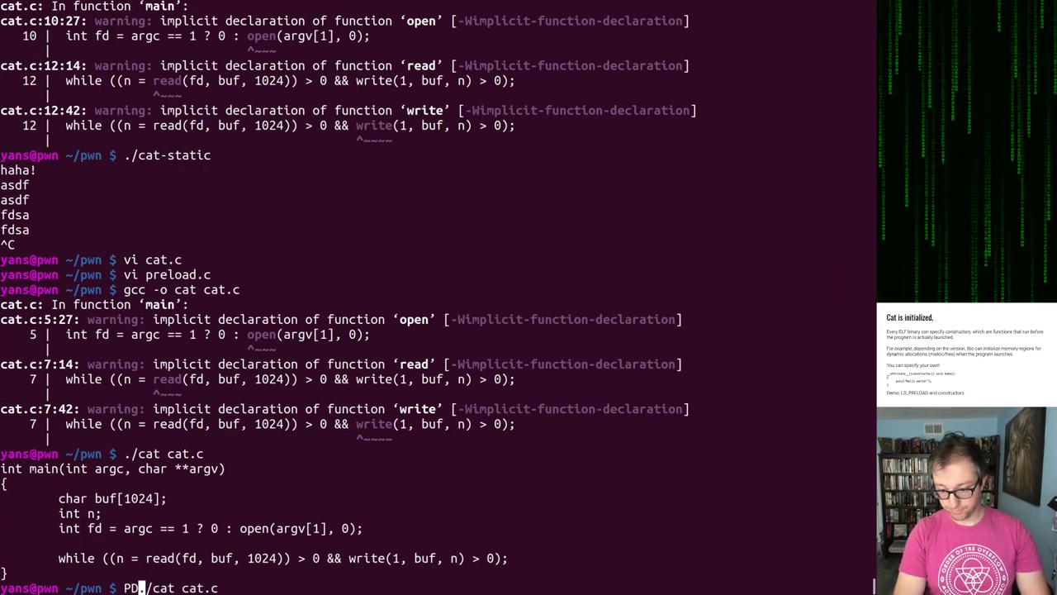
type("LD_PRELOAD=./preload.so")
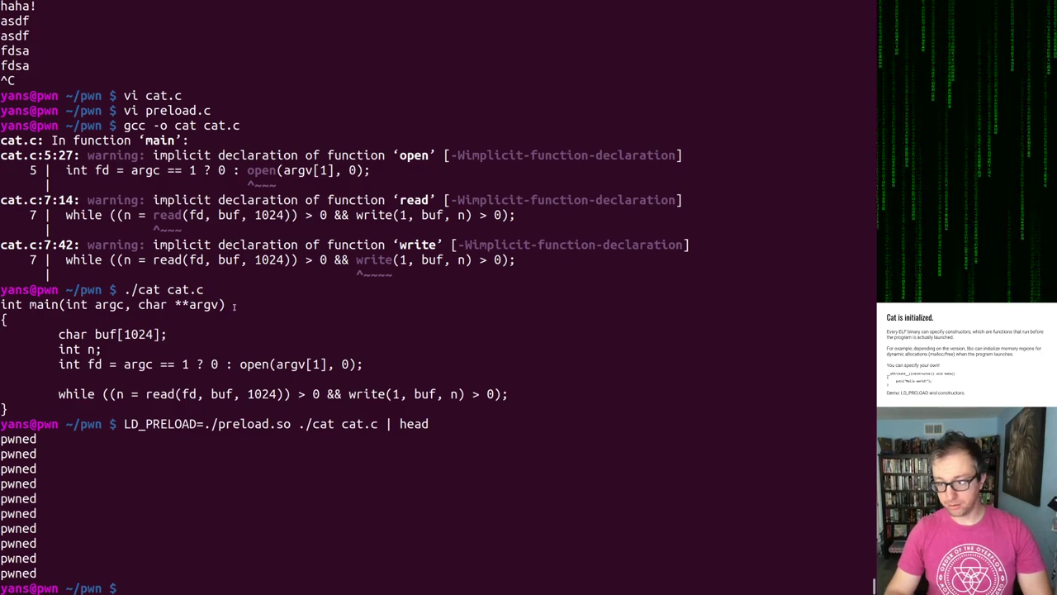
type("gcc")
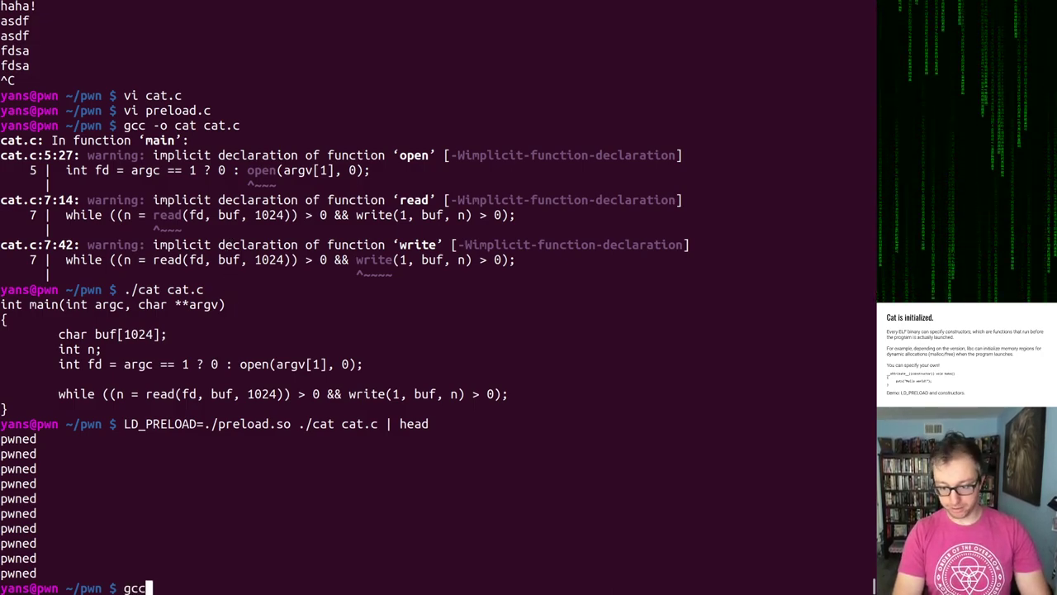
type("-shared -o preload.so preload.c")
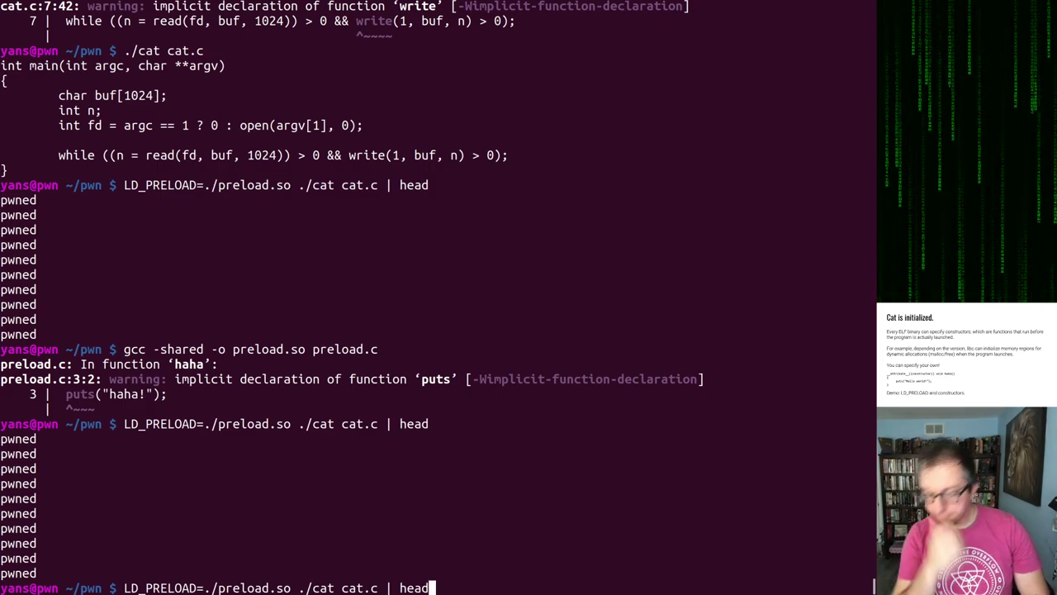
Step: Check preload.c in vi, remove preload.so, recompile it and rerun the preloaded cat, still only pwned
key("ctrl+c")
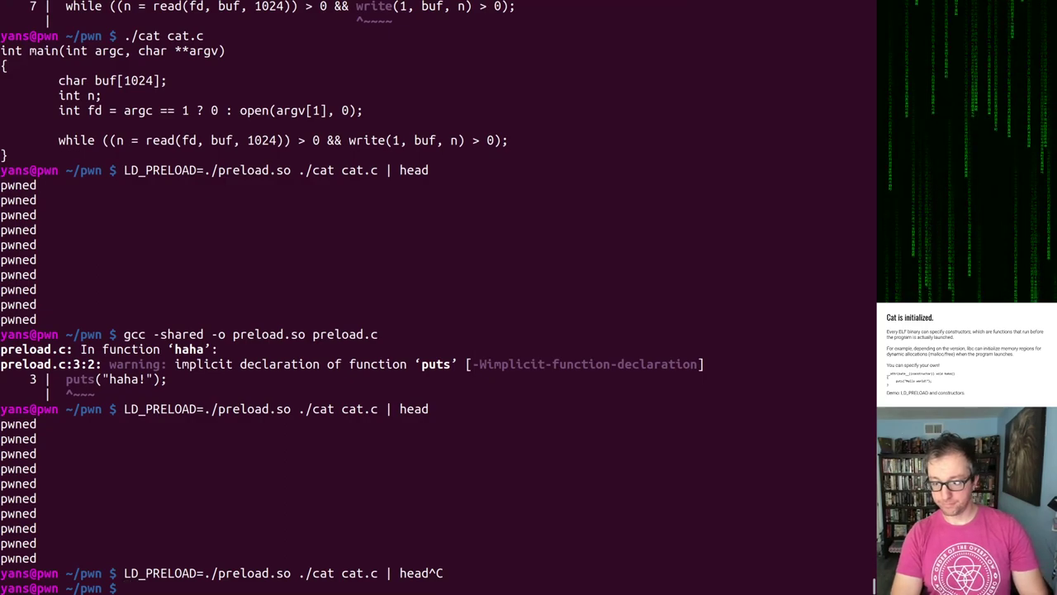
type("vi preload.c")
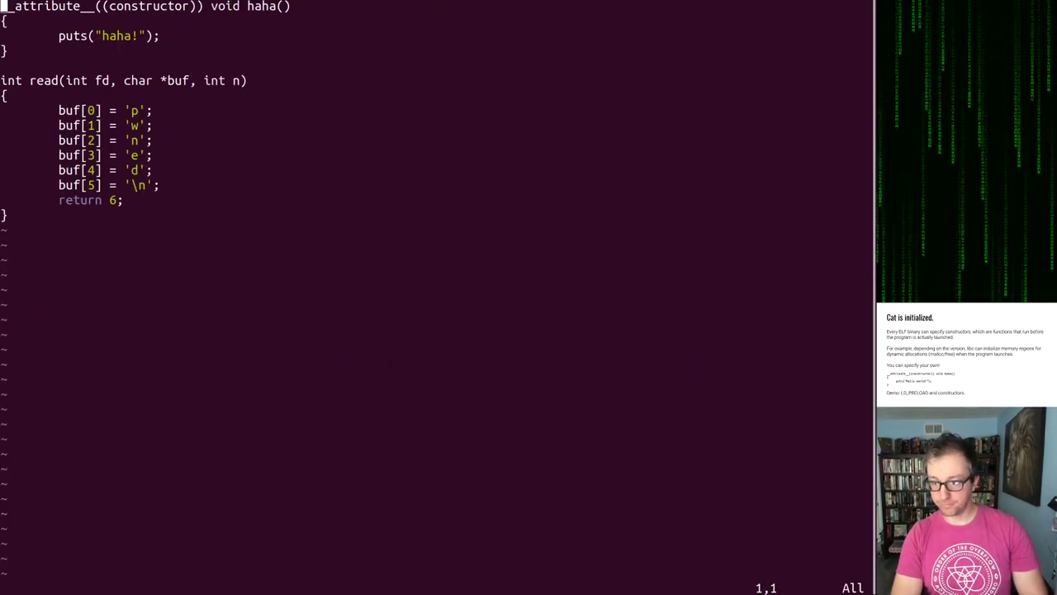
type(":q")
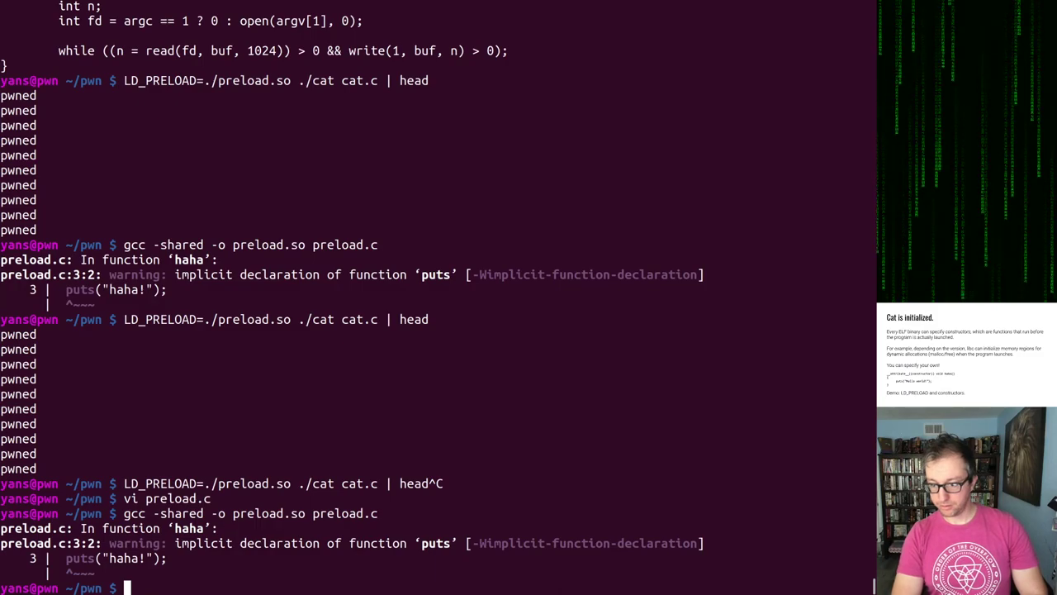
type("rm preload.so")
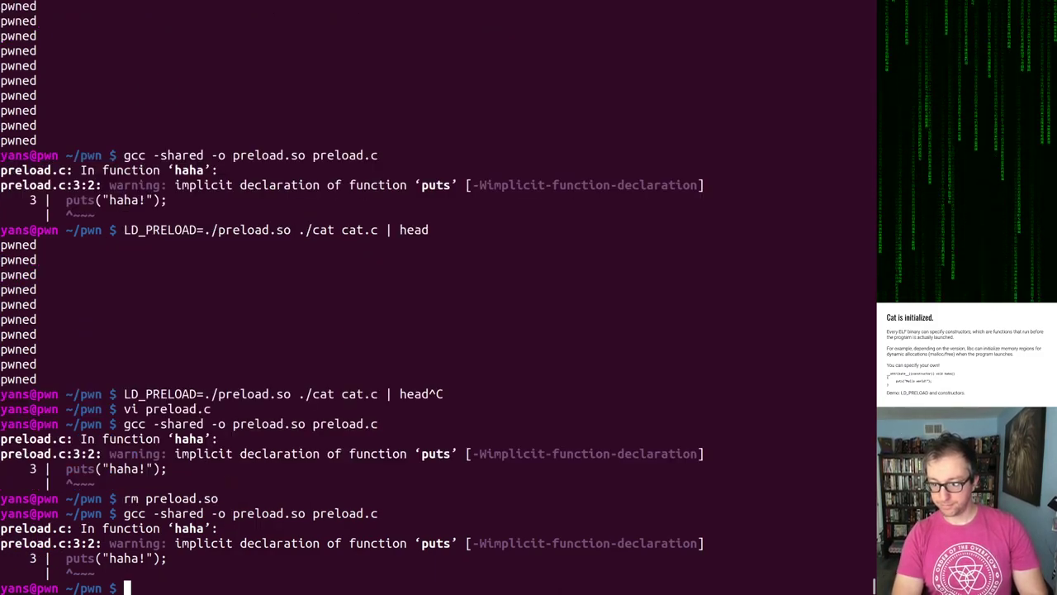
type("rm preload.so")
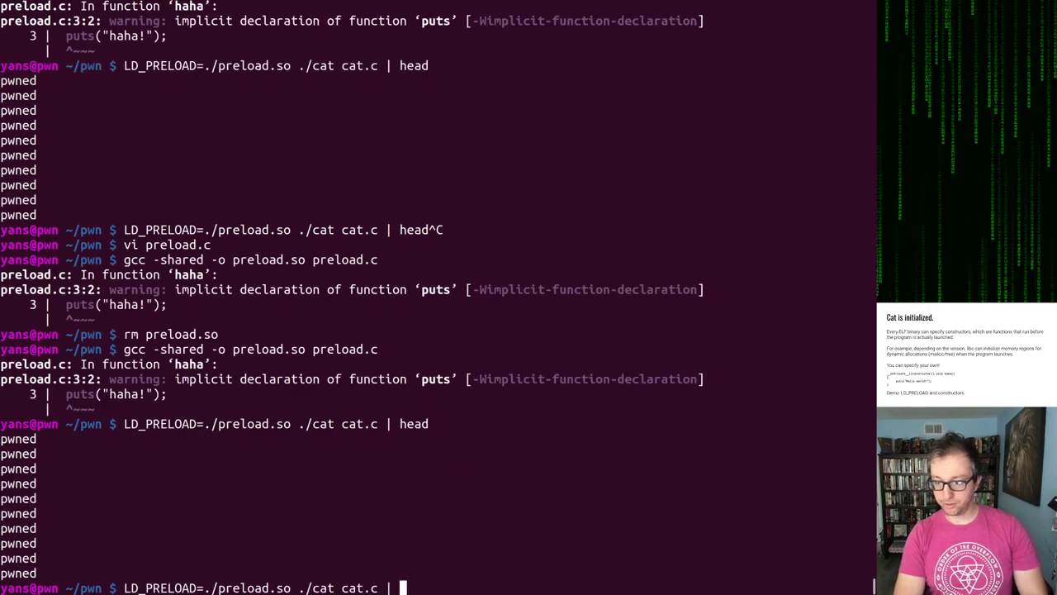
Step: Page the preloaded cat output through less, search ?hah for a haha line, then run ls and clear
type("le")
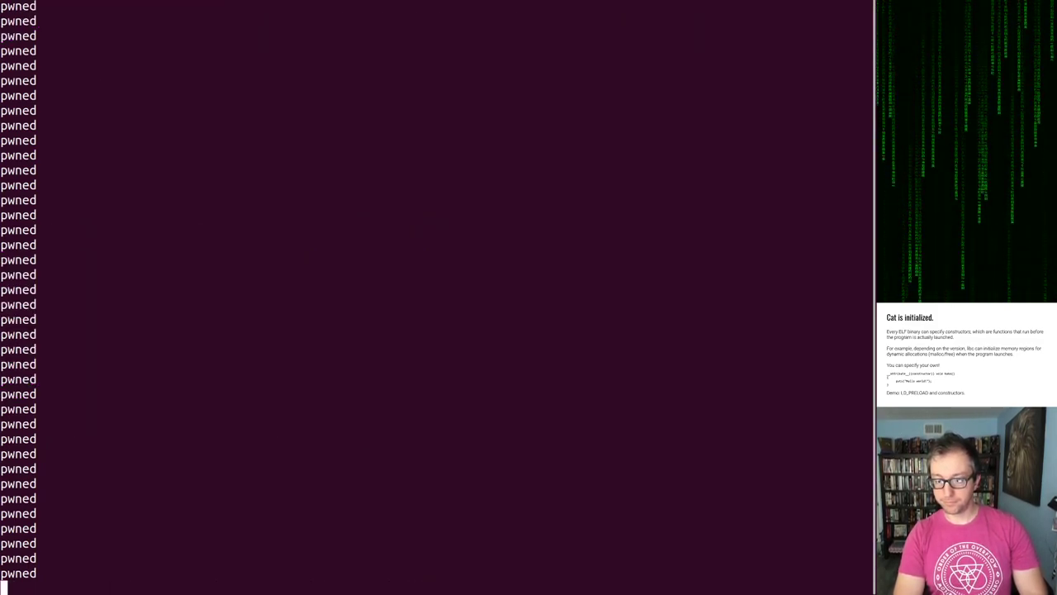
type("?hah")
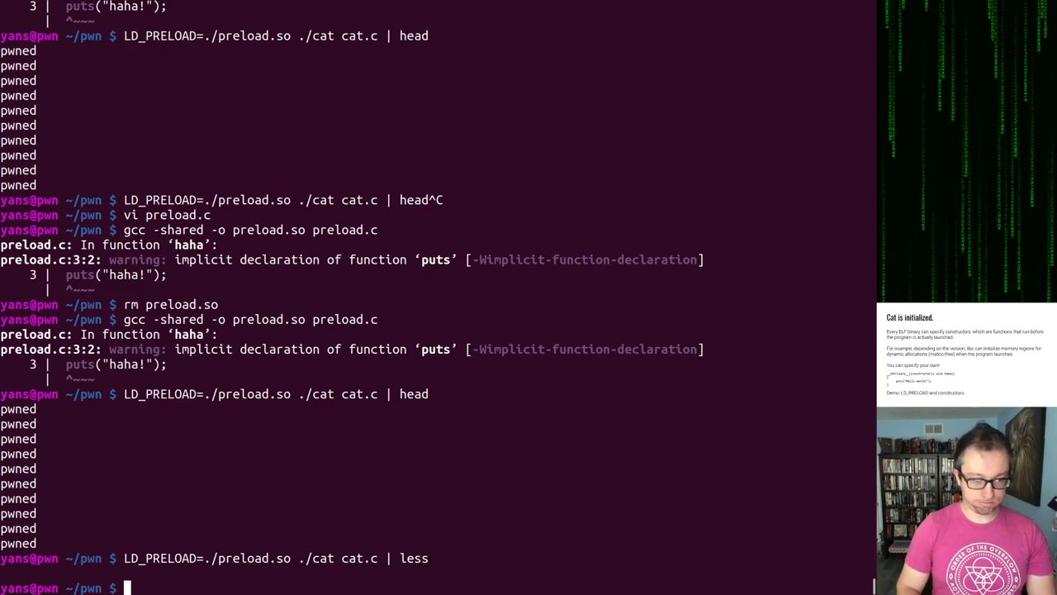
type("ls")
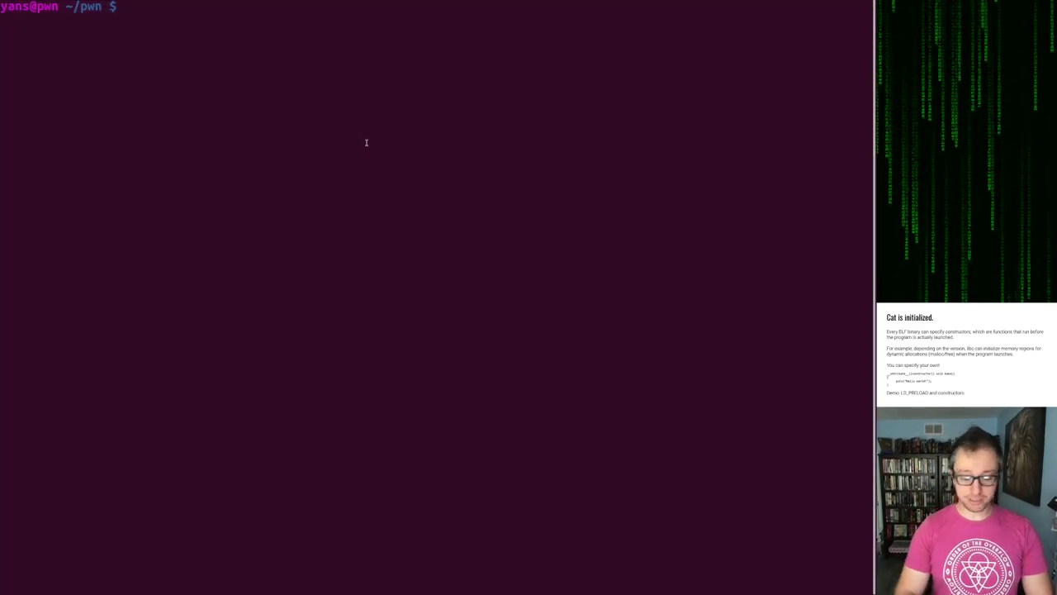
Step: Print preload.c, whose constructor writes haha, then begin the gcc -shared rebuild command
type("cat preload.c")
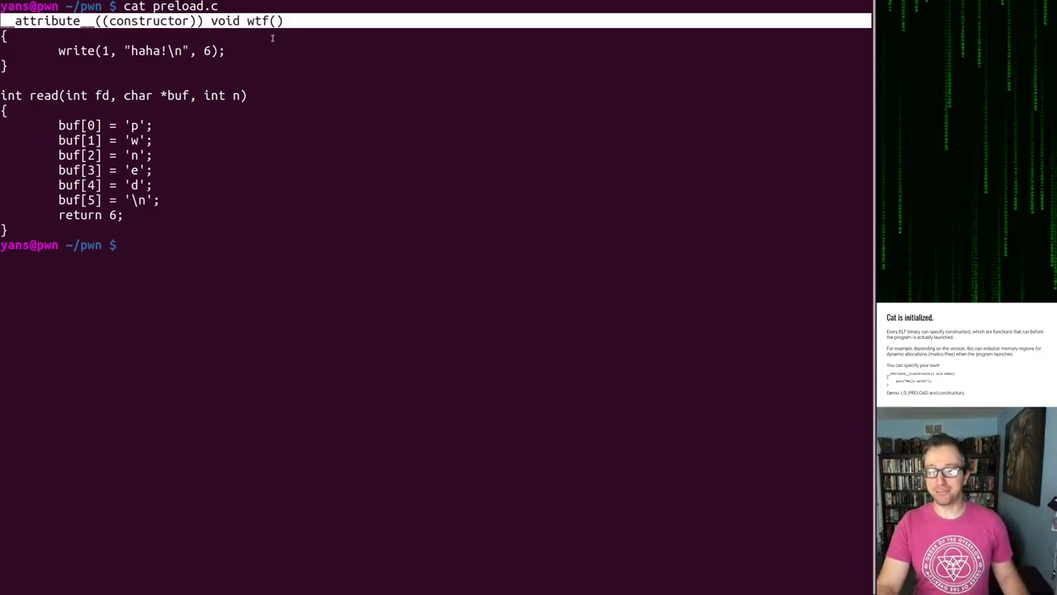
double_click(258, 20)
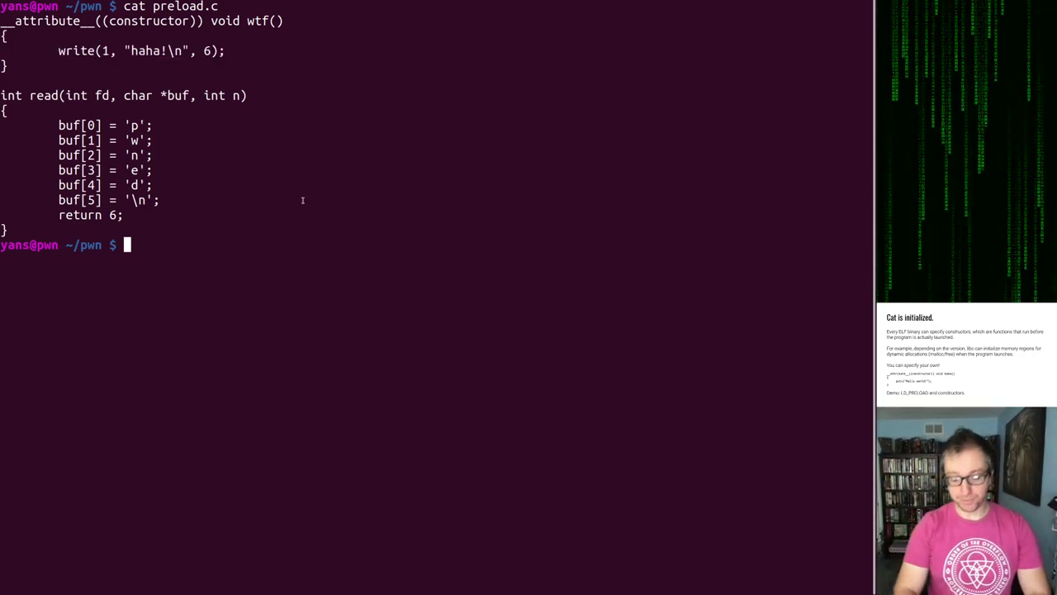
type("gcc -share")
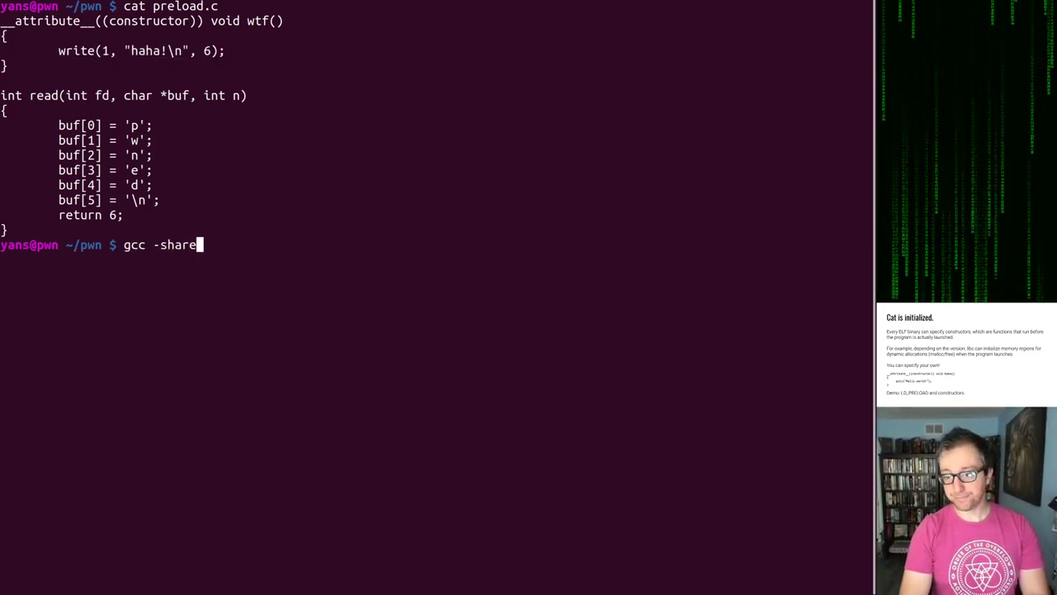